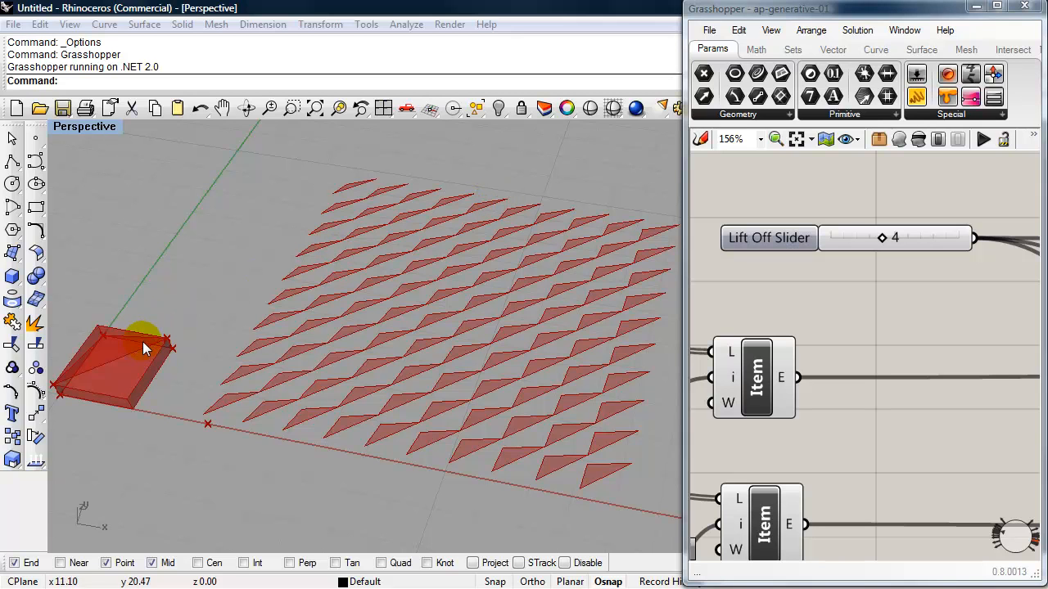
mouse_move(118, 363)
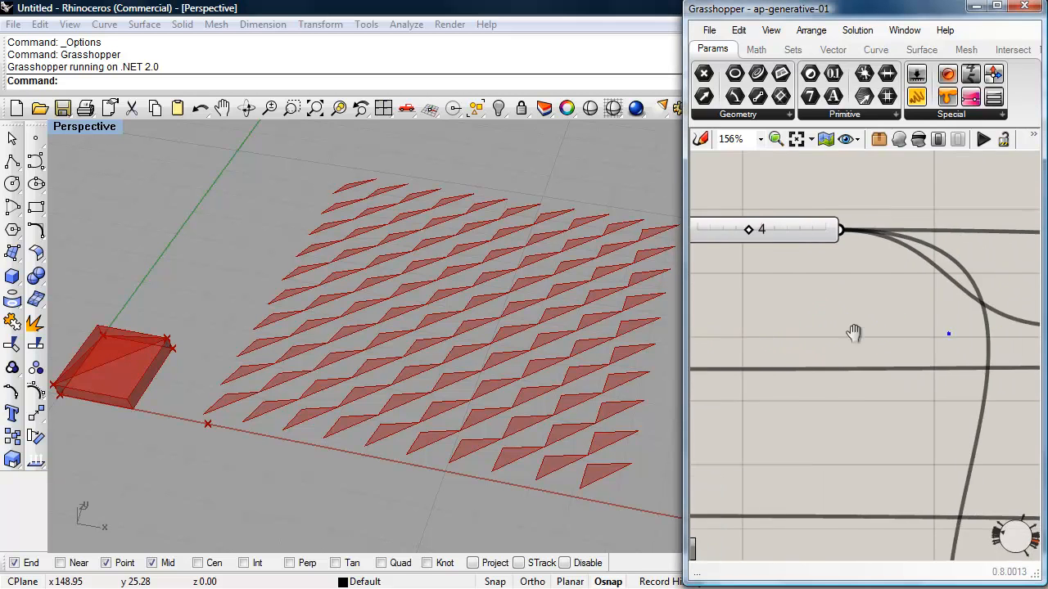
Test the Lift Off slider, closing and reopening the shades, then return it to 4.
scroll(down, 3)
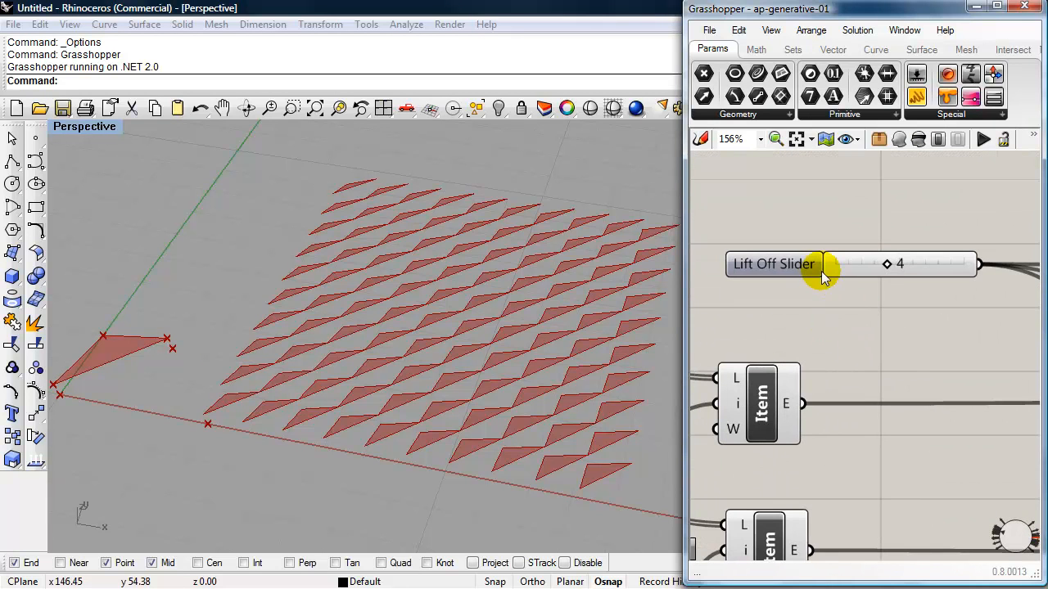
click(851, 263)
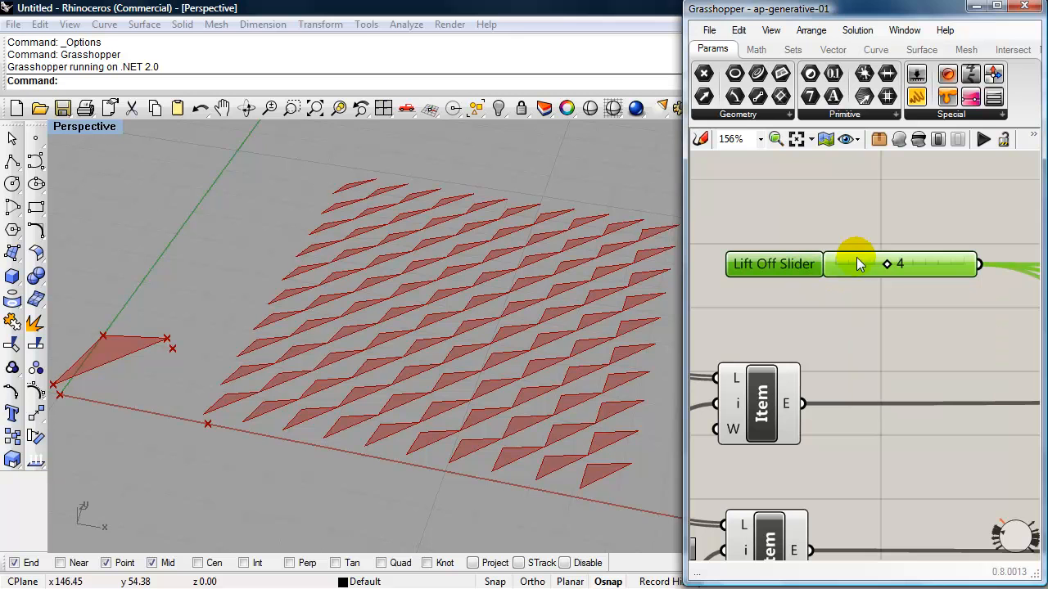
drag(887, 263, 876, 263)
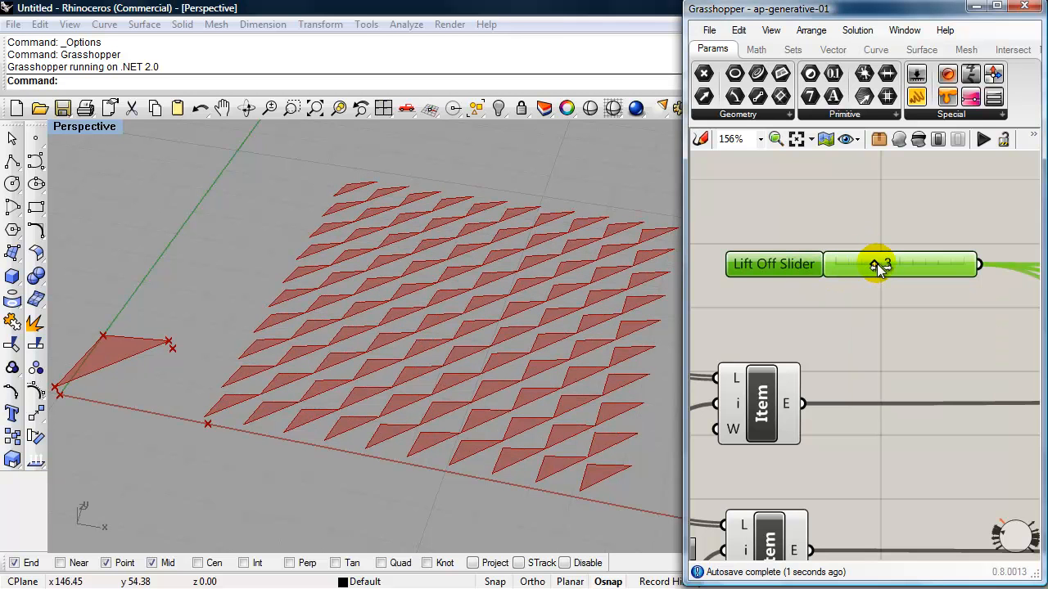
drag(875, 263, 909, 264)
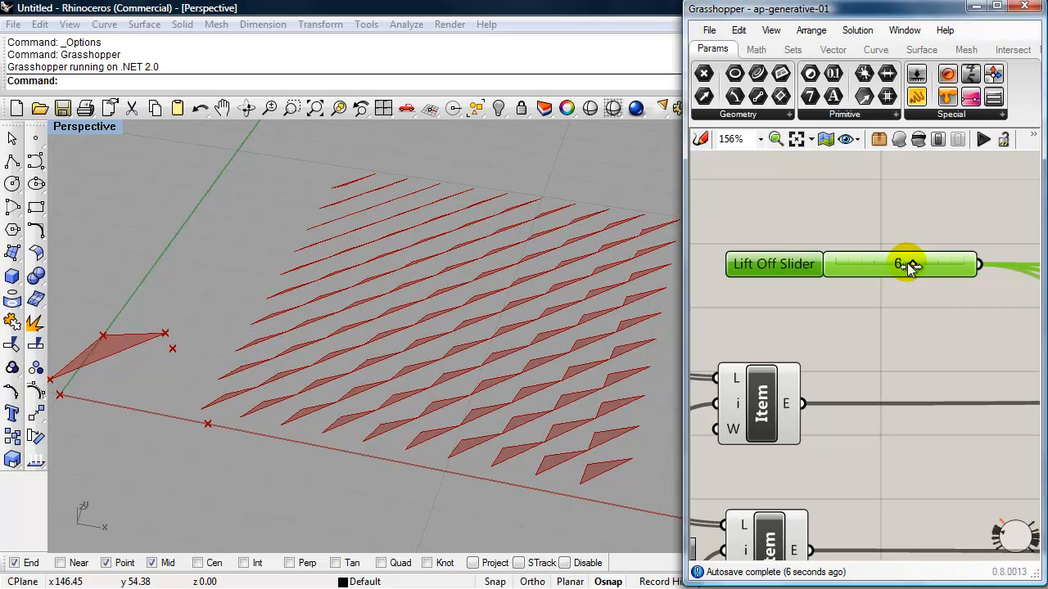
drag(908, 263, 887, 263)
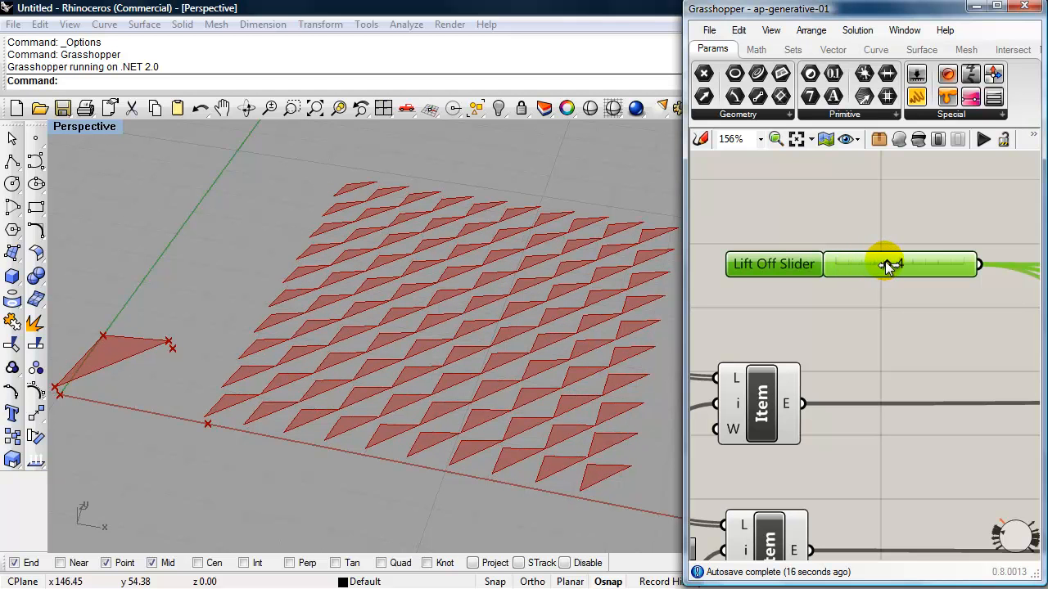
drag(884, 263, 888, 264)
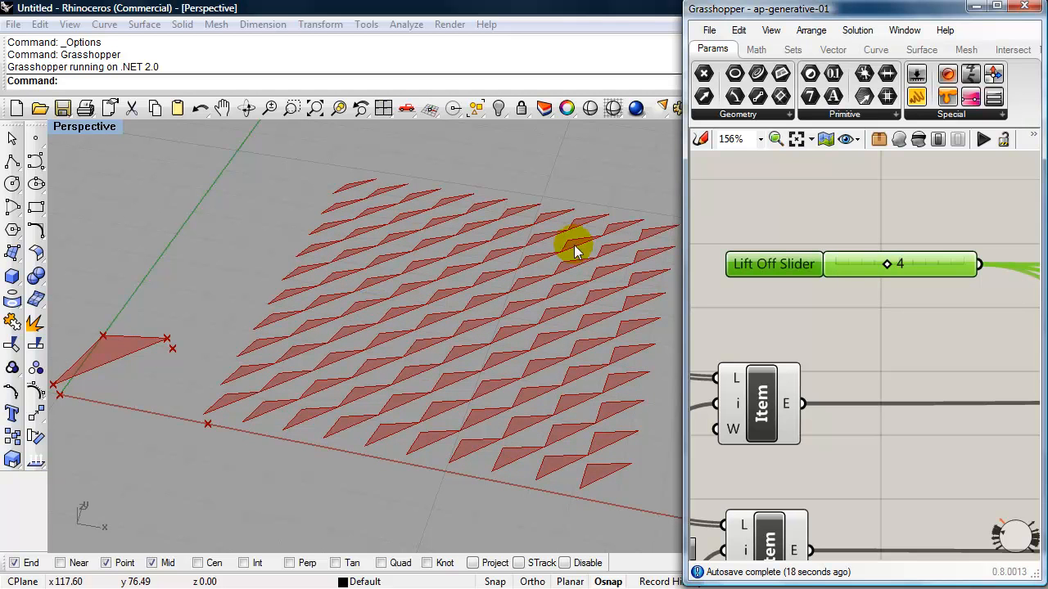
mouse_move(455, 325)
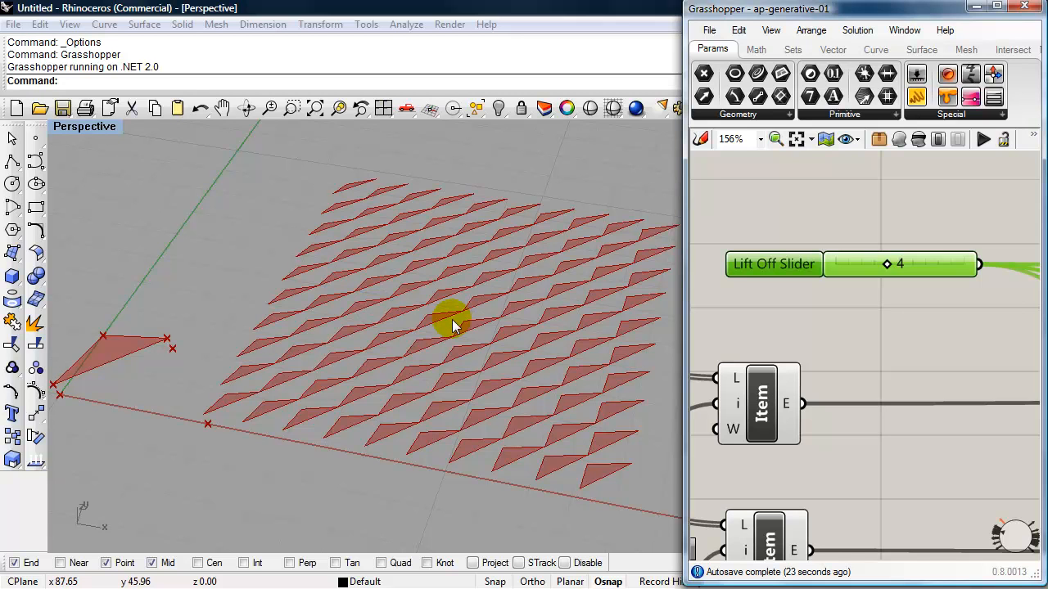
mouse_move(90, 391)
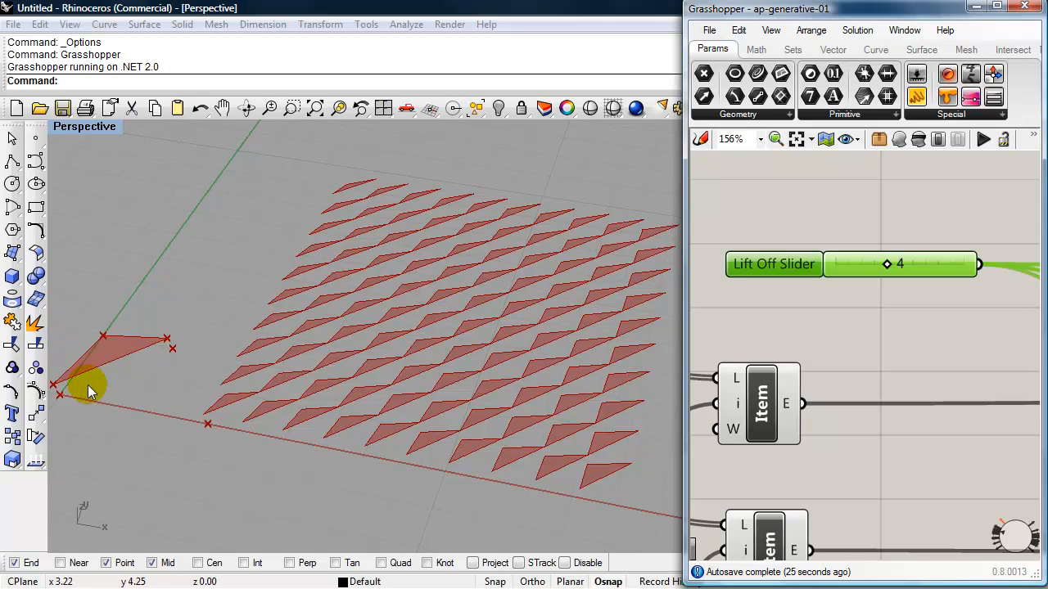
mouse_move(123, 351)
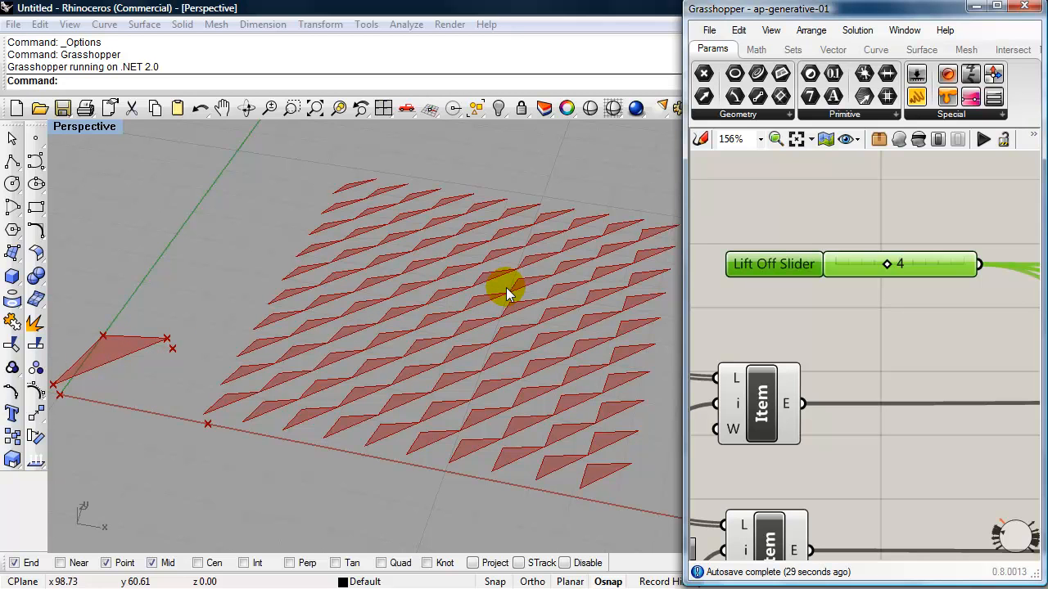
mouse_move(488, 387)
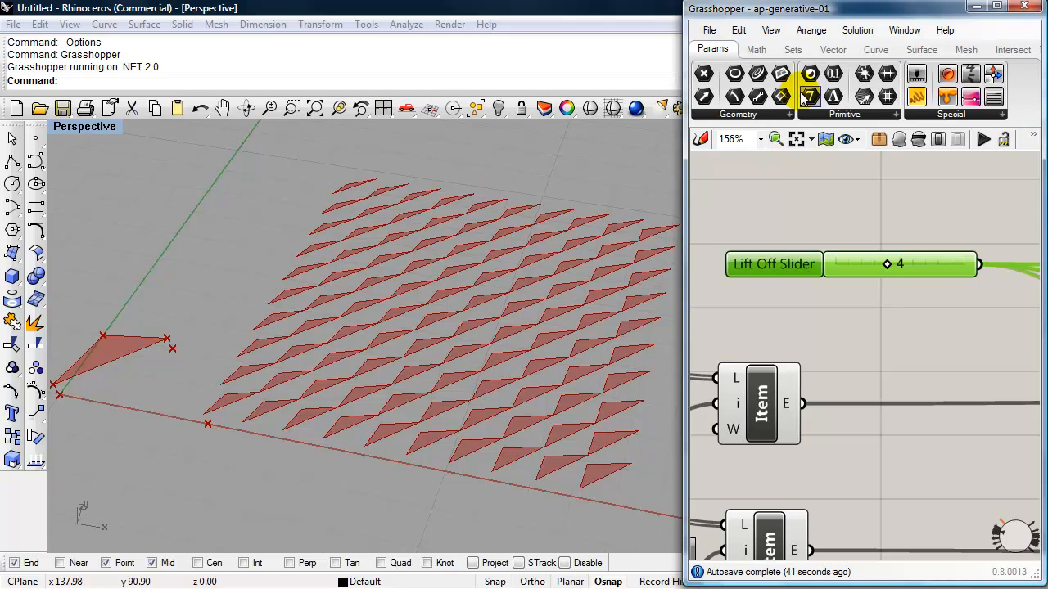
Start a new blank Grasshopper definition from the File menu.
click(709, 29)
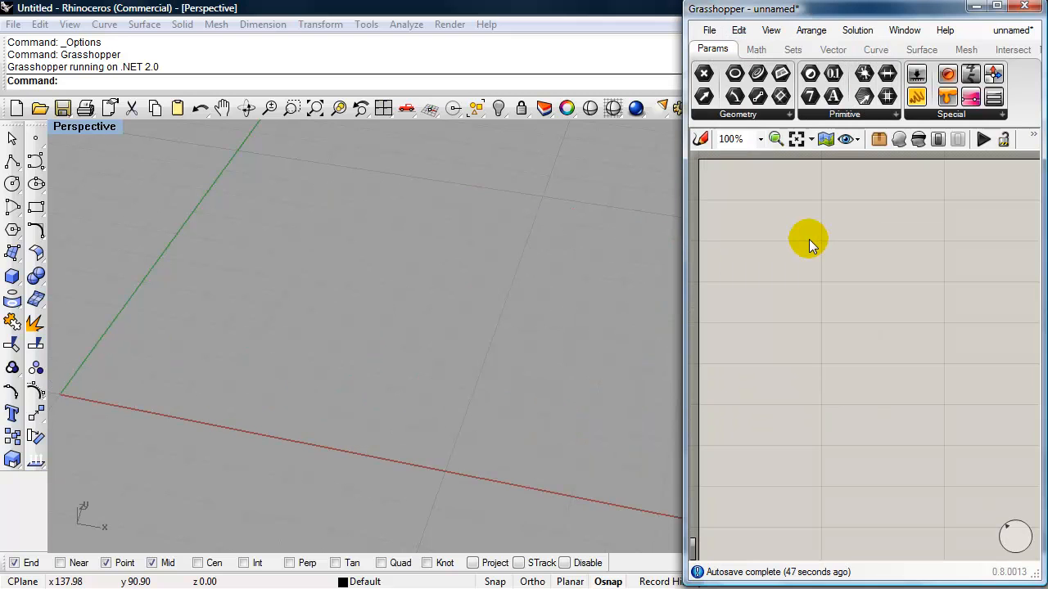
mouse_move(701, 238)
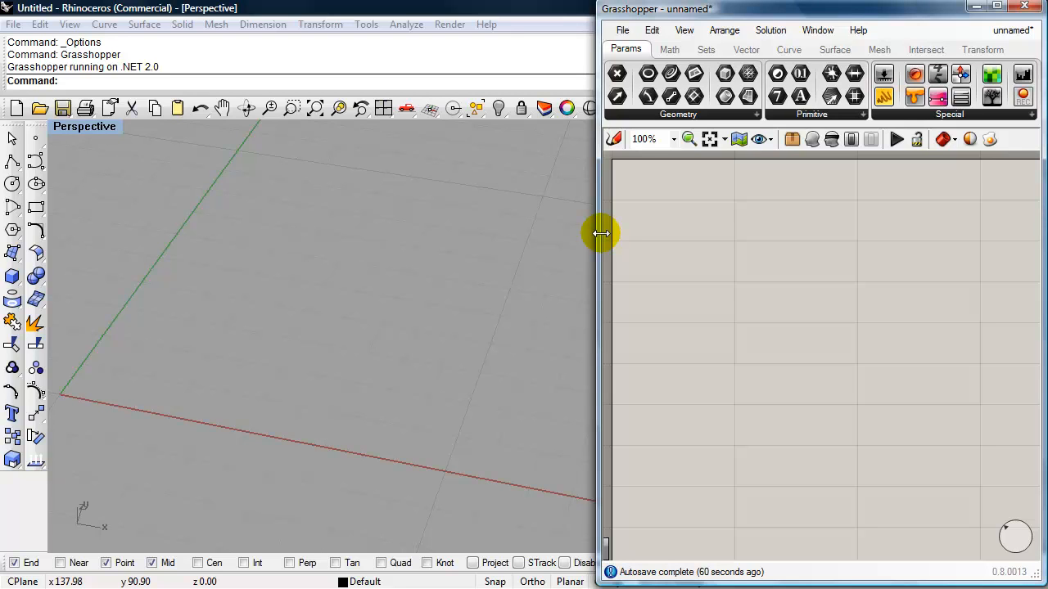
mouse_move(635, 232)
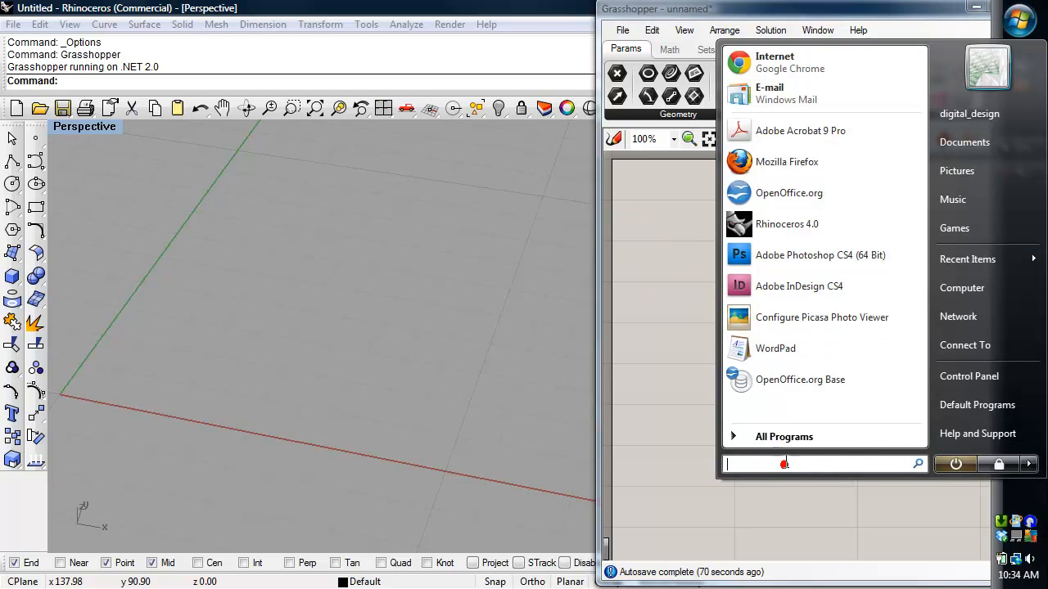
Launch WordPad from the Start menu search.
text(wordpad)
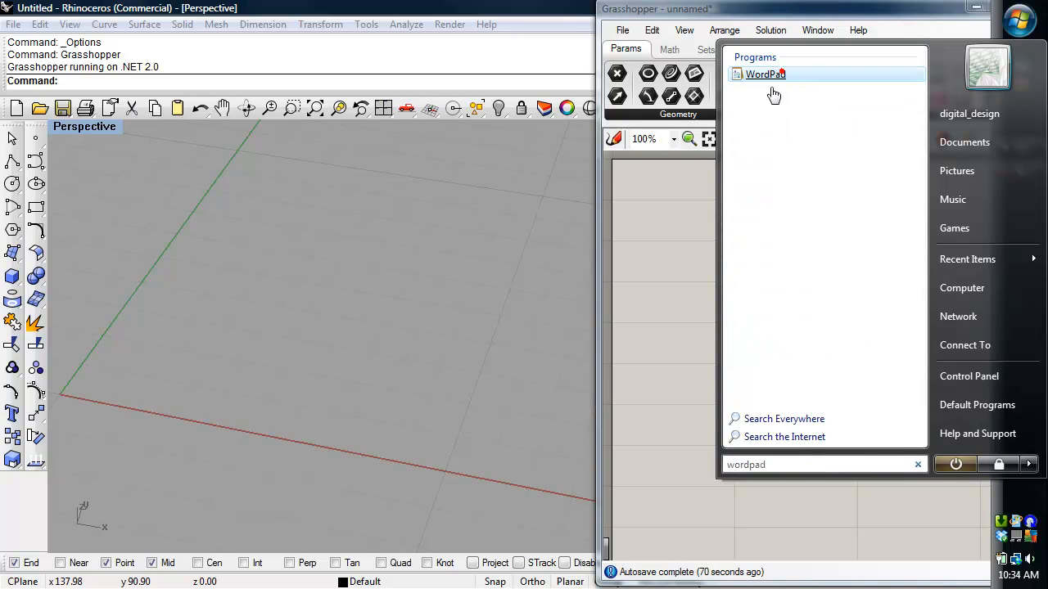
click(763, 73)
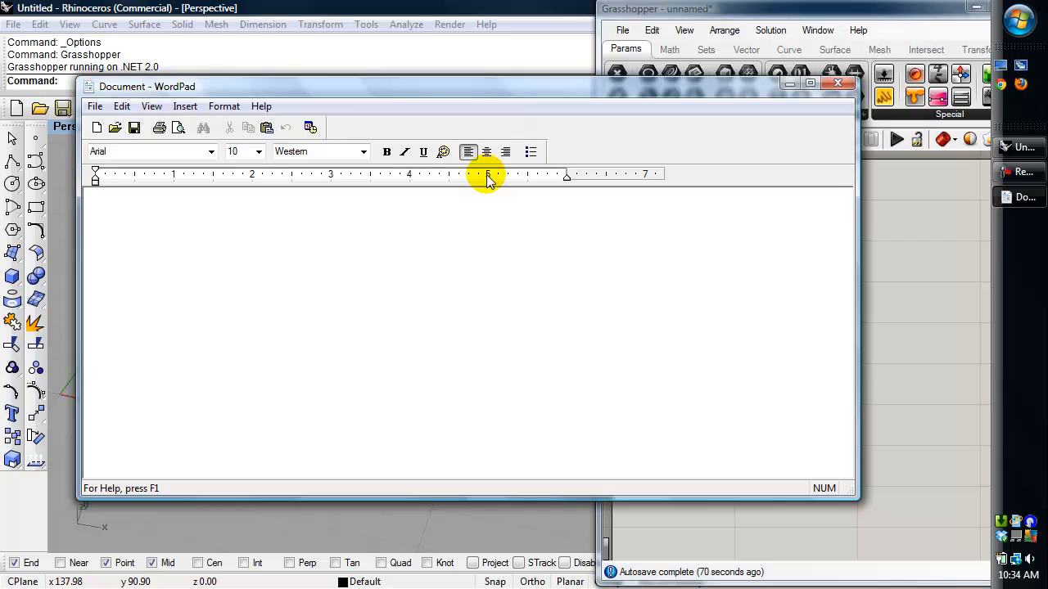
mouse_move(356, 258)
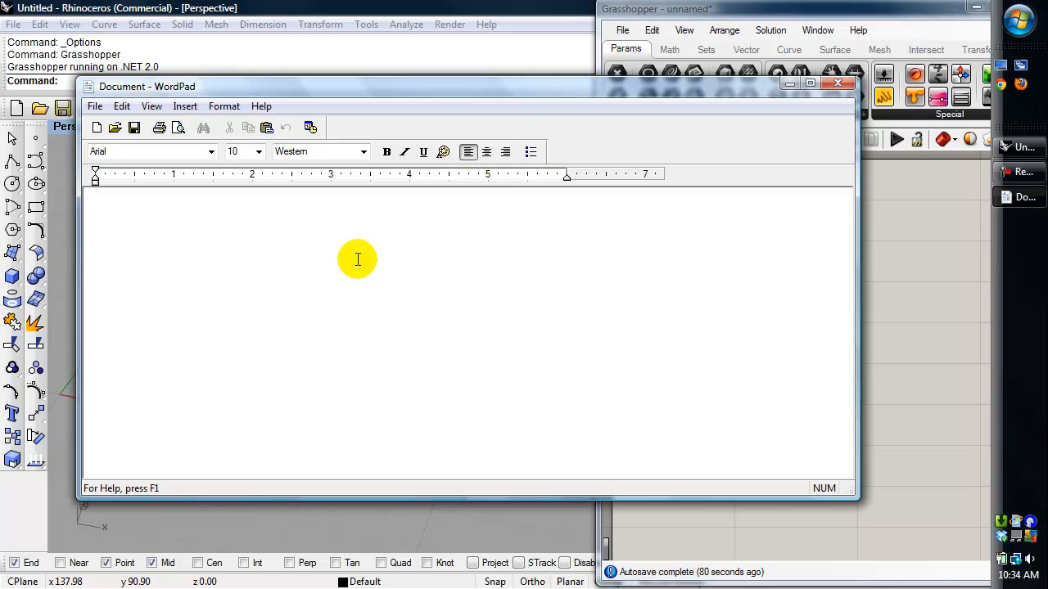
mouse_move(360, 270)
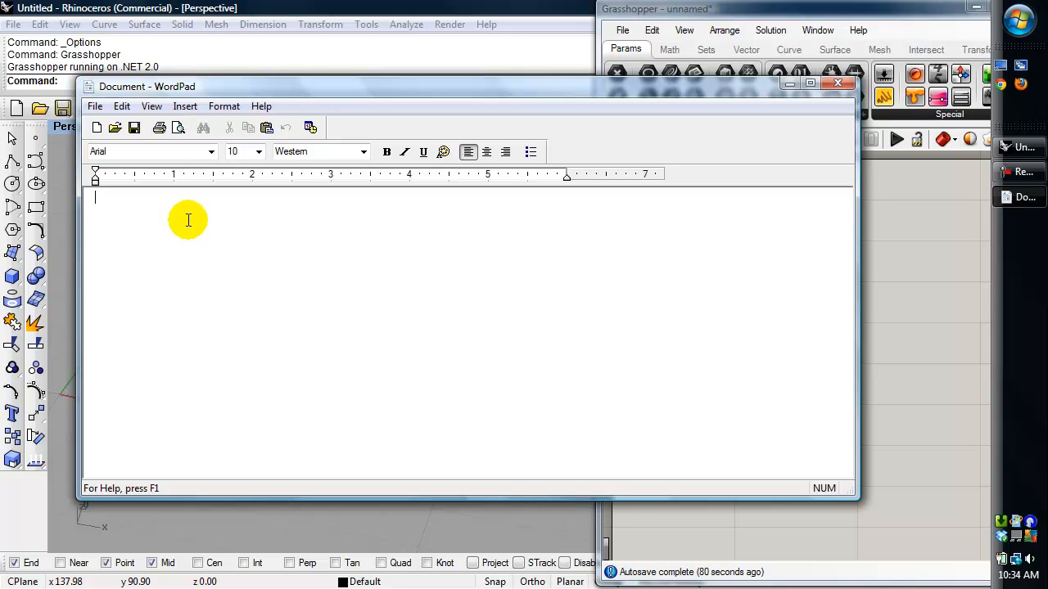
Type the corner points 0,0,0, 0,20,0 and 20,20,0 on three lines.
text(0,0,)
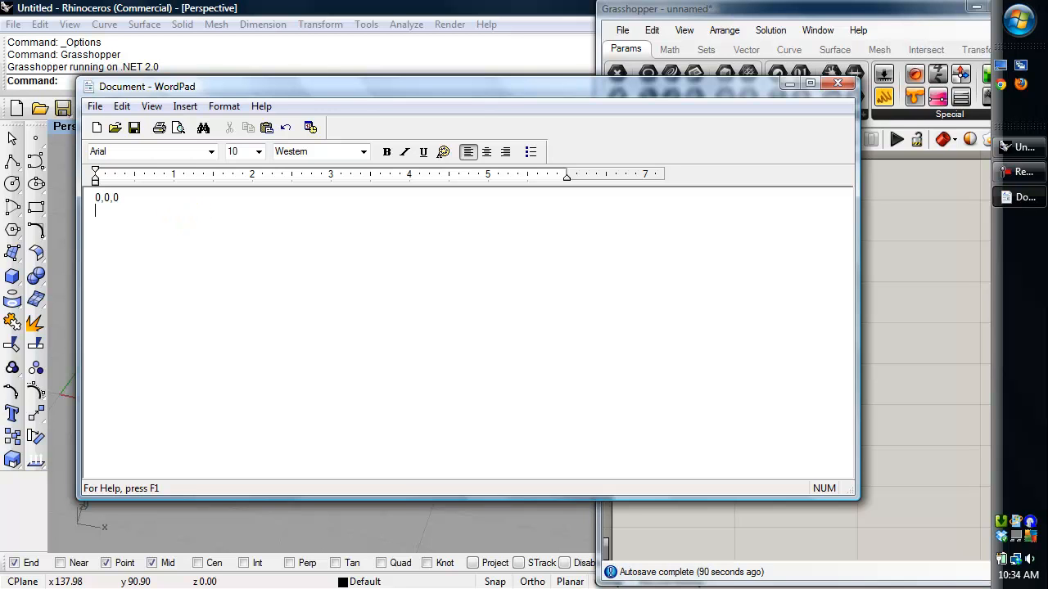
text(0,20)
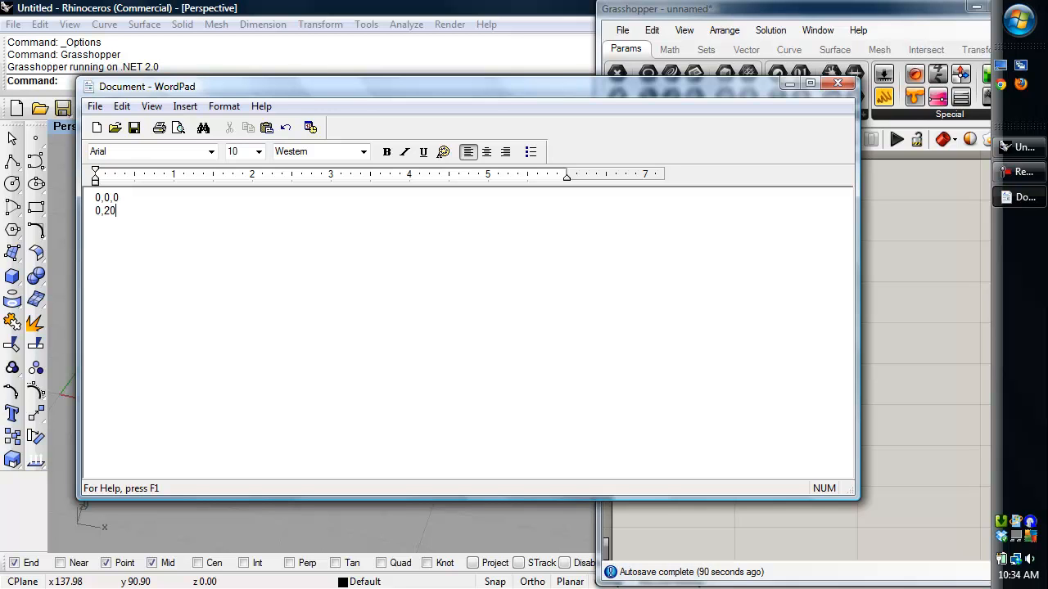
text(.)
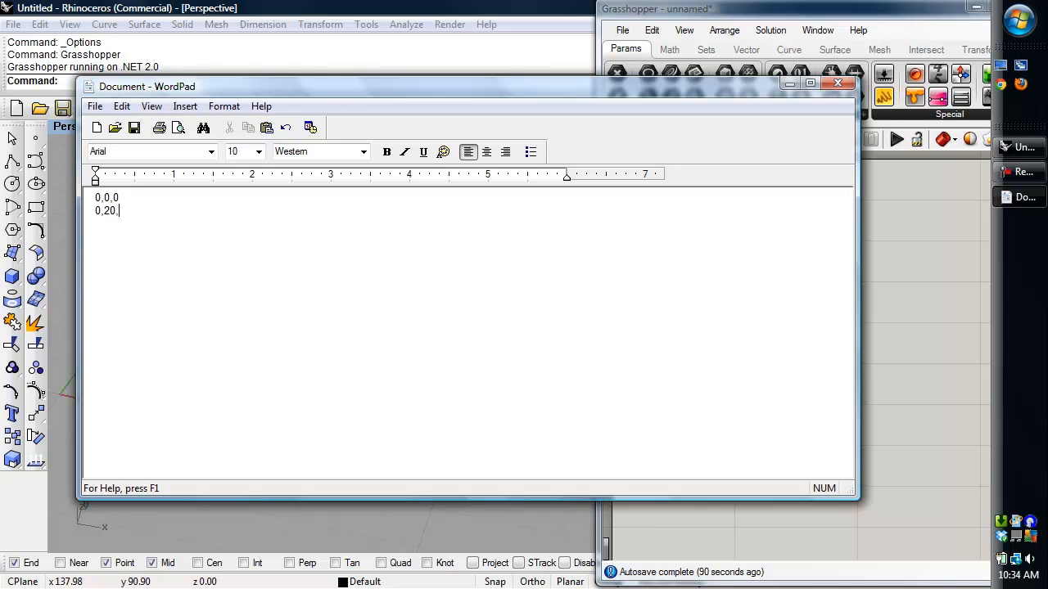
text(0)
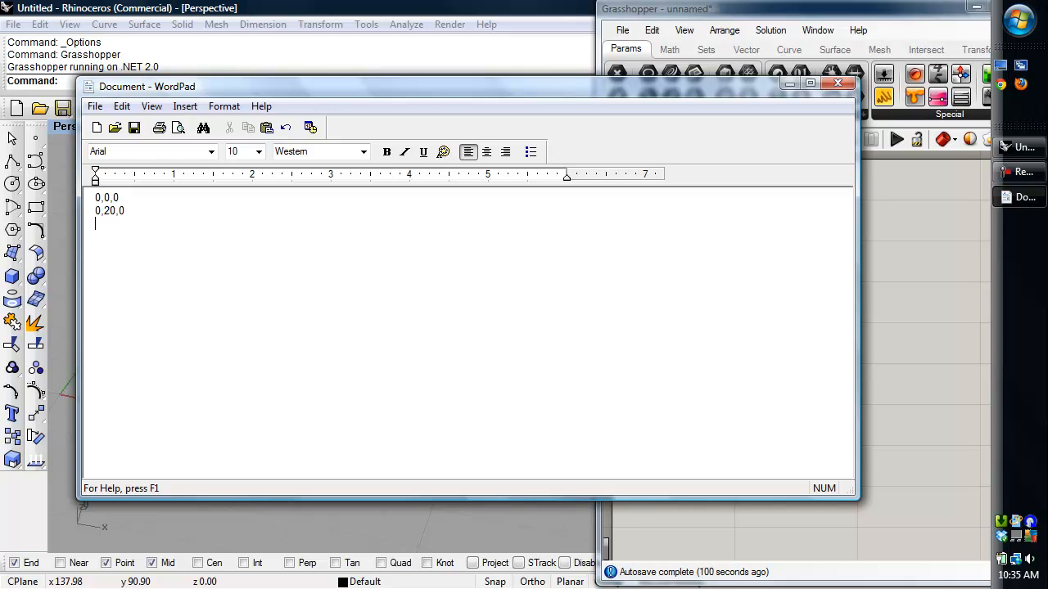
text(20,20,0)
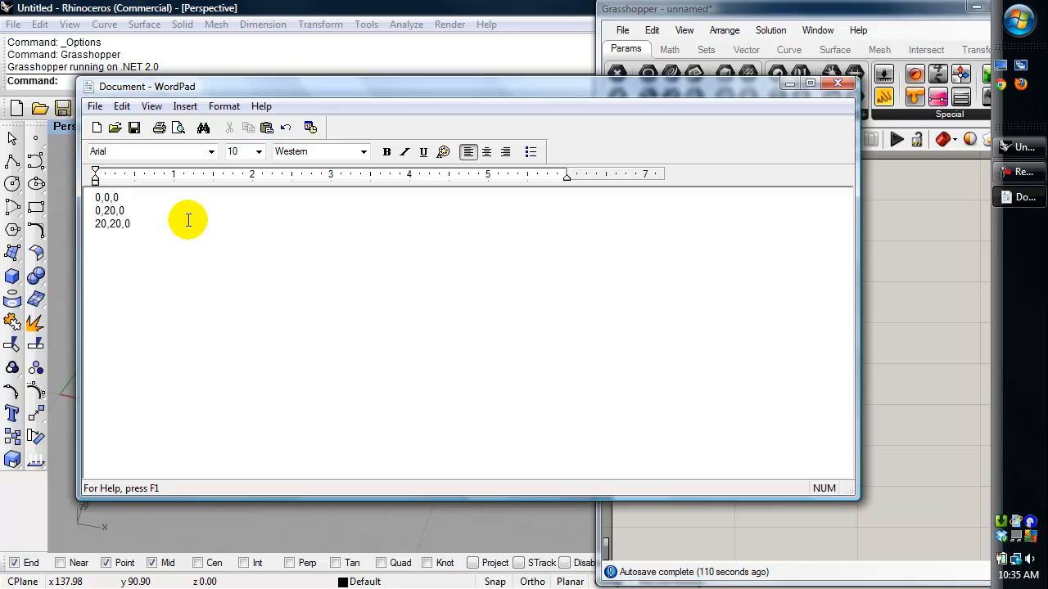
mouse_move(123, 227)
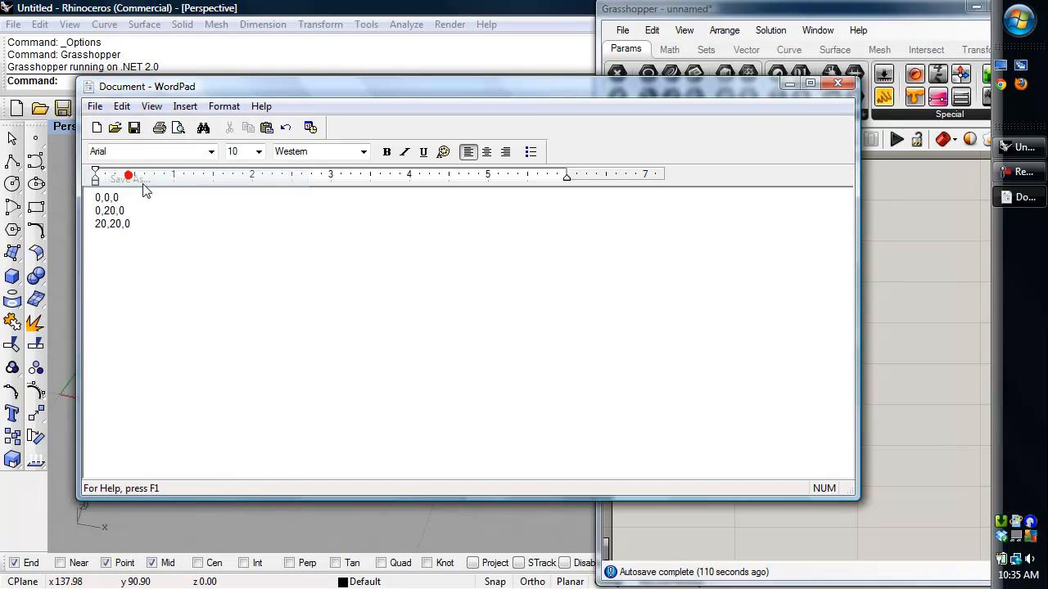
Save the list as Text Document 'Triangle Points Video', confirming the formatting warning.
click(128, 178)
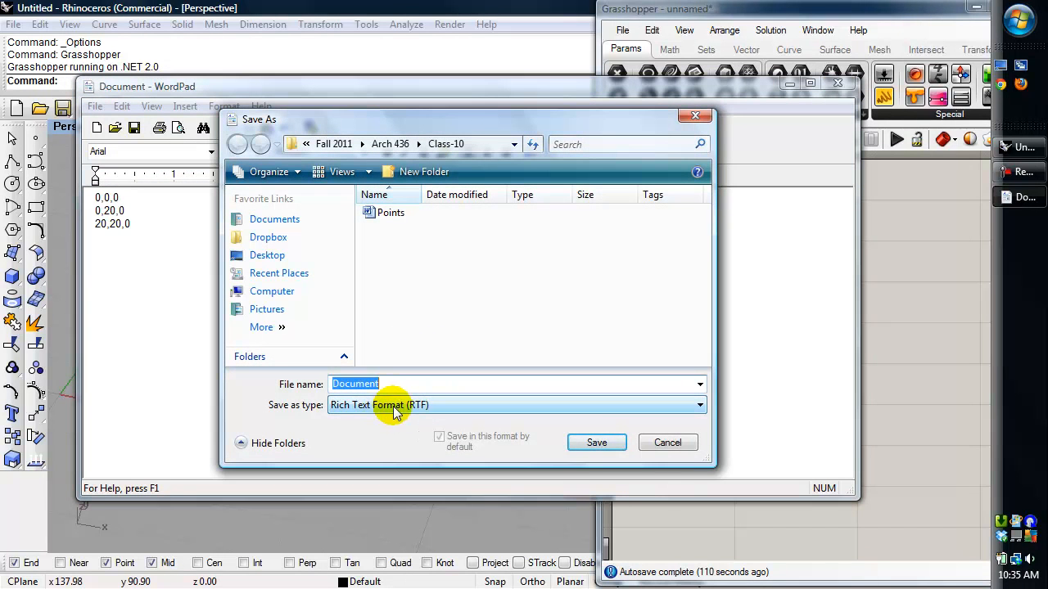
mouse_move(449, 409)
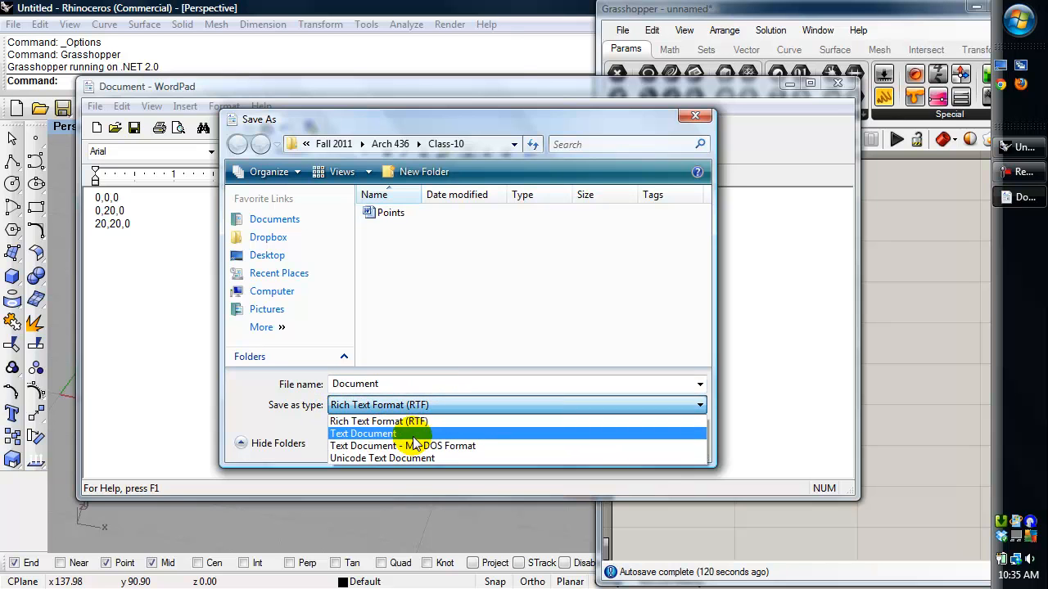
click(364, 433)
text(Triangle Points Video)
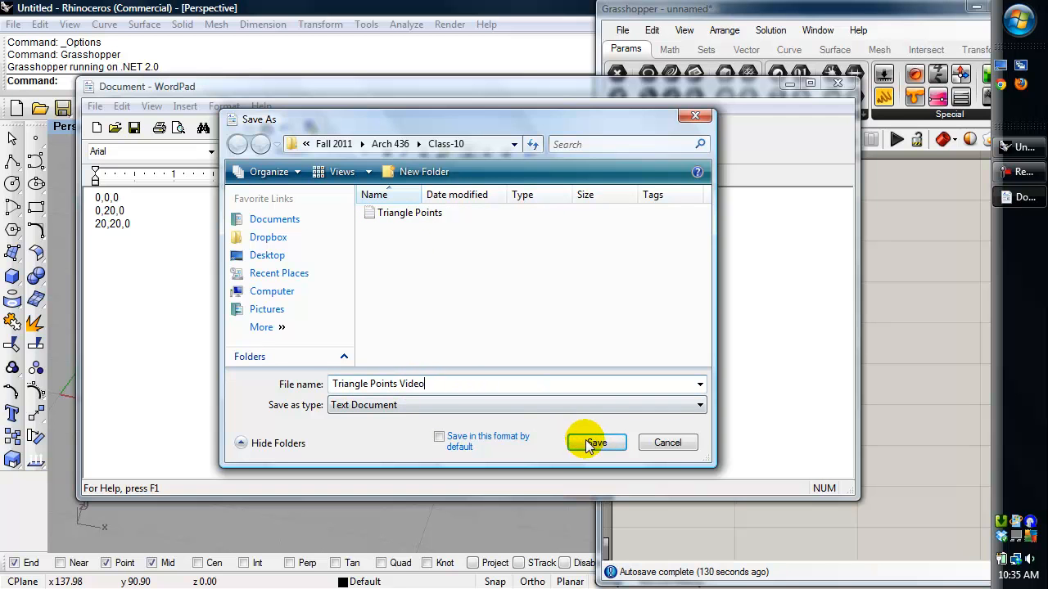
click(596, 442)
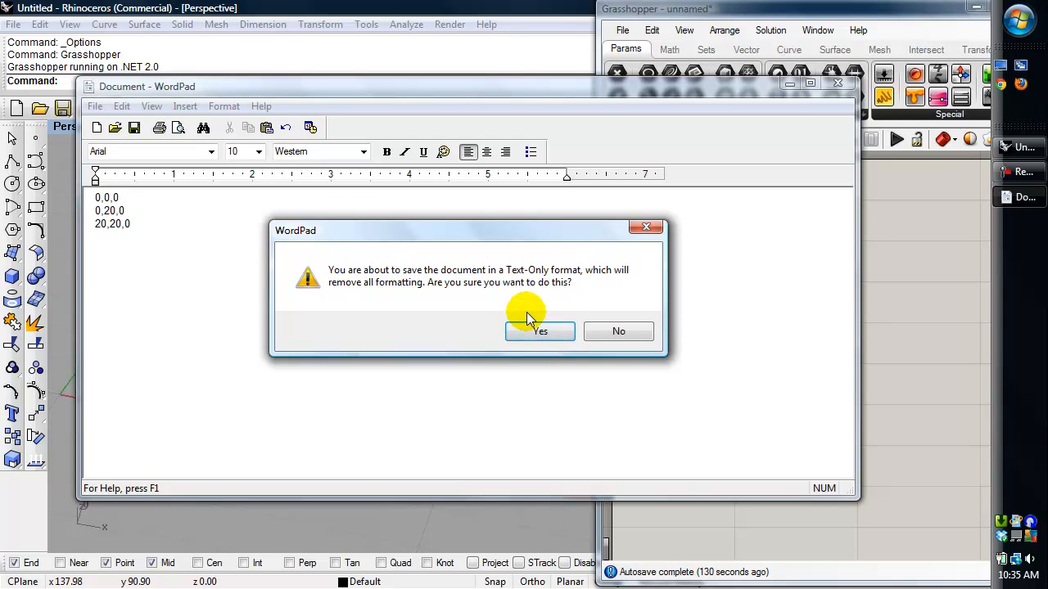
mouse_move(570, 306)
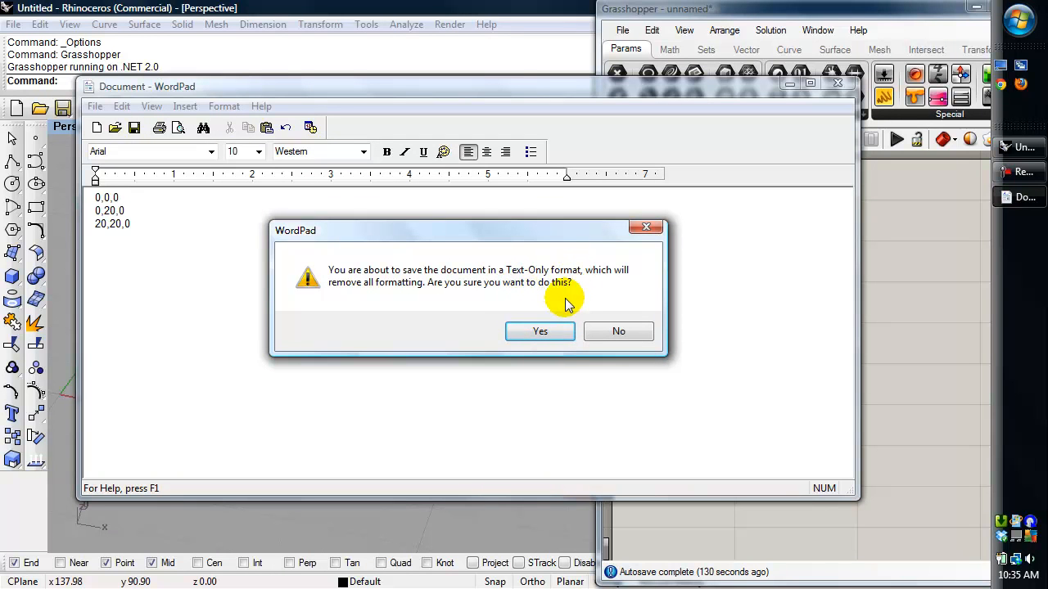
click(540, 330)
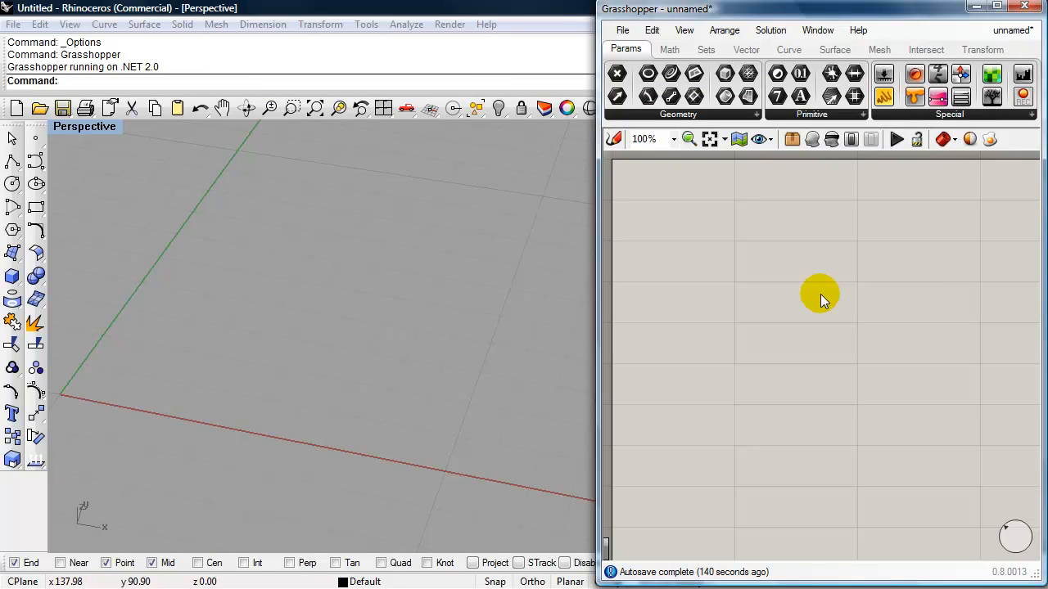
mouse_move(812, 271)
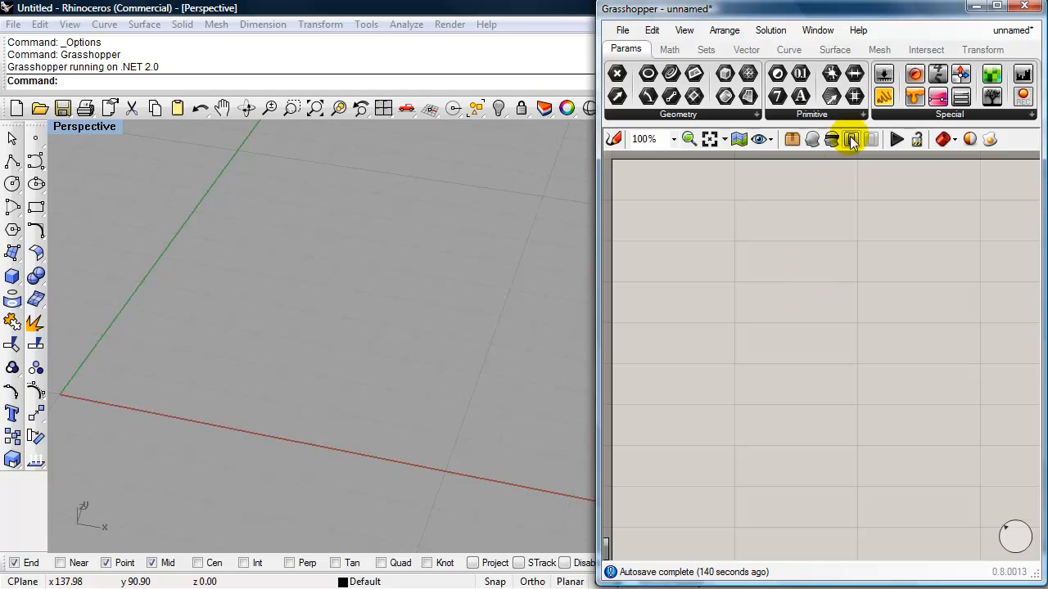
Place a File Path parameter and set its one file path to Triangle Points Video.
click(854, 97)
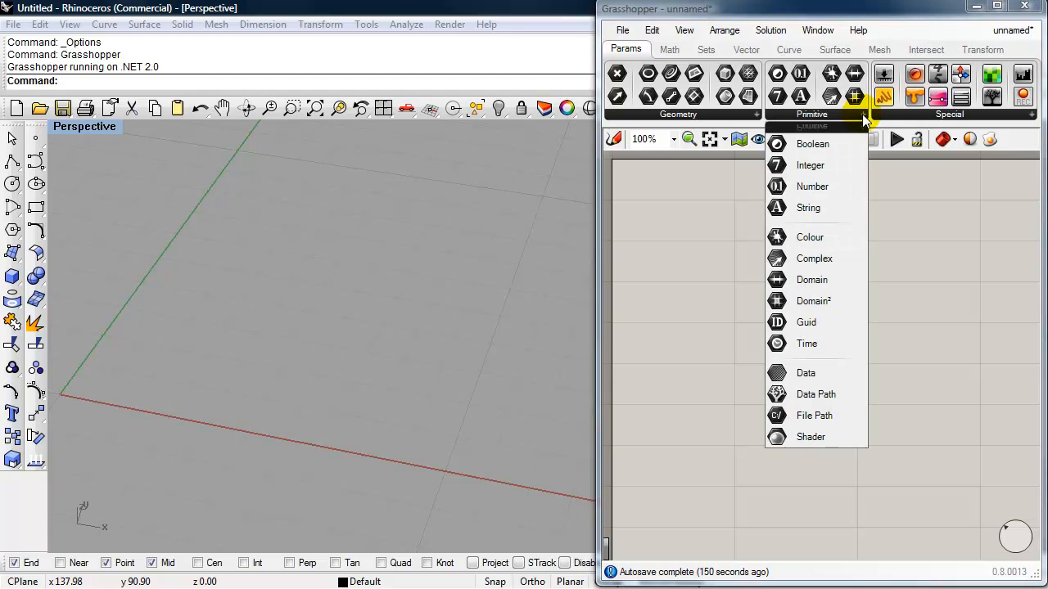
mouse_move(813, 416)
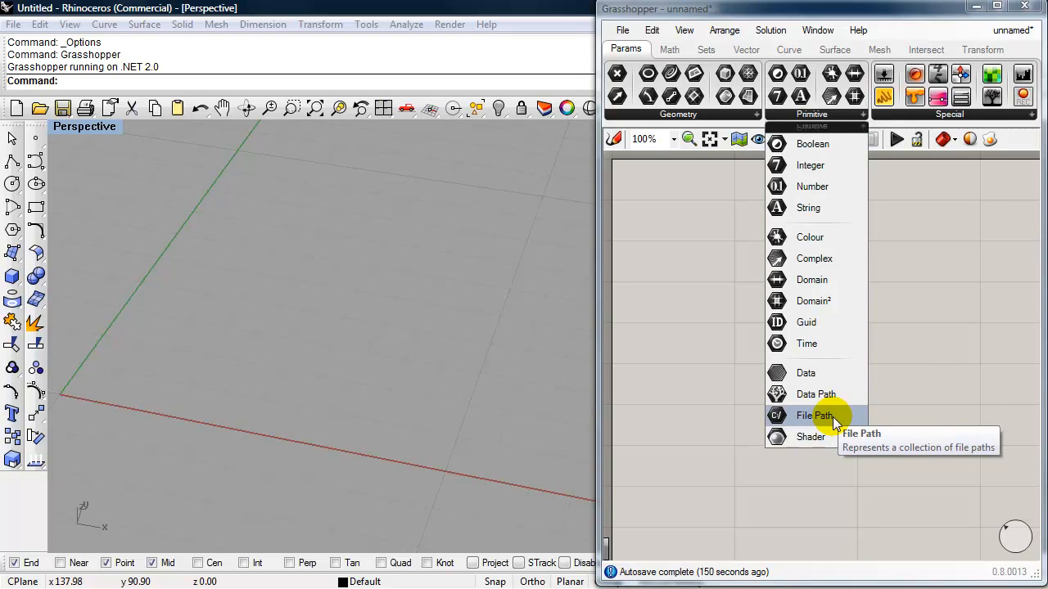
click(814, 416)
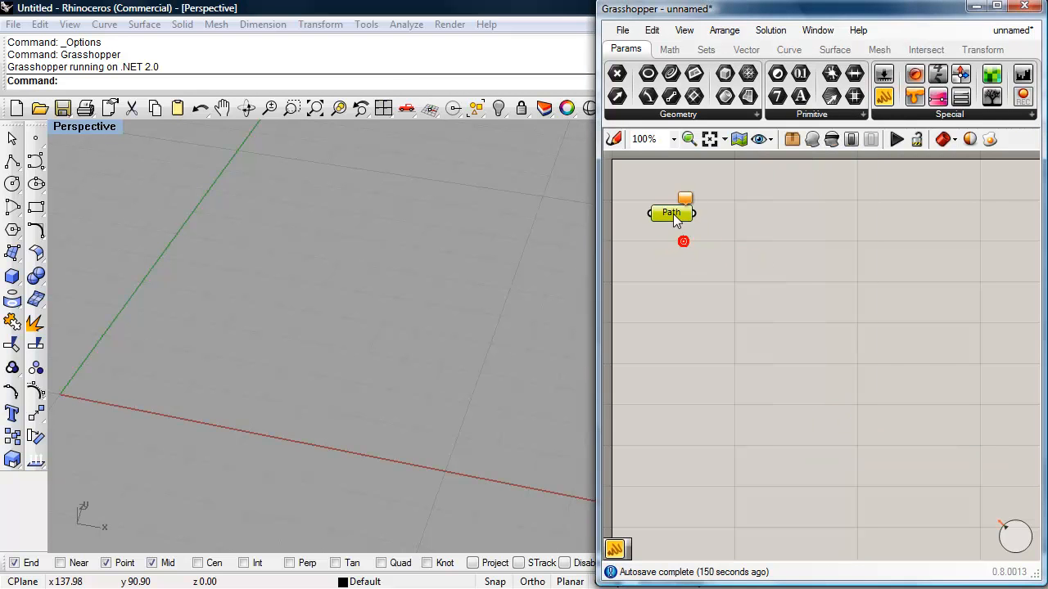
right_click(671, 213)
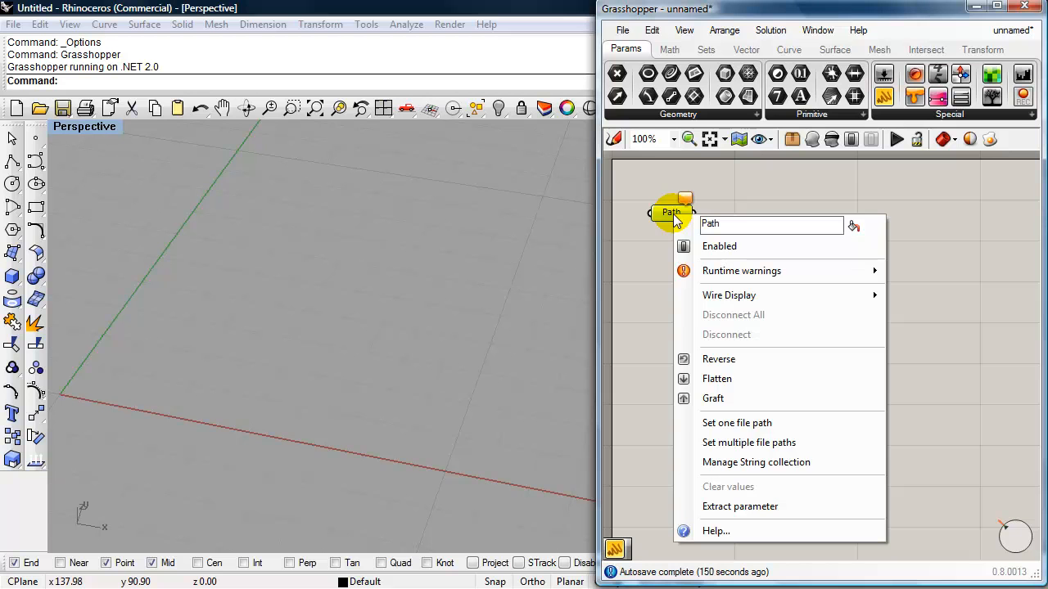
mouse_move(757, 422)
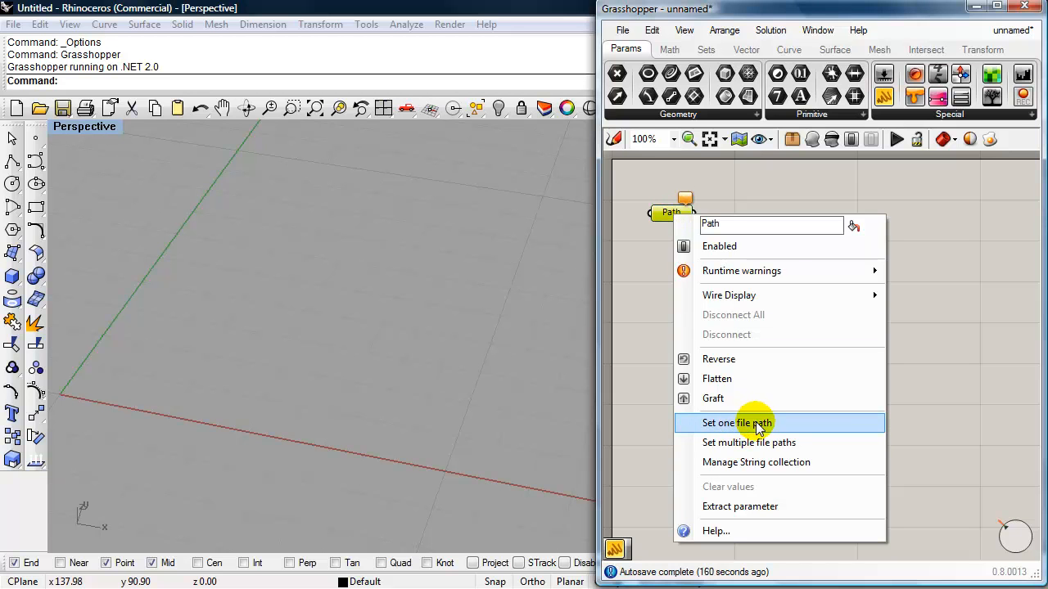
click(736, 422)
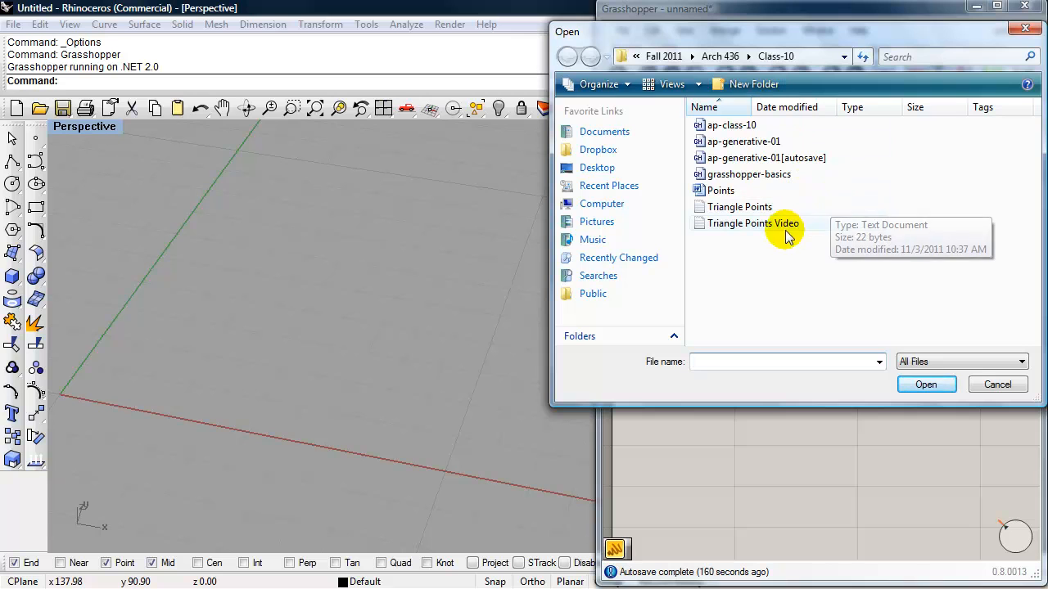
click(753, 223)
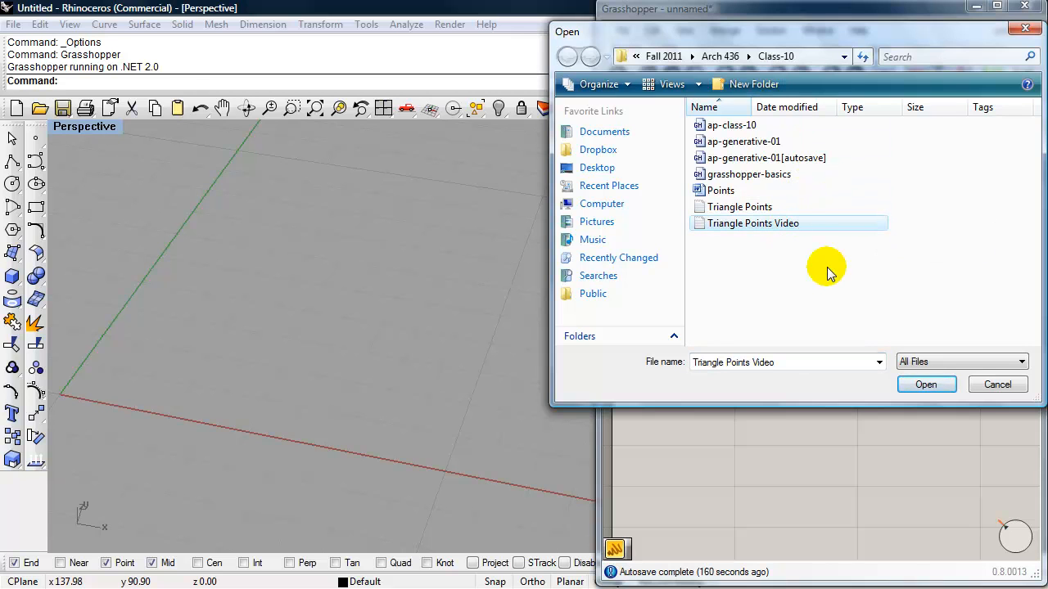
mouse_move(822, 265)
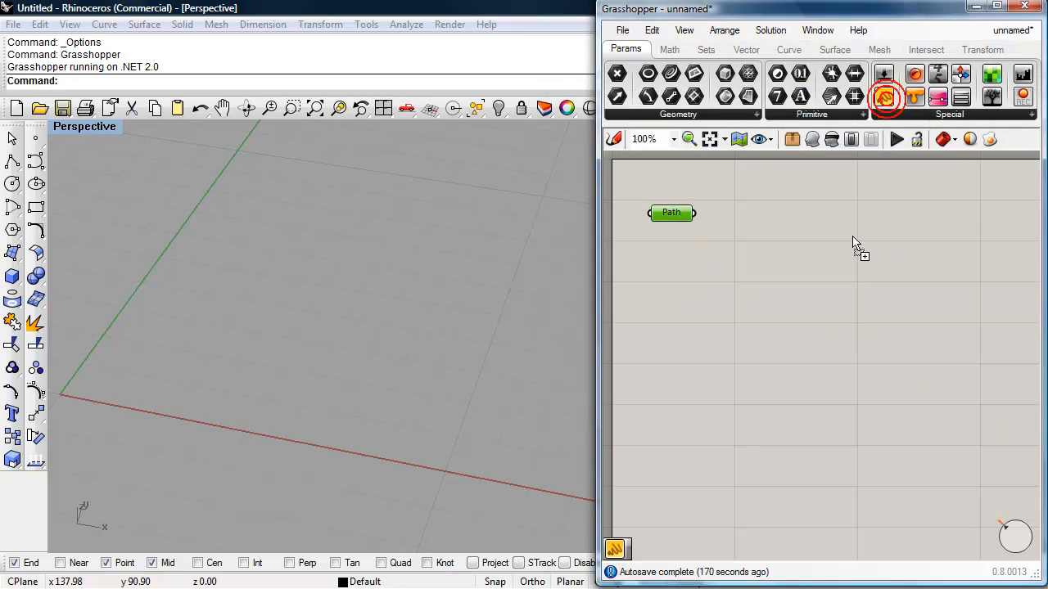
Add a Panel wired to the Path output to show the file's full location.
click(884, 96)
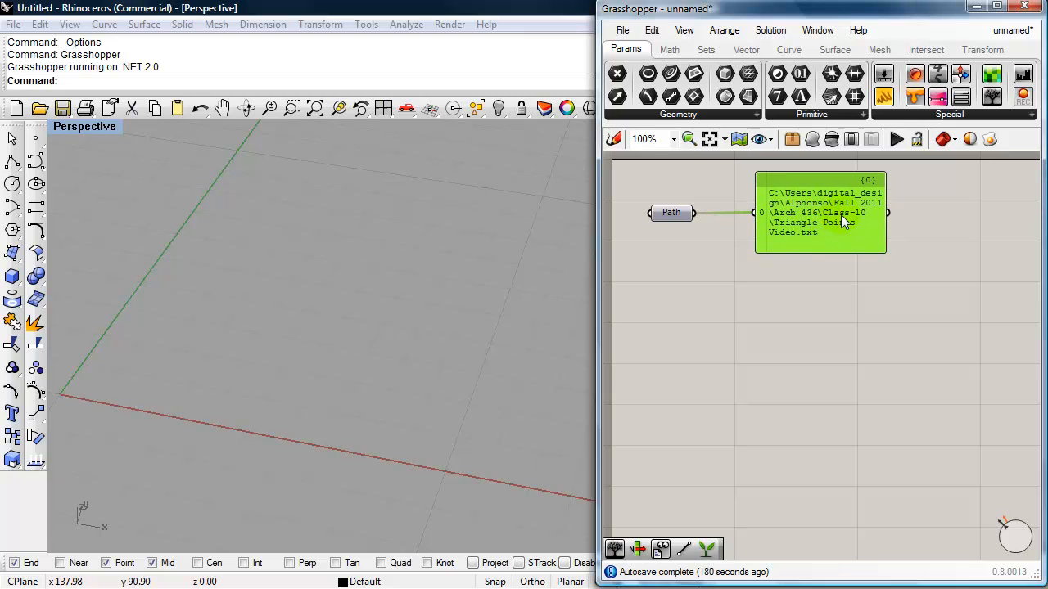
mouse_move(793, 344)
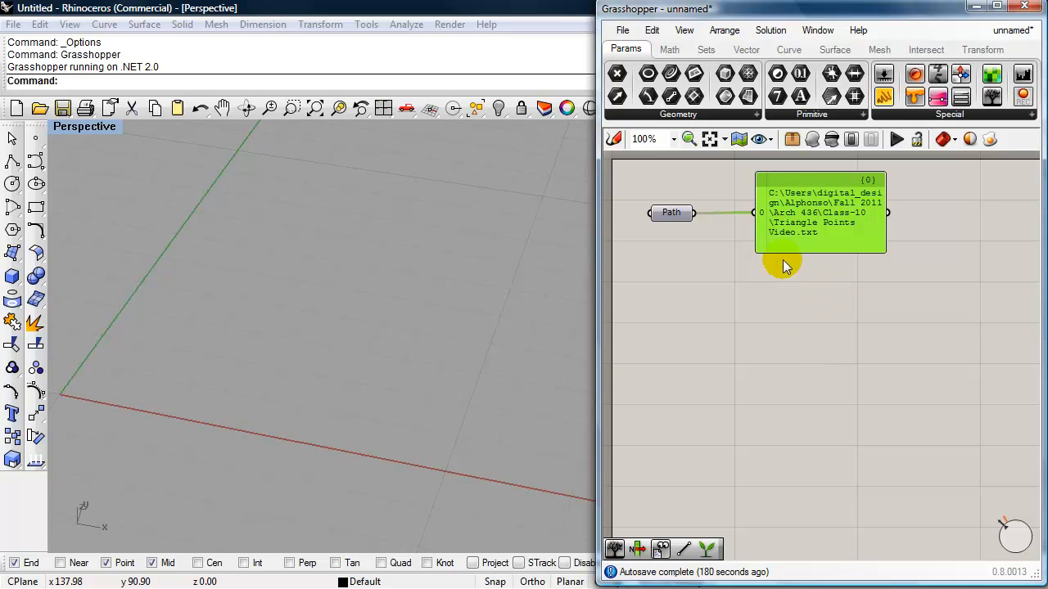
mouse_move(848, 210)
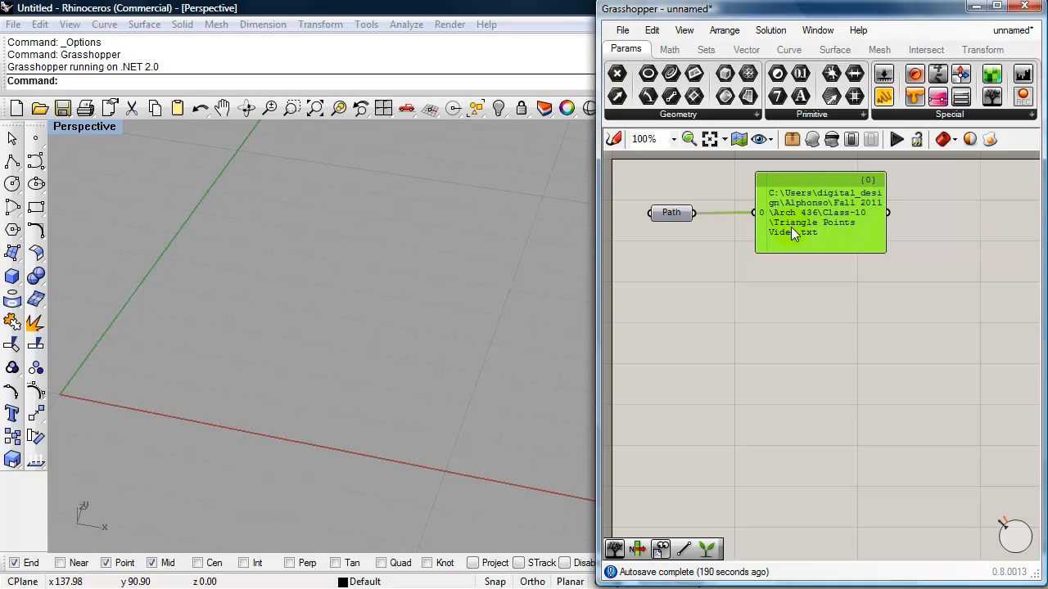
mouse_move(786, 216)
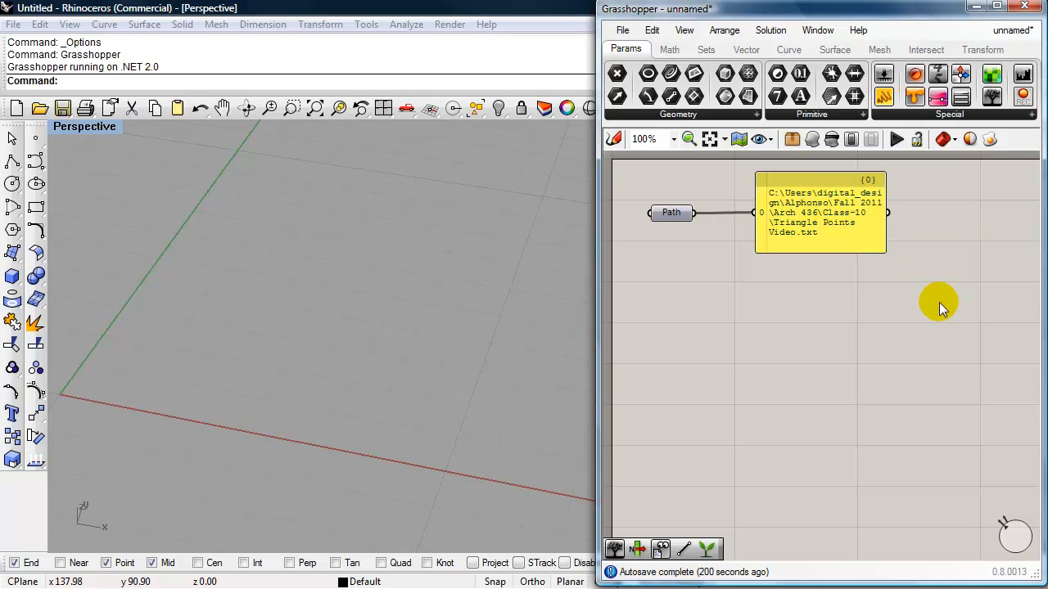
mouse_move(825, 339)
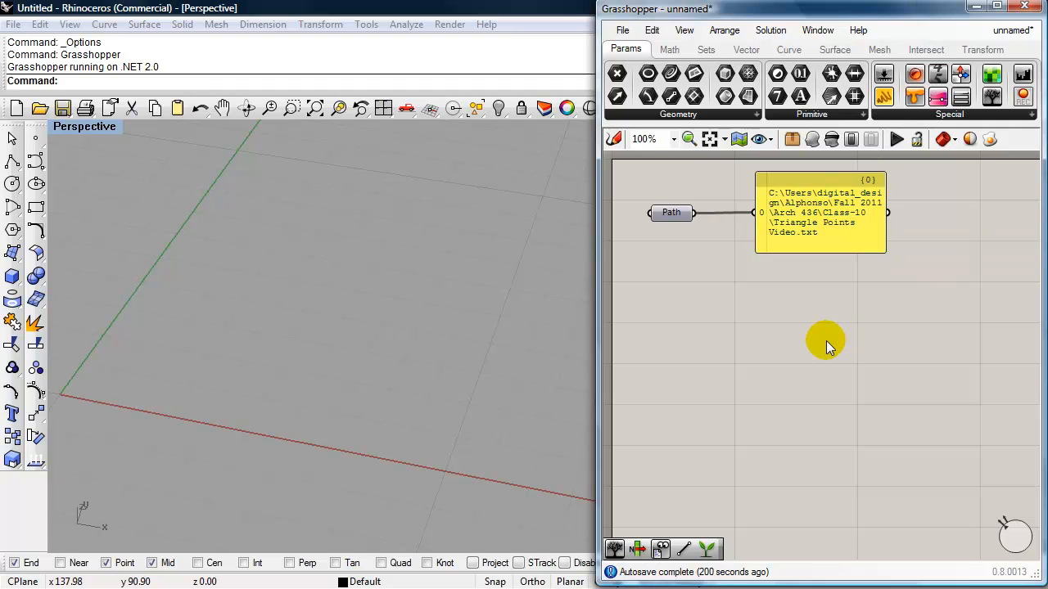
Add a Read File component fed by the path and send its lines to a panel.
double_click(825, 339)
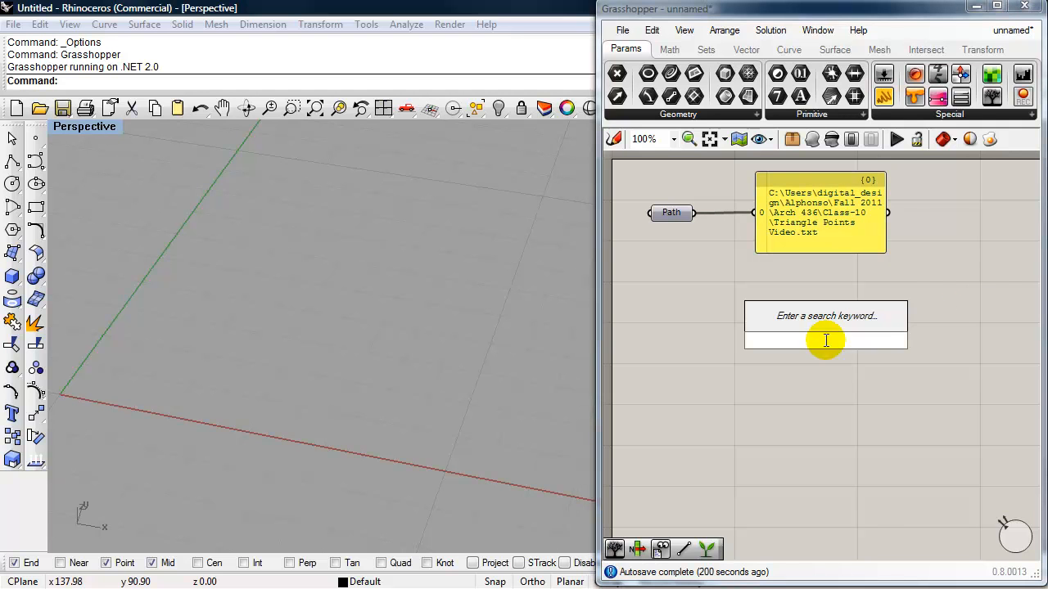
text(read)
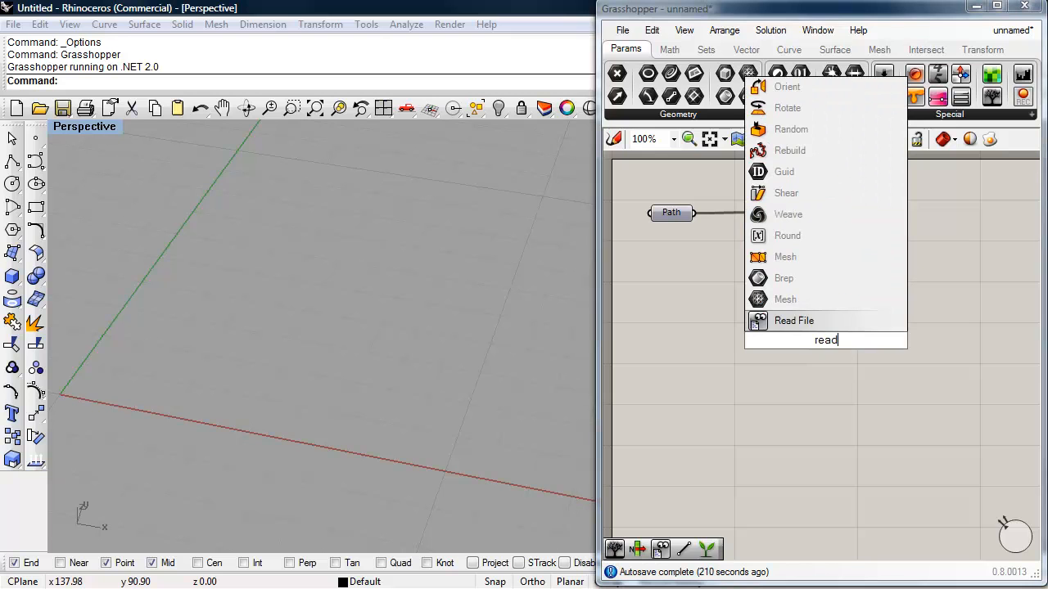
mouse_move(793, 320)
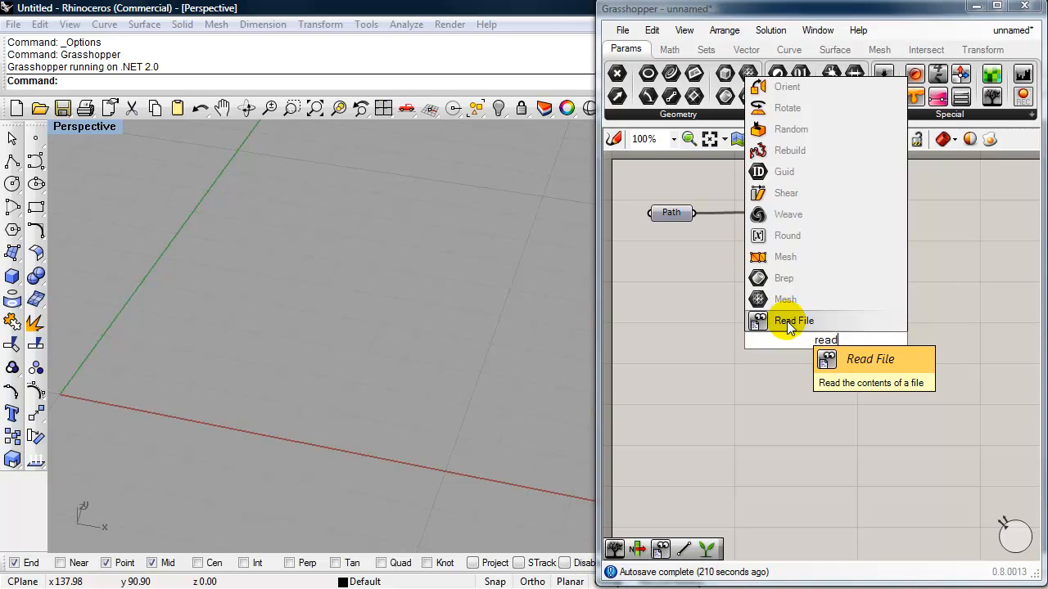
click(792, 319)
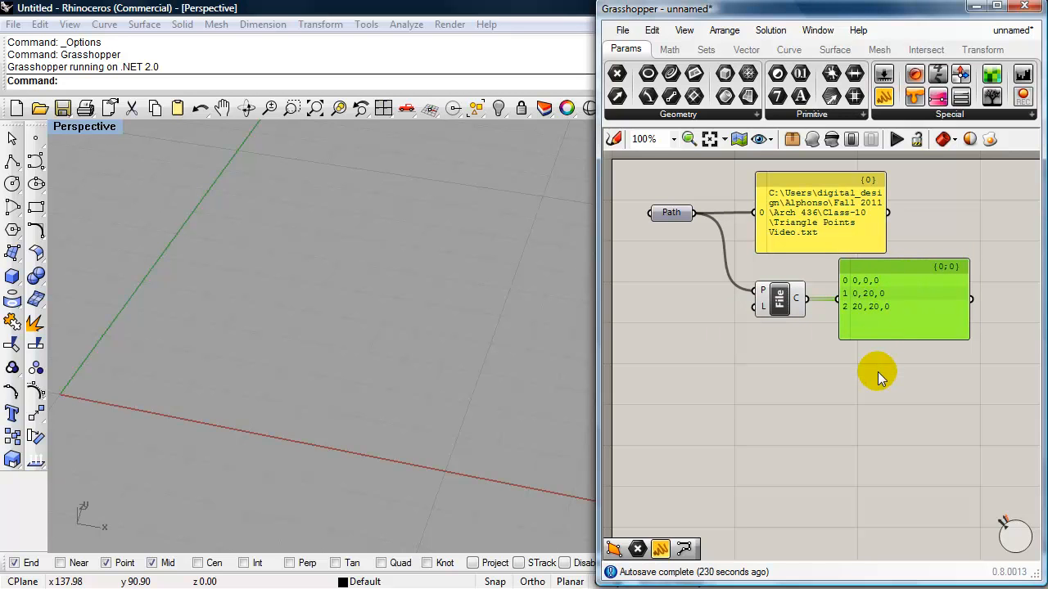
text(po)
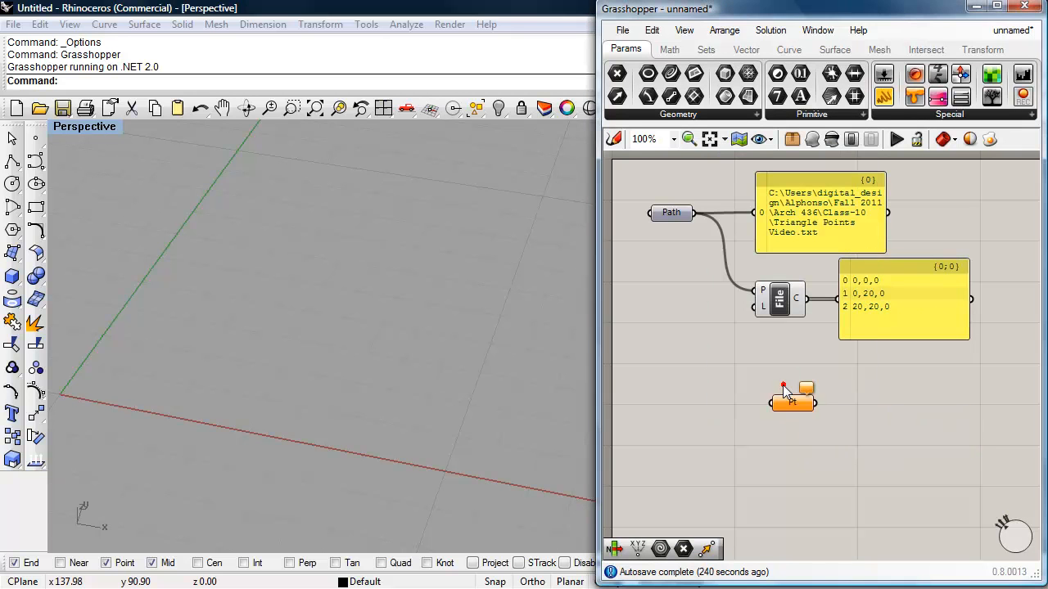
Place a Point parameter beside the coordinates panel to convert its lines into points.
drag(793, 395, 884, 390)
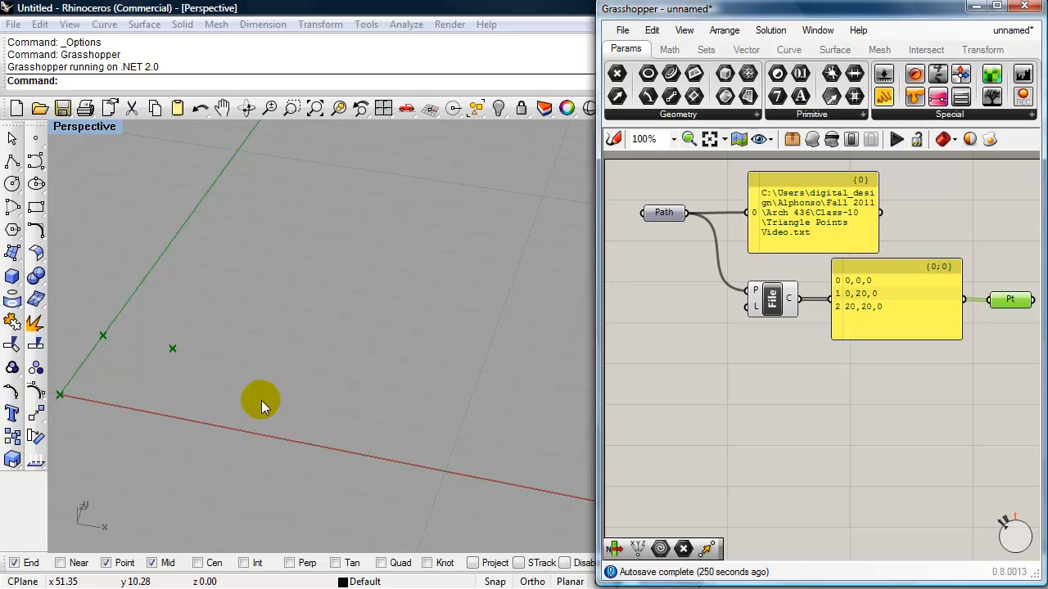
mouse_move(96, 339)
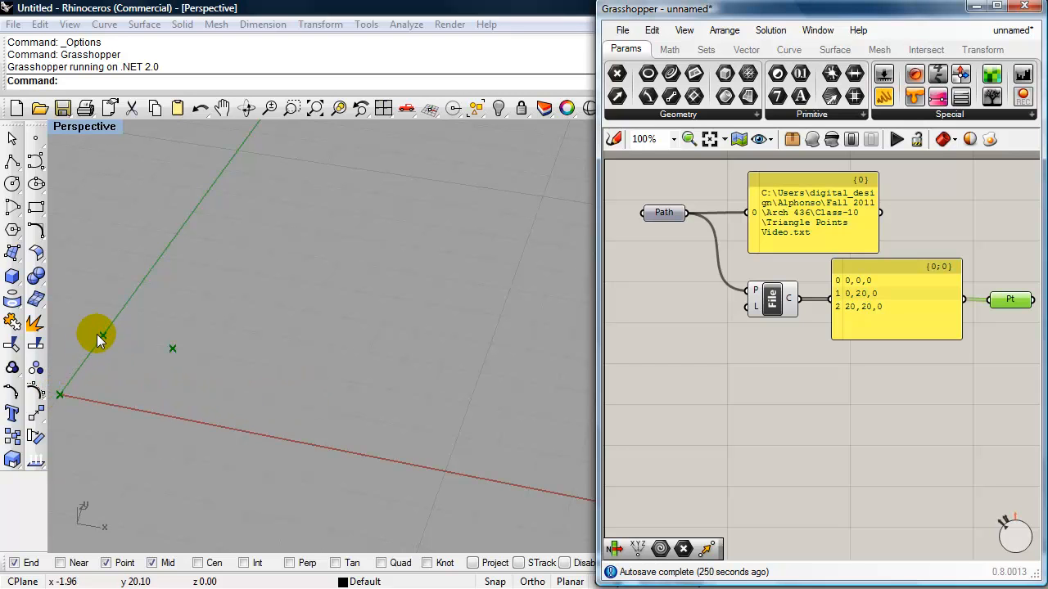
mouse_move(102, 339)
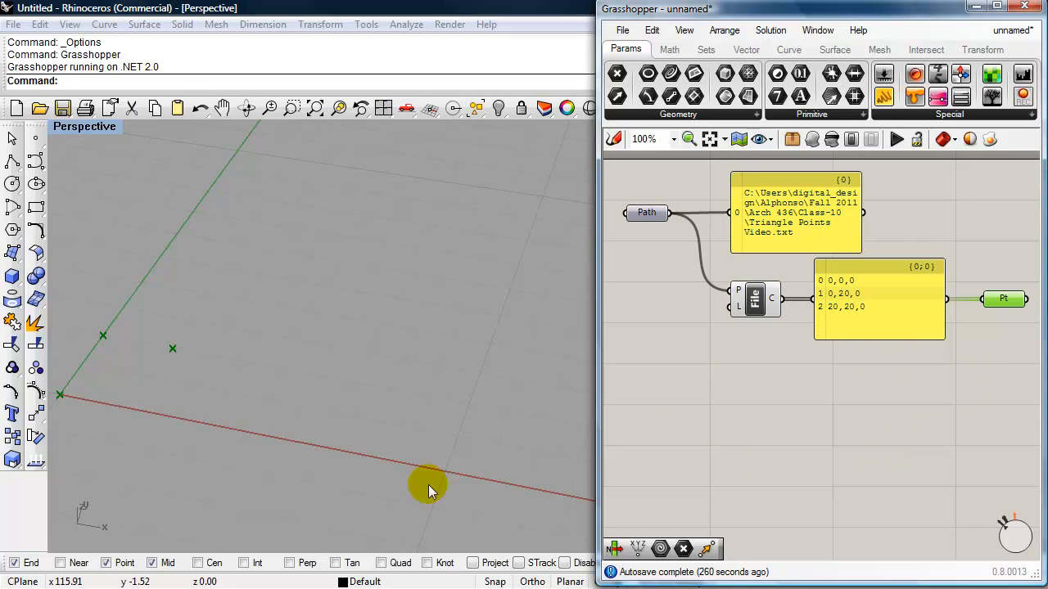
mouse_move(59, 398)
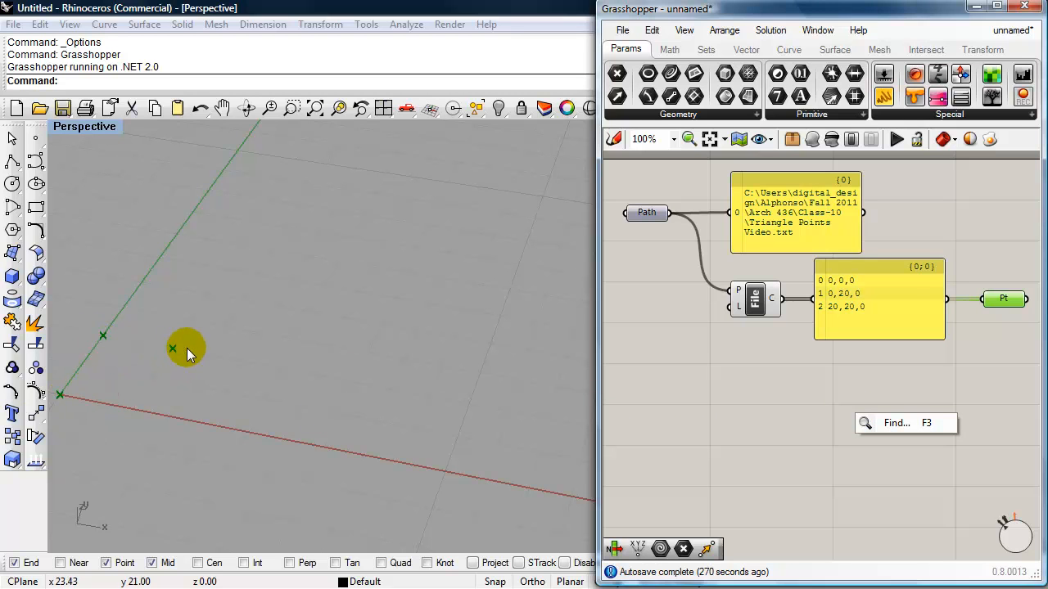
mouse_move(674, 412)
text(list item)
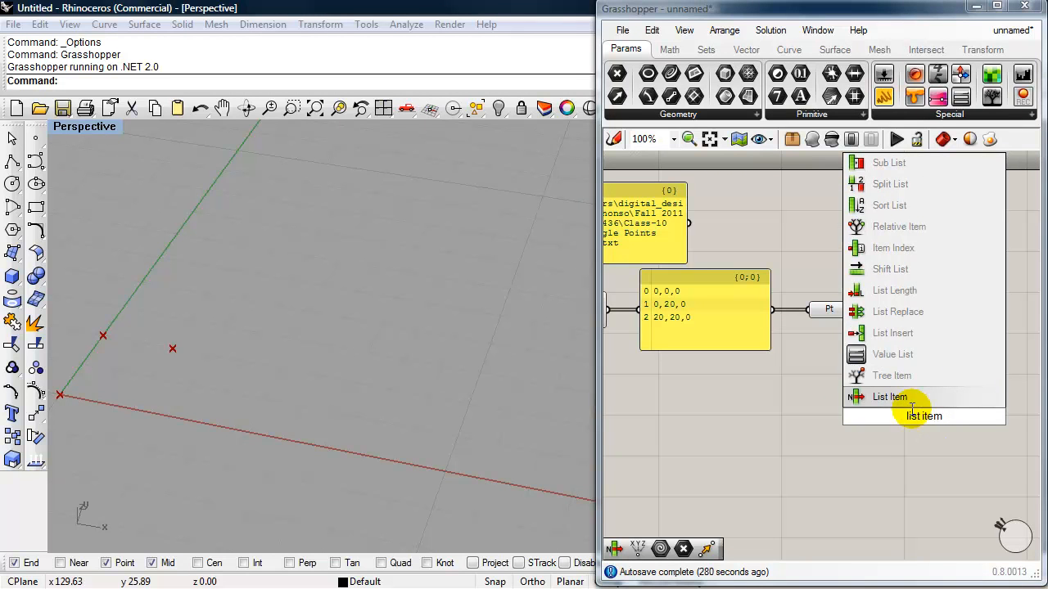
Add List Item on the points with a Number Slider set to whole-number rounding and 300 max.
click(889, 397)
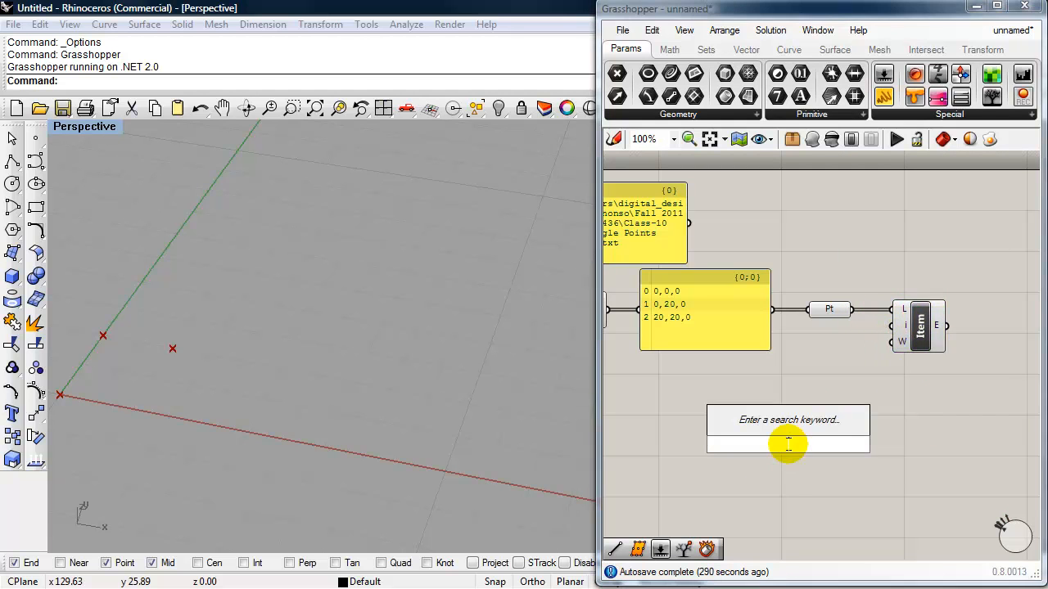
text(number)
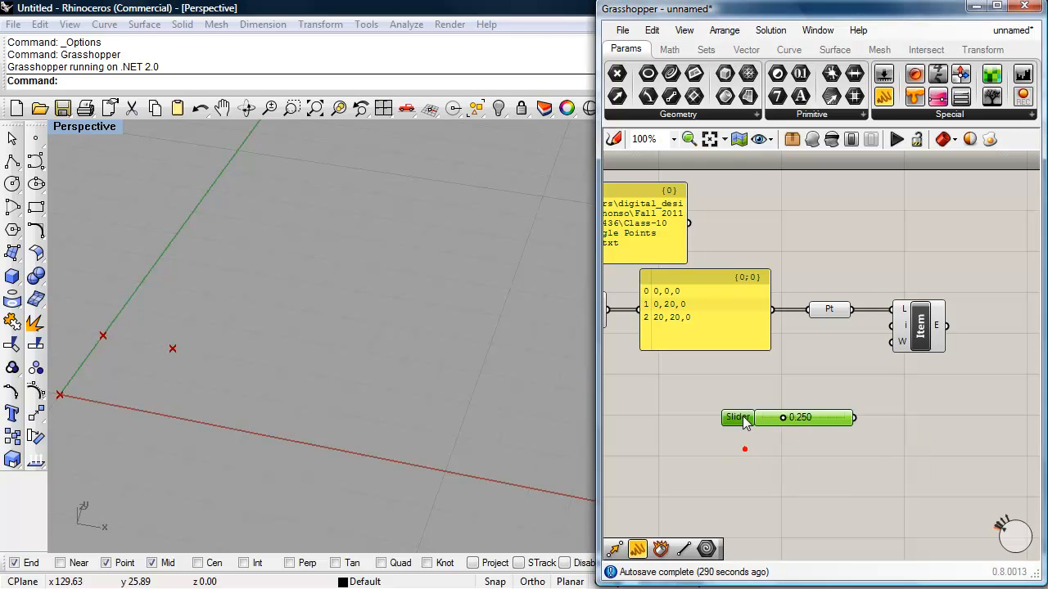
double_click(736, 418)
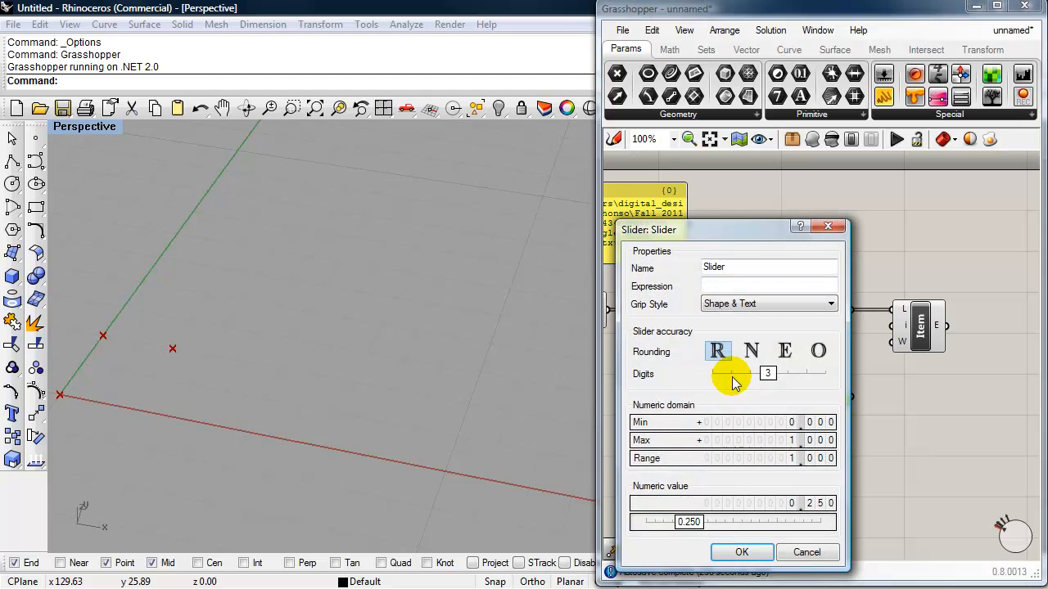
click(750, 351)
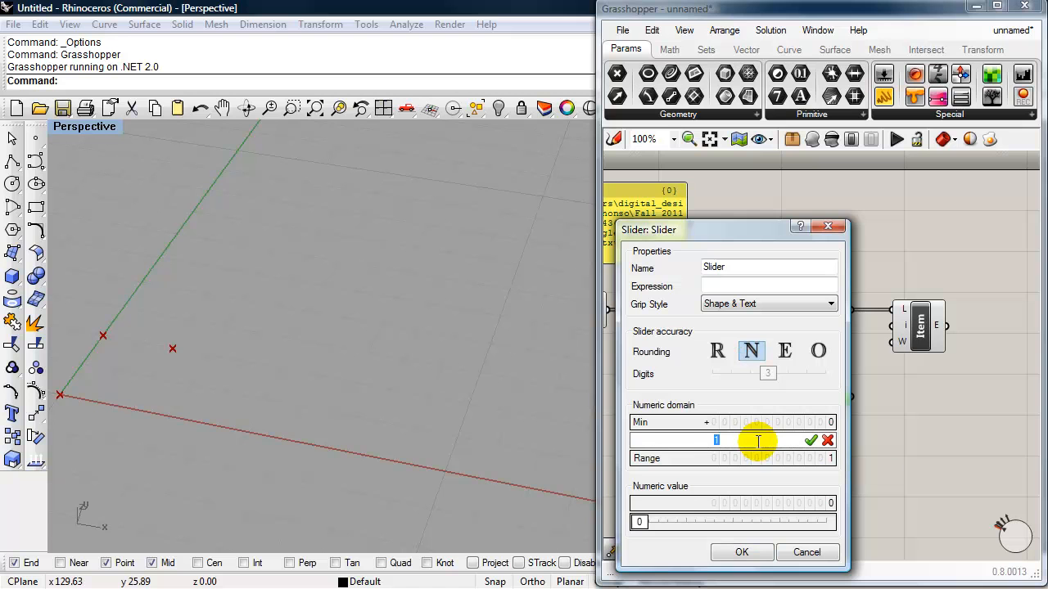
text(300)
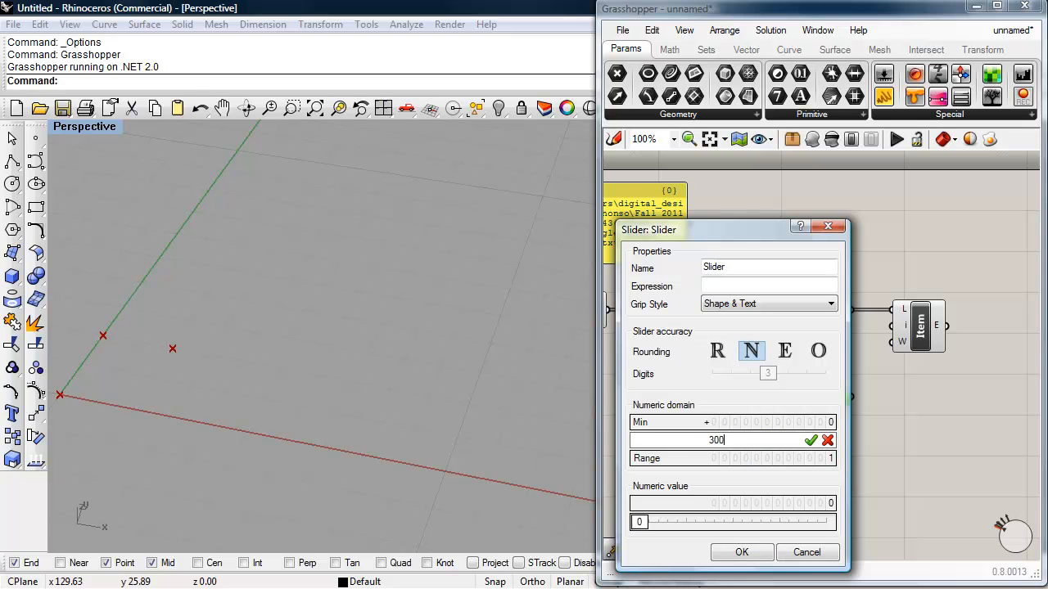
click(740, 552)
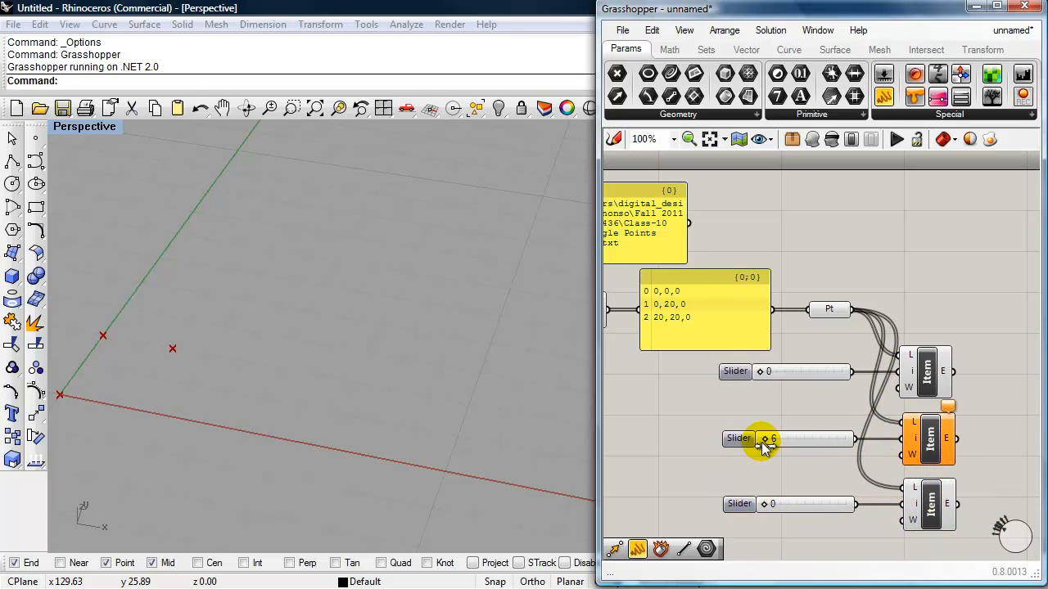
Set the sliders to 0, 1 and 2 and wire them into the List Item index inputs.
drag(766, 439, 753, 439)
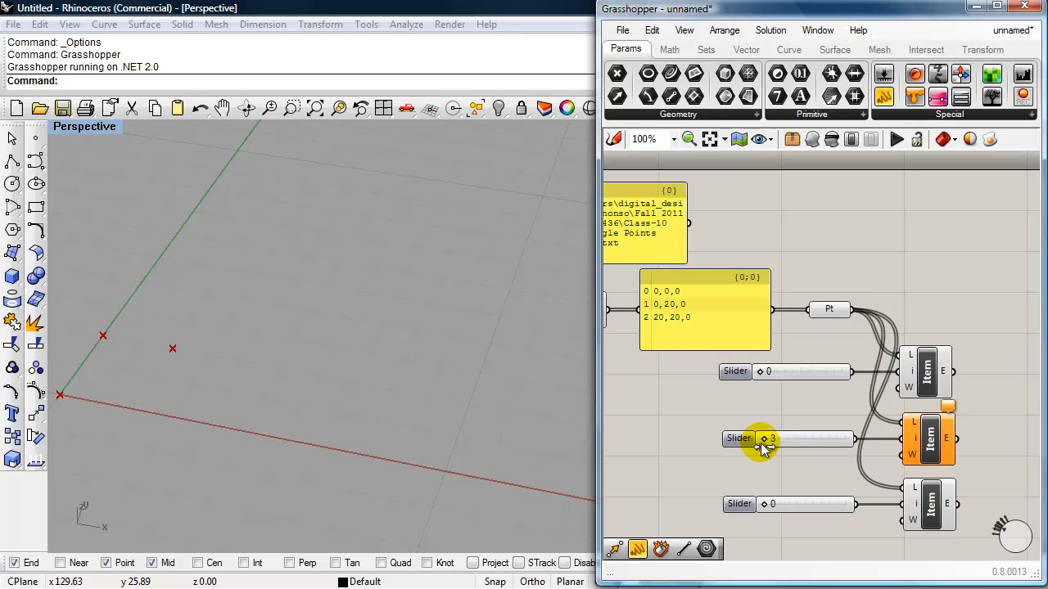
double_click(739, 438)
text(2)
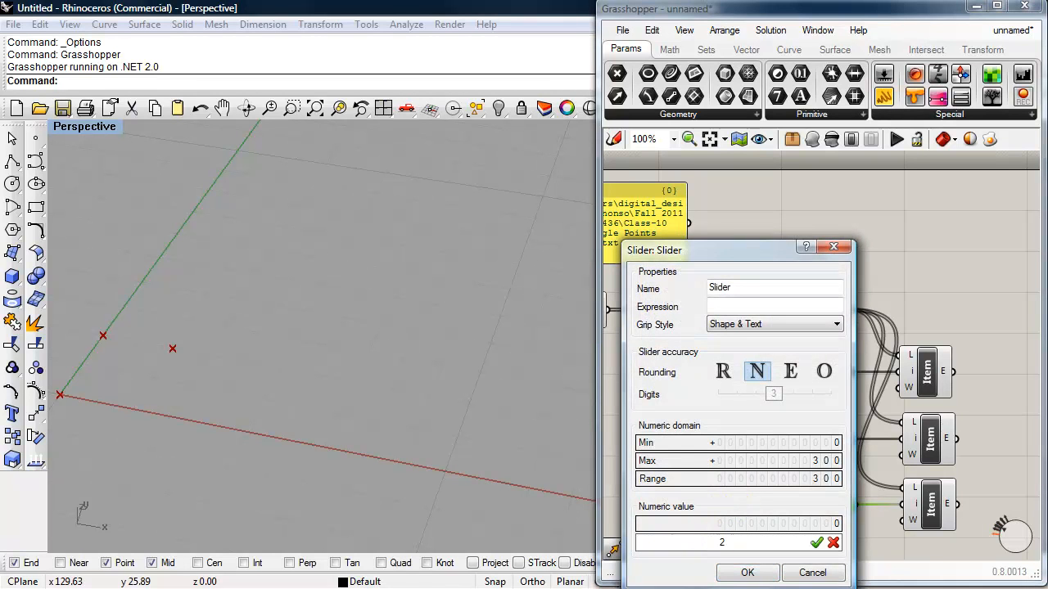
click(746, 573)
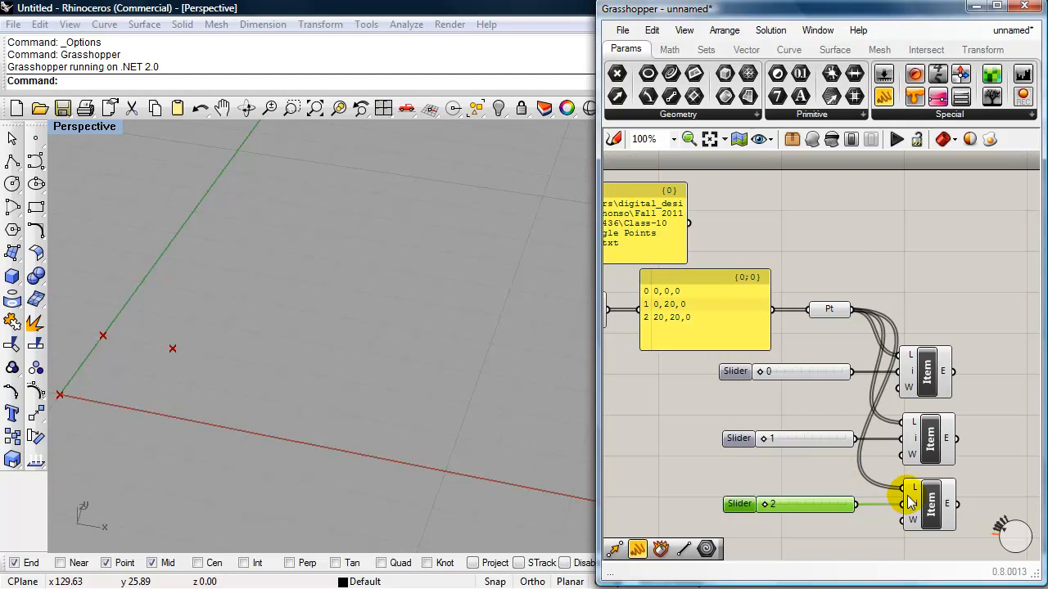
click(930, 505)
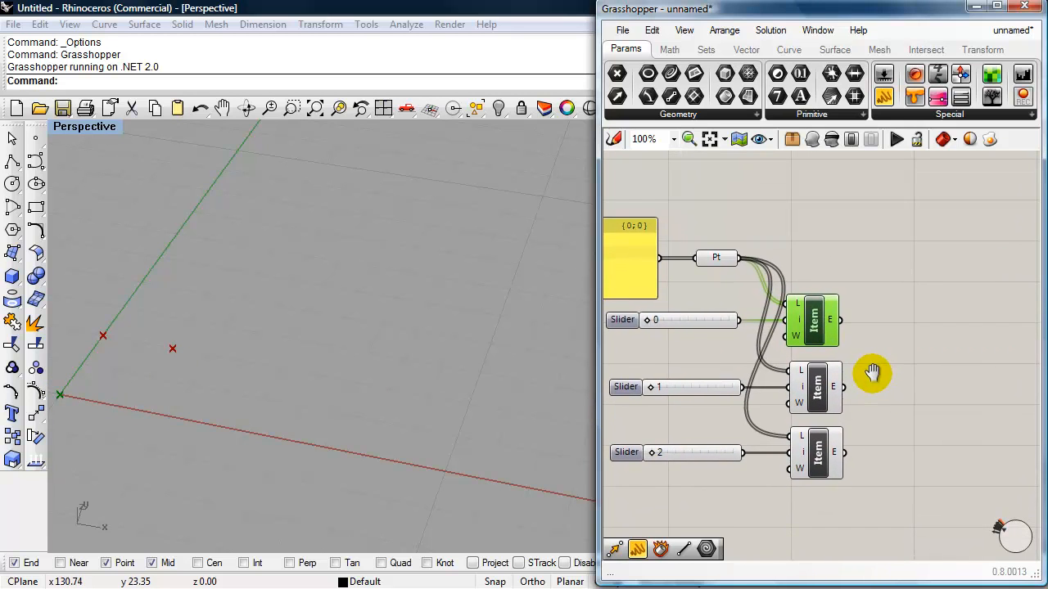
mouse_move(920, 393)
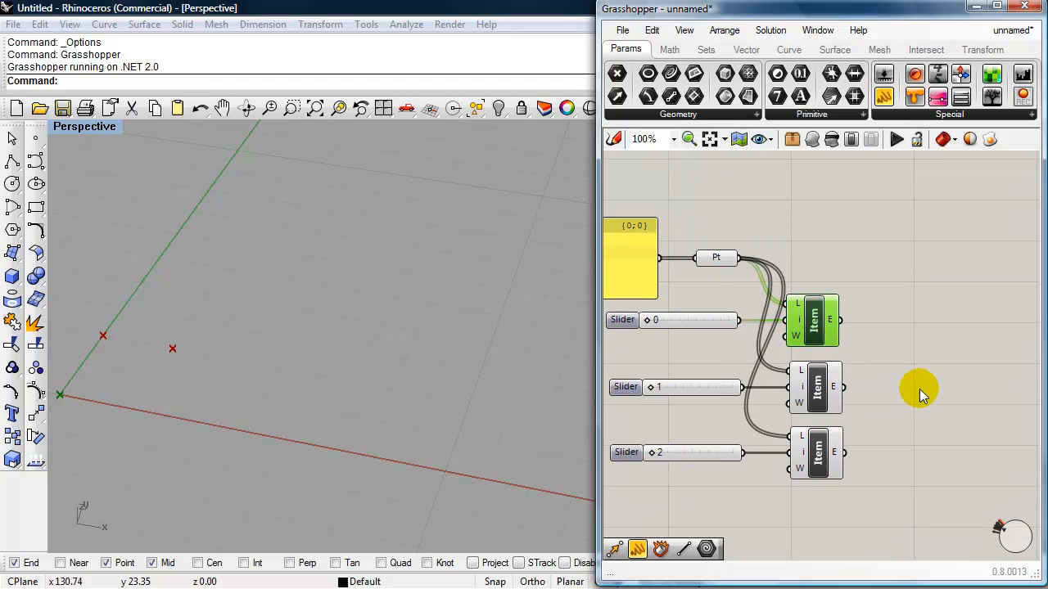
Add two Move components with Unit Z vectors and feed the first and third points into them.
double_click(920, 393)
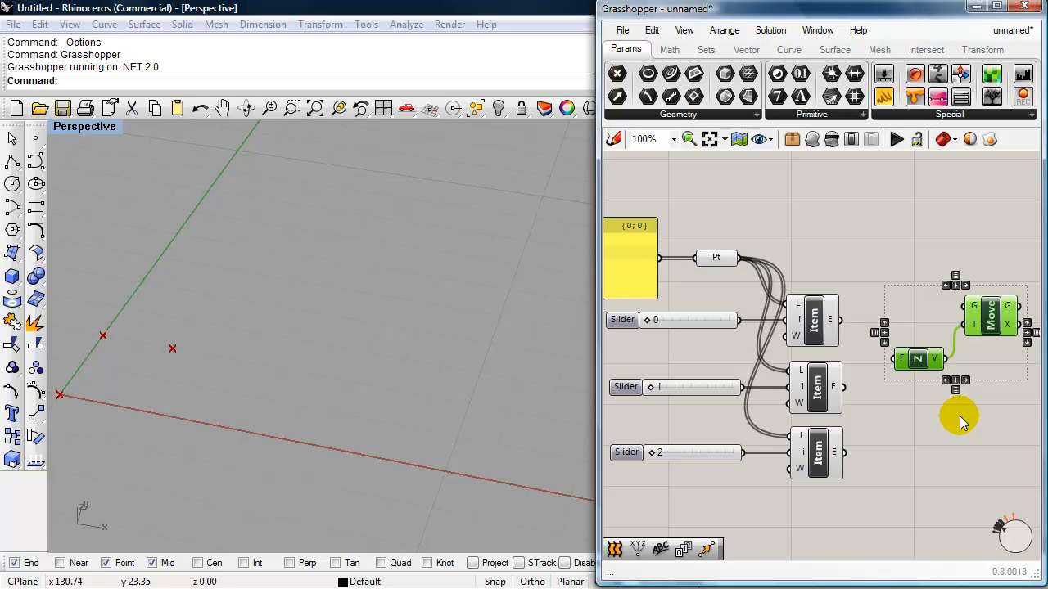
scroll(down, 3)
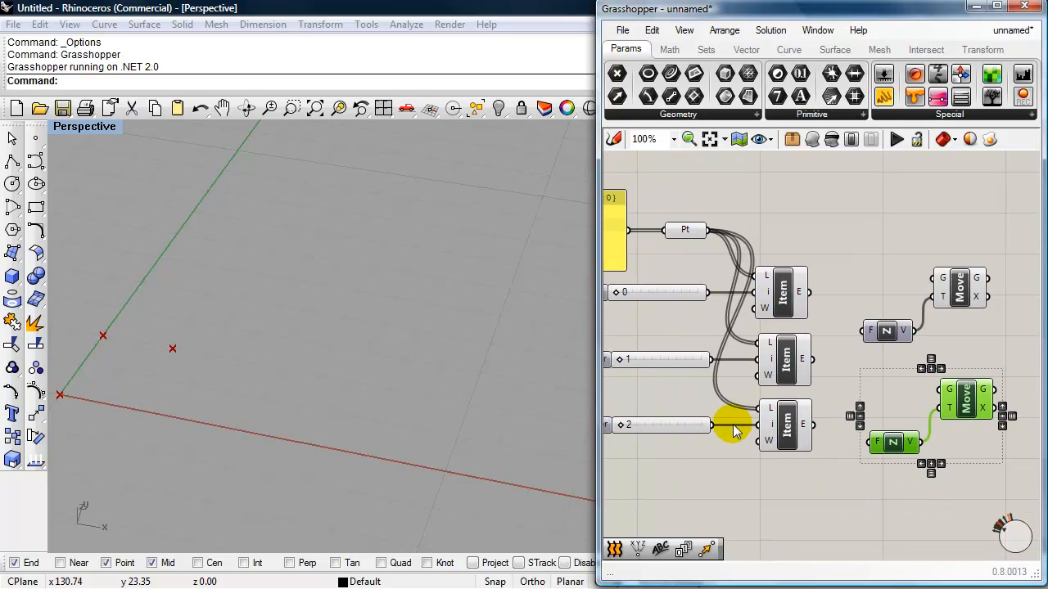
mouse_move(821, 298)
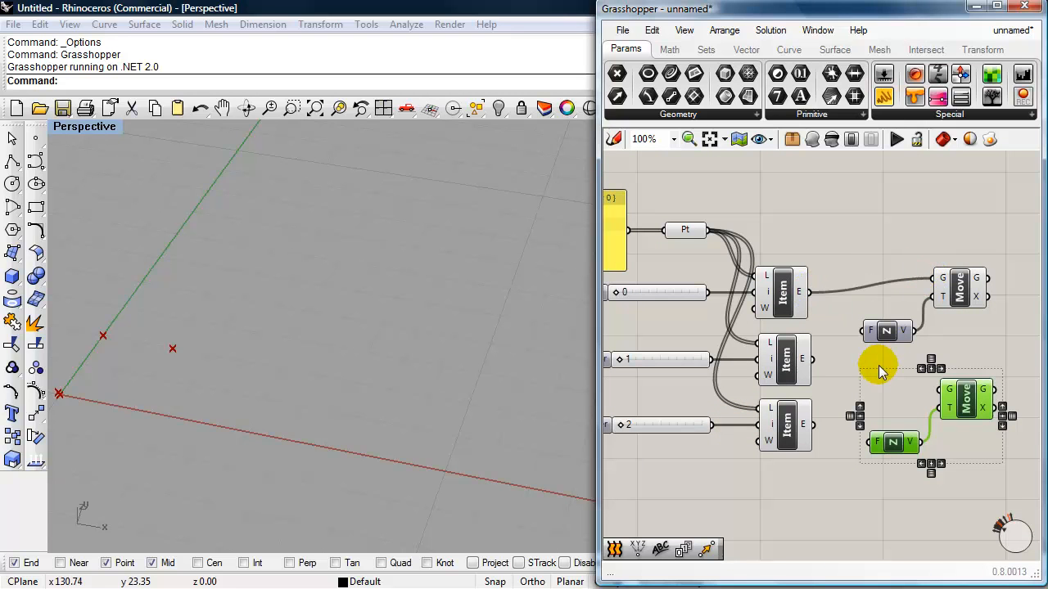
mouse_move(825, 442)
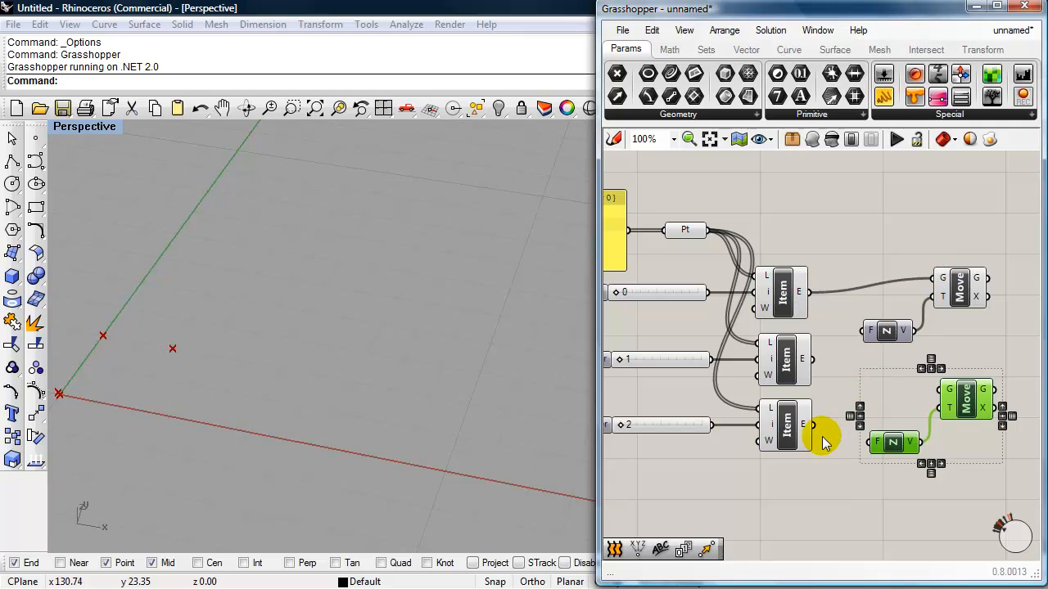
drag(822, 439, 930, 393)
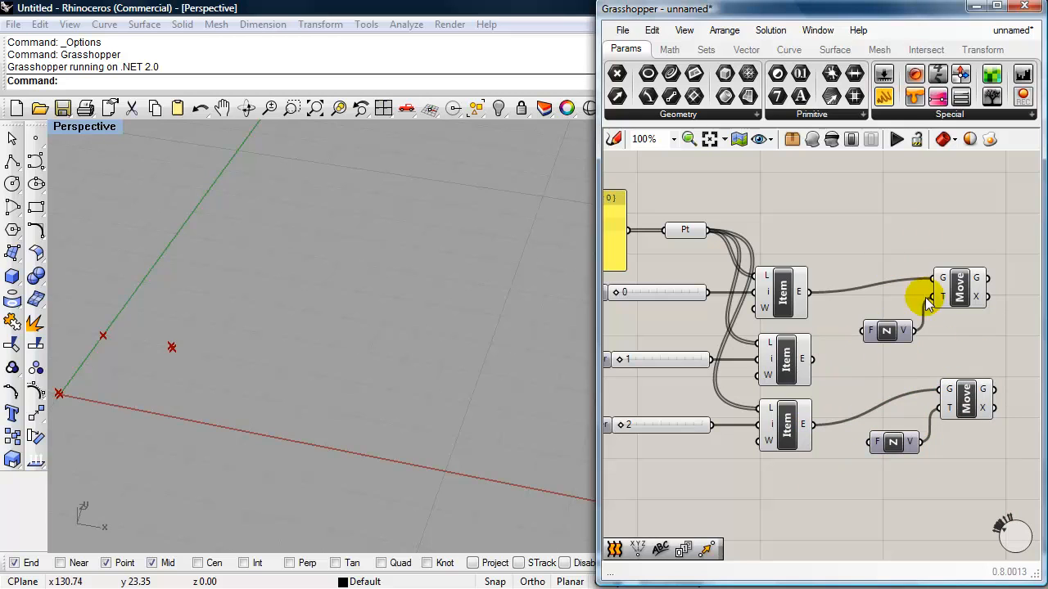
mouse_move(855, 344)
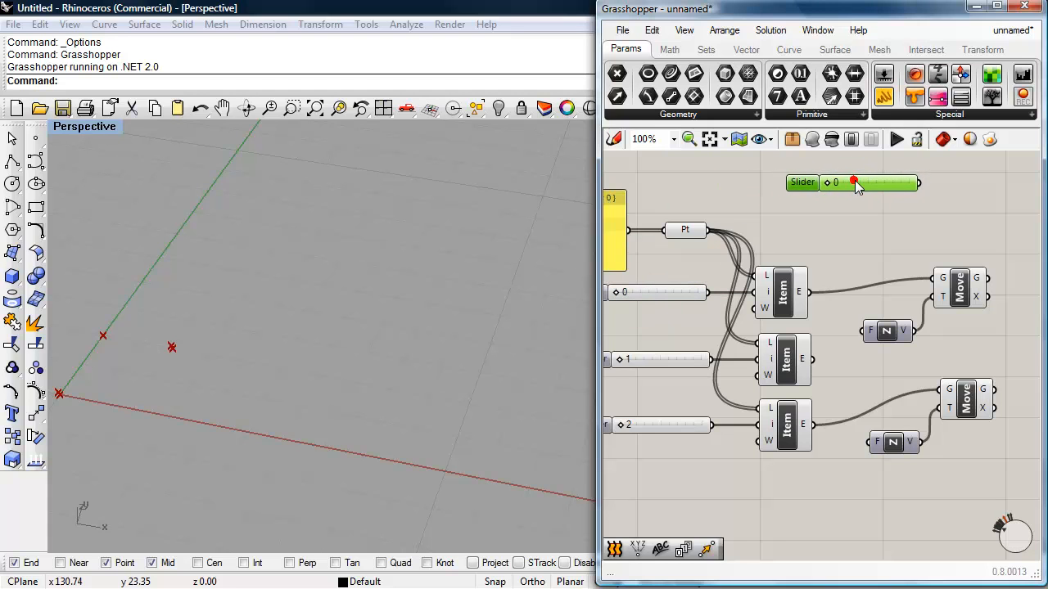
mouse_move(801, 182)
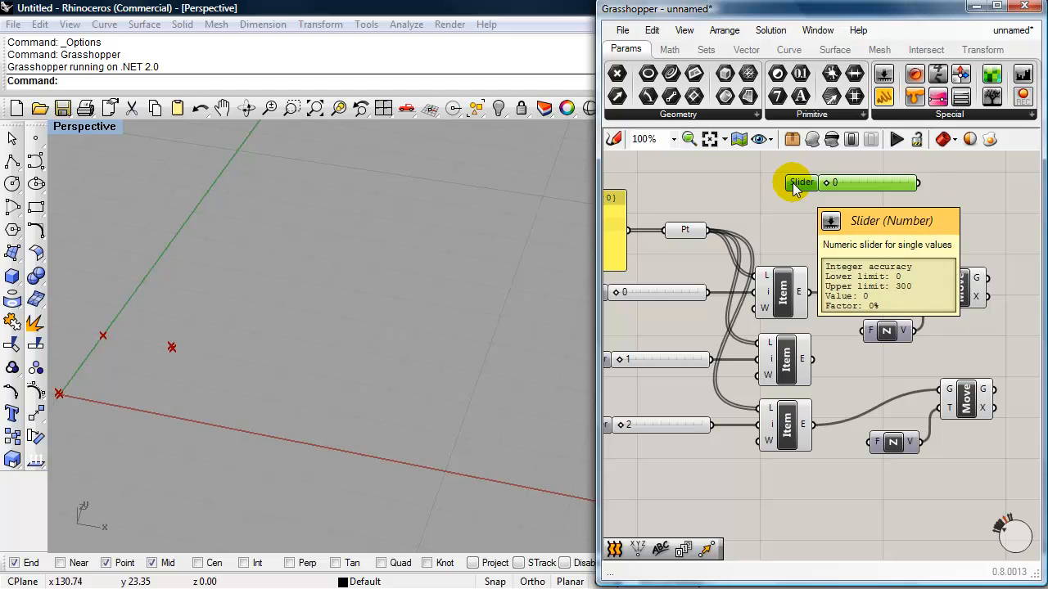
Name the new slider Lift Off Slider and drag its value to 9 to raise both points.
double_click(800, 182)
text(Lift Off Slider)
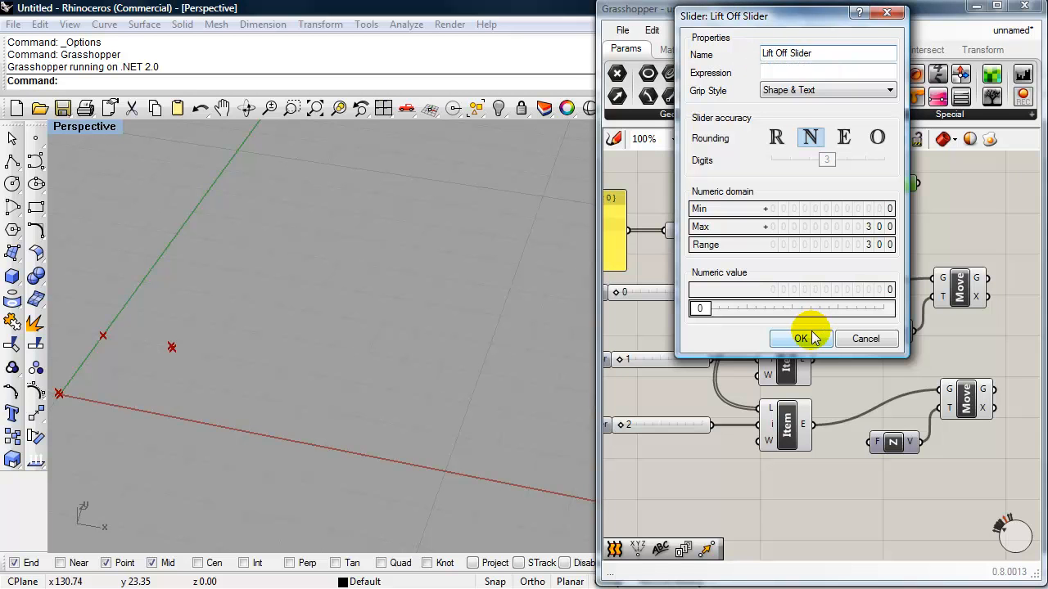
click(801, 339)
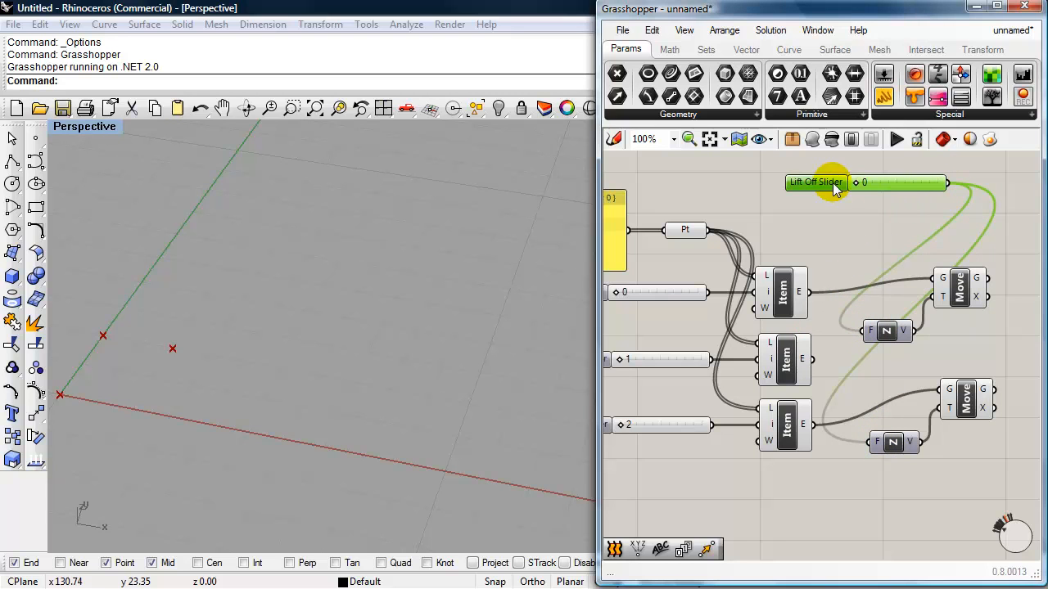
drag(855, 182, 864, 182)
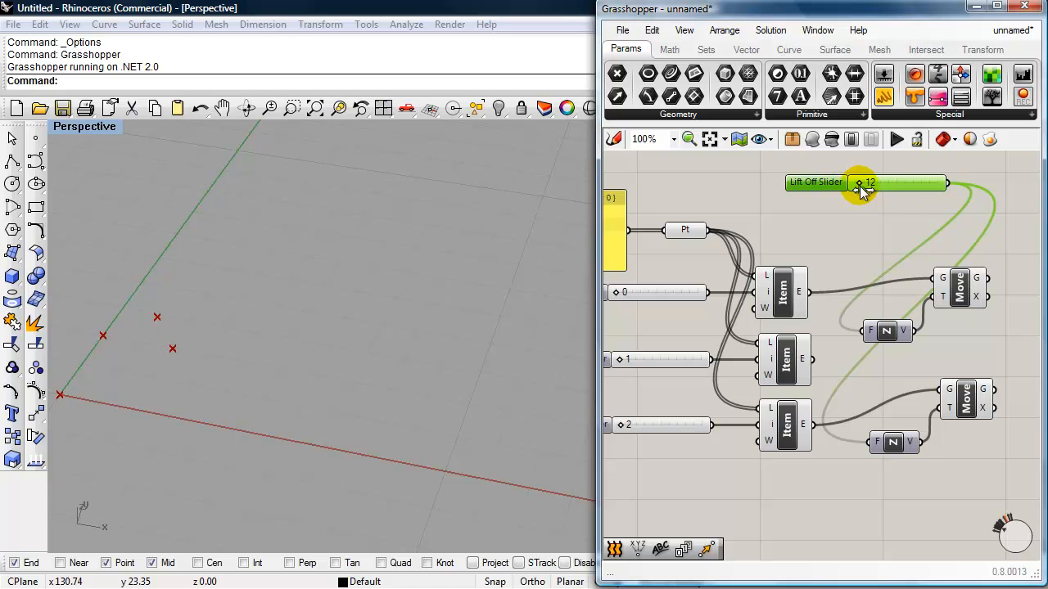
drag(864, 183, 855, 183)
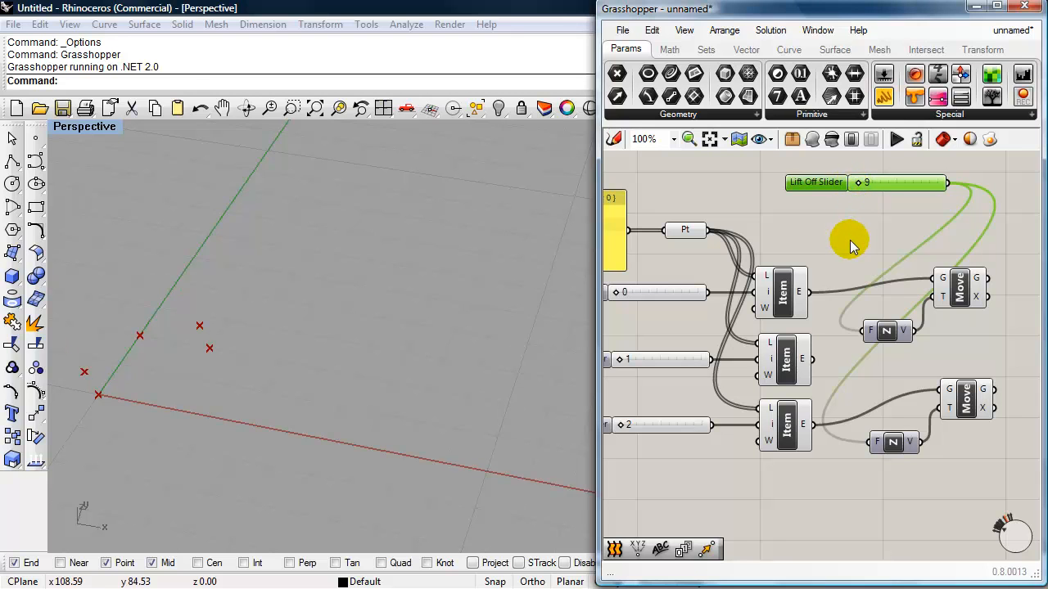
mouse_move(783, 311)
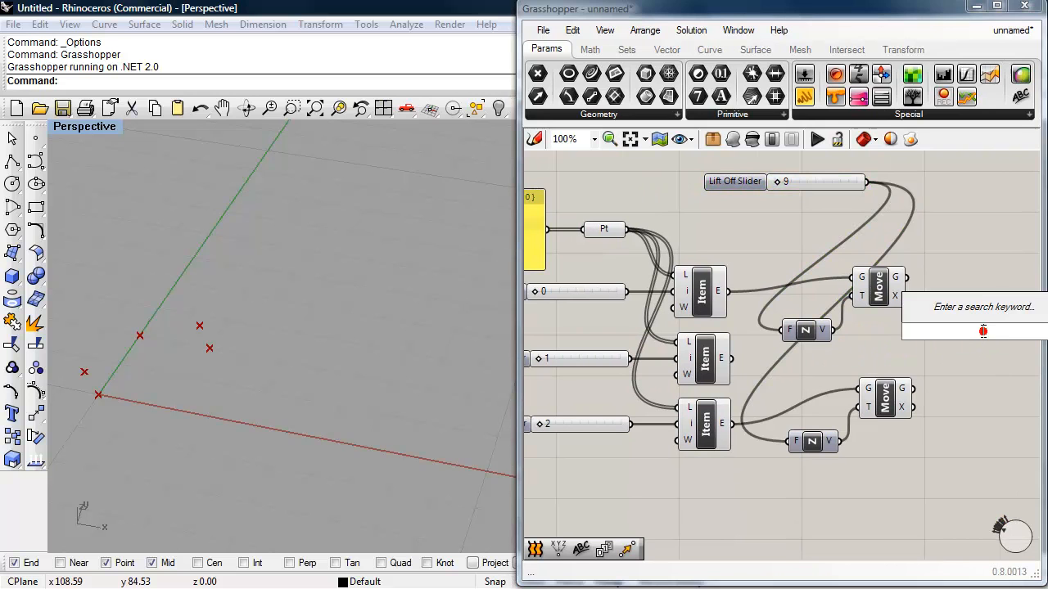
Place a PolyLine through the lifted and middle points and set Closed to True.
text(polyline)
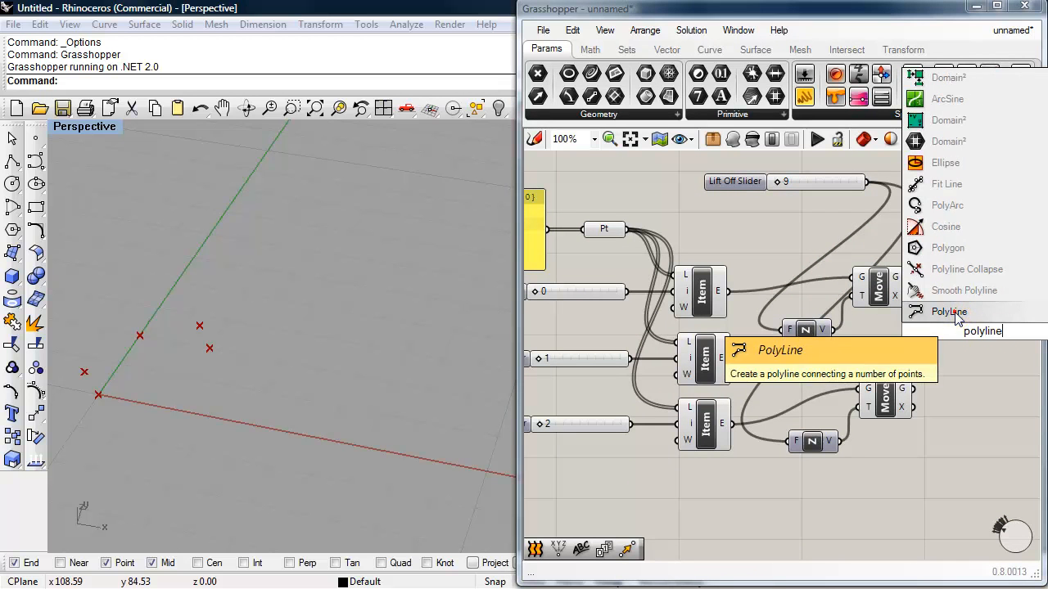
click(948, 312)
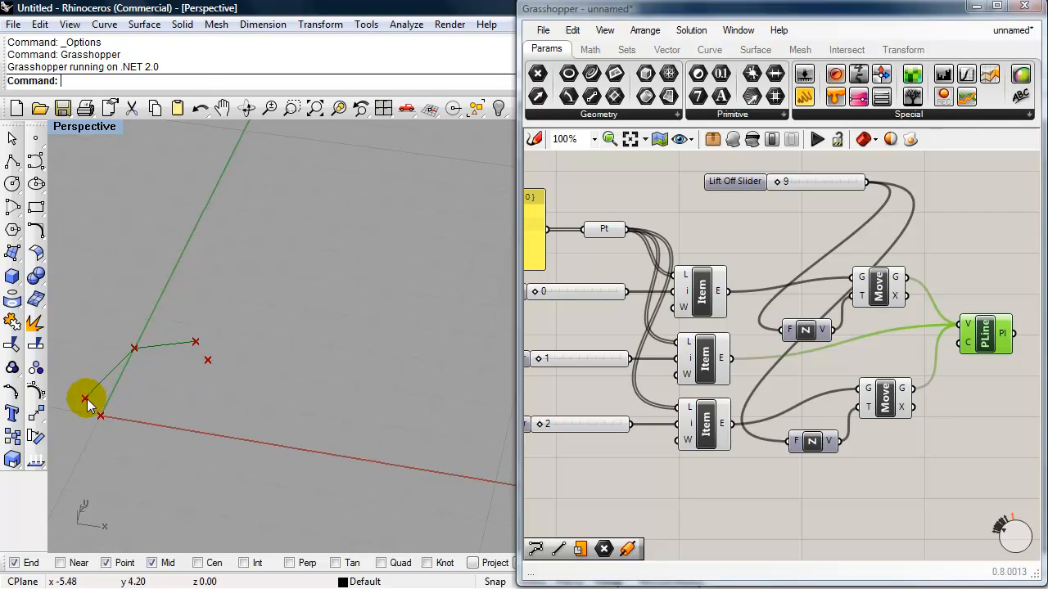
mouse_move(101, 406)
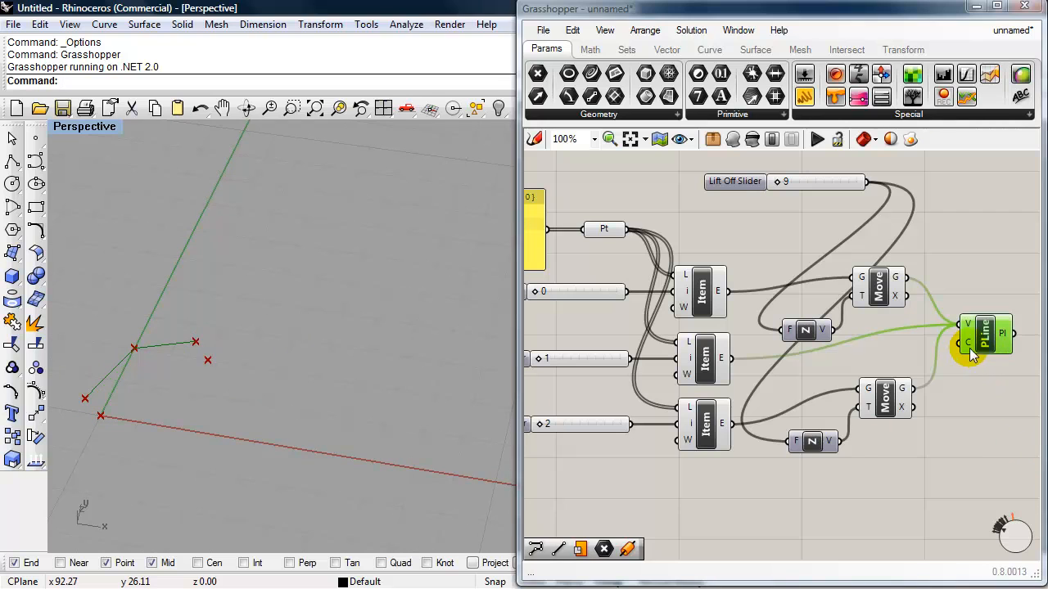
mouse_move(969, 344)
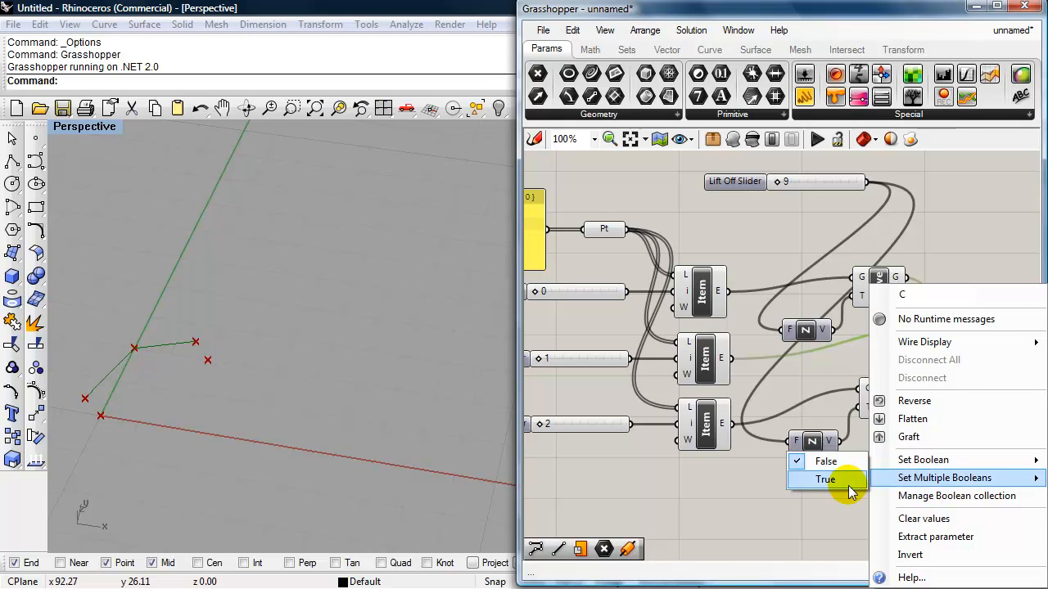
mouse_move(924, 458)
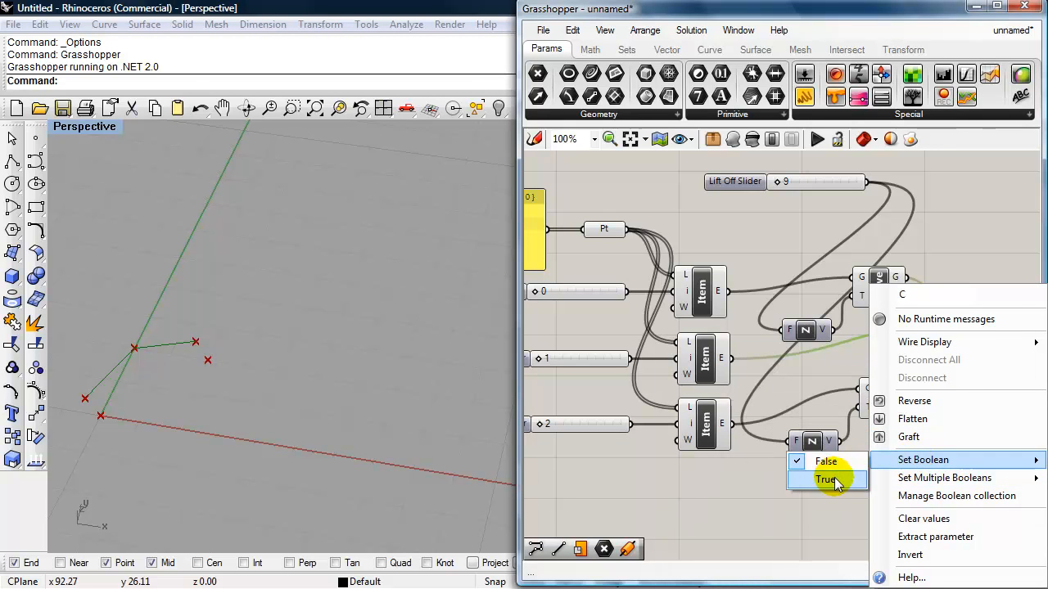
click(825, 478)
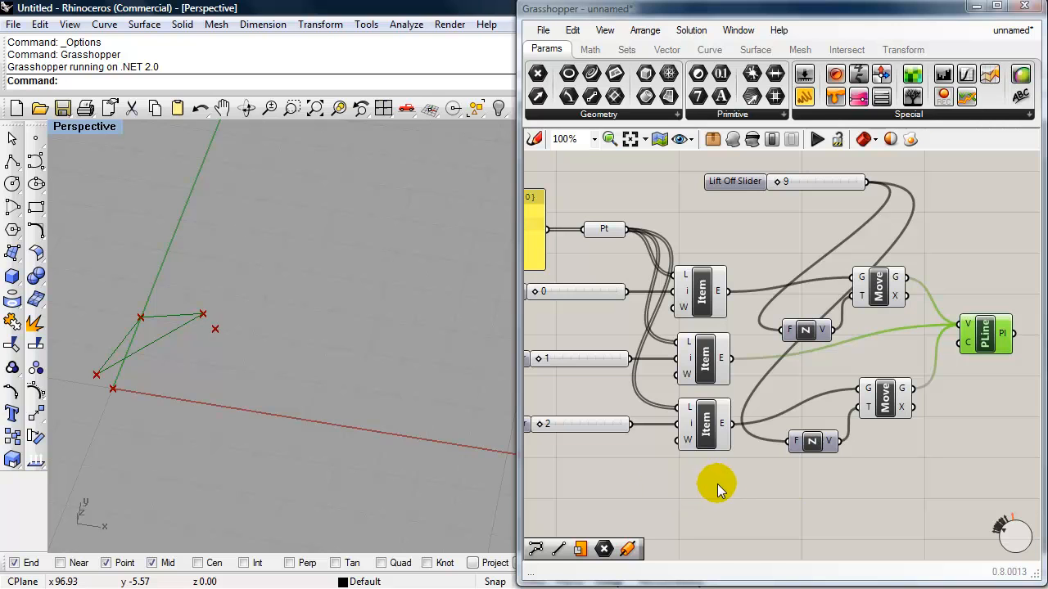
mouse_move(855, 490)
text(planar srf)
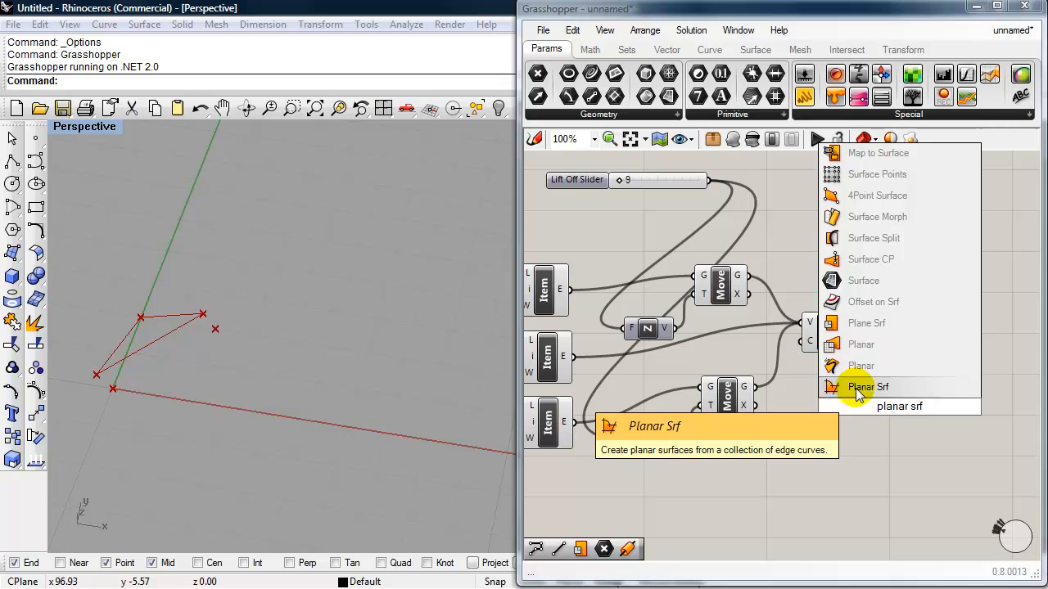
Place a Planar Srf on the closed polyline and rename it Shade Planar.
click(868, 386)
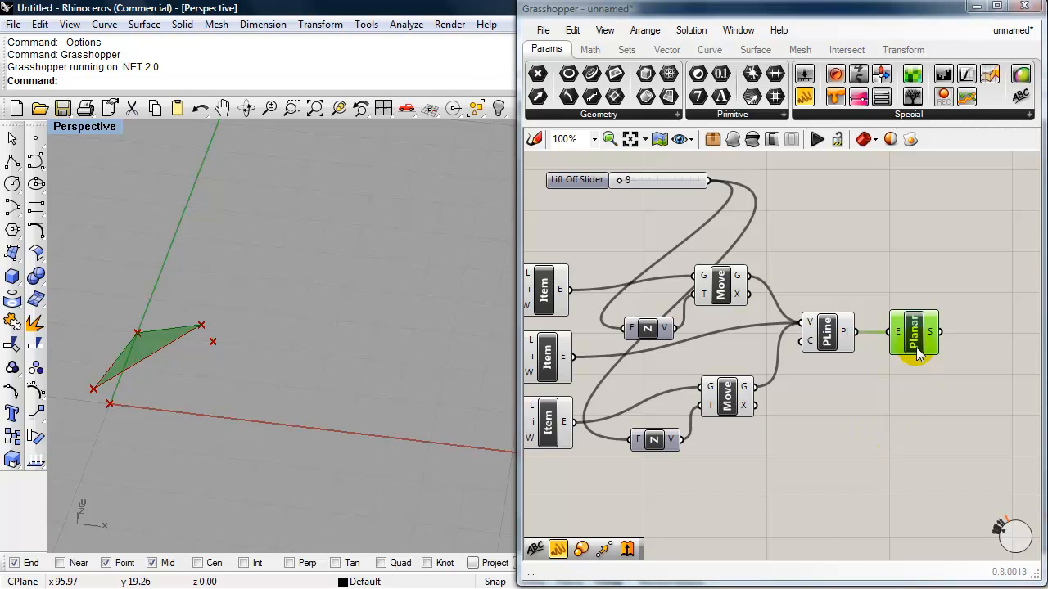
right_click(913, 331)
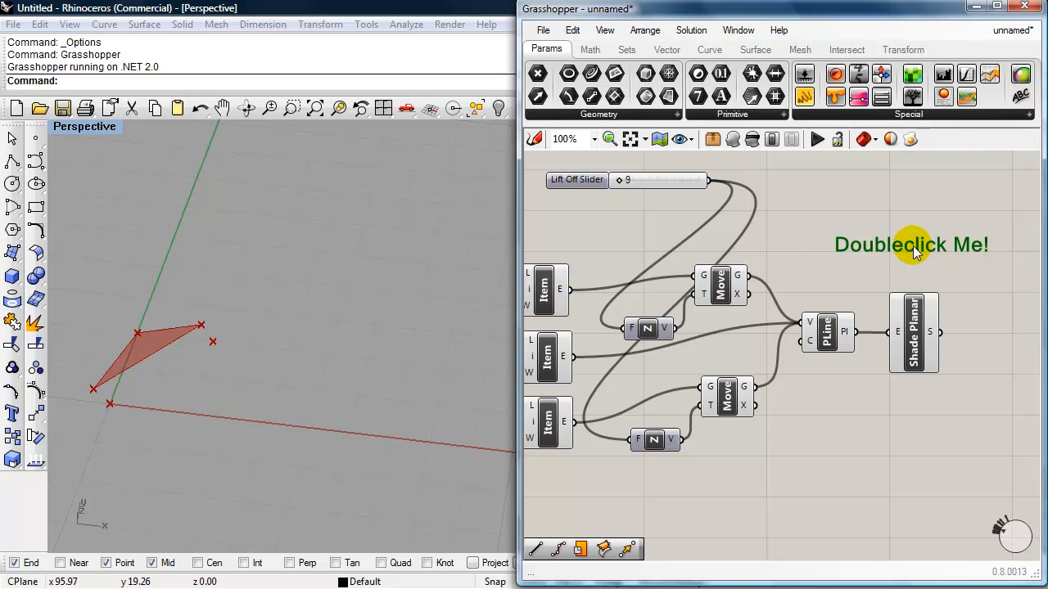
Set the scribble text to 'Shade Component' at size 28.
double_click(911, 246)
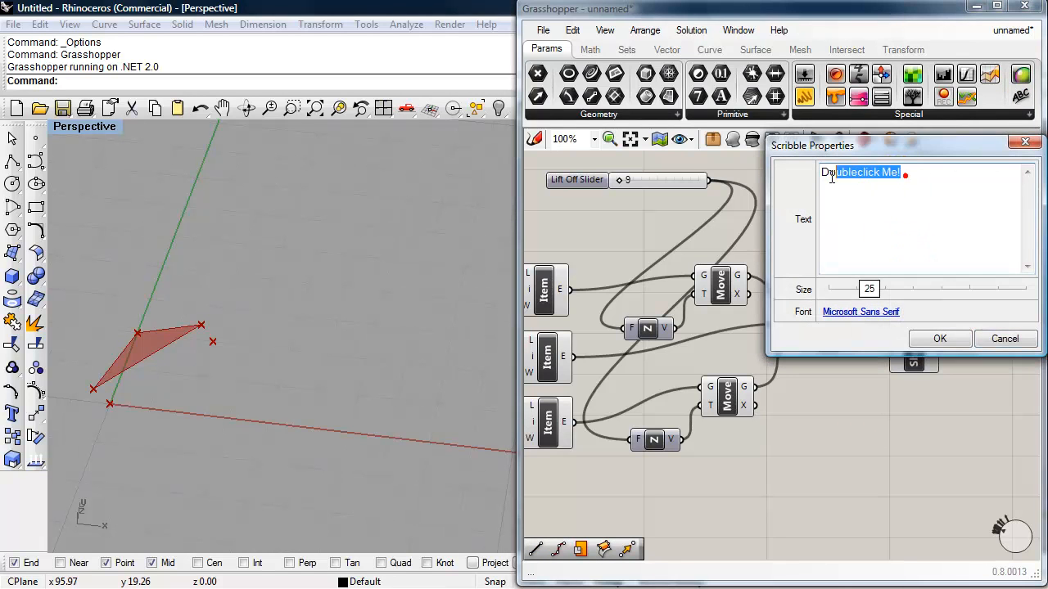
text(S)
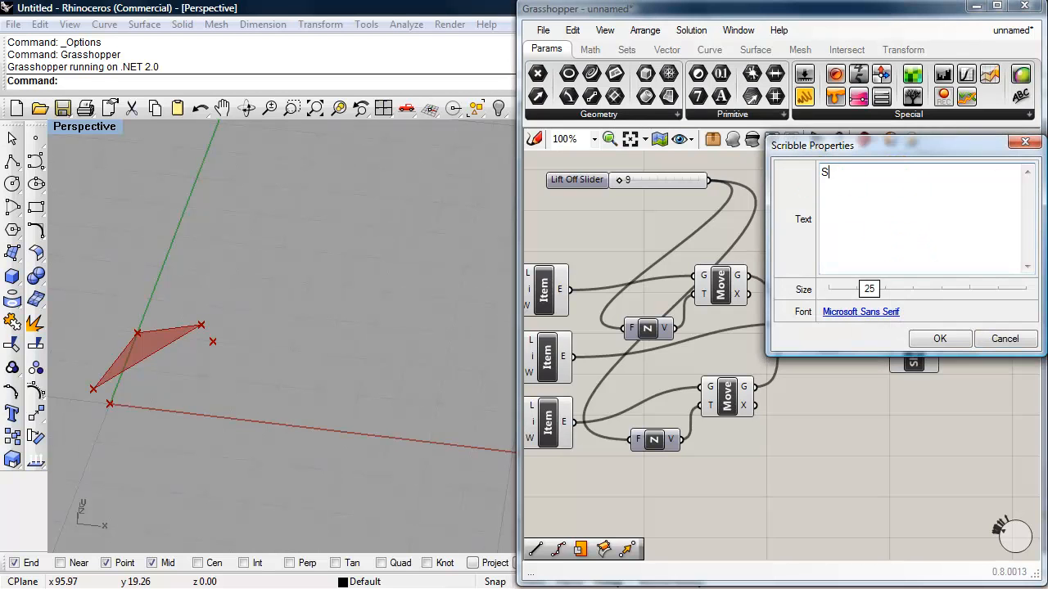
text(hade Co)
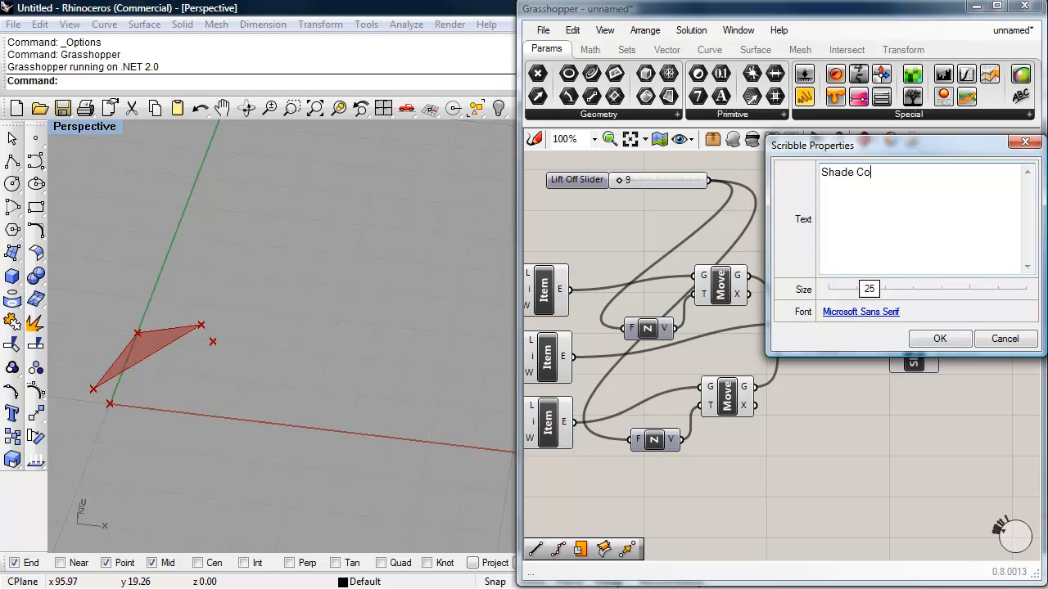
text(mponent)
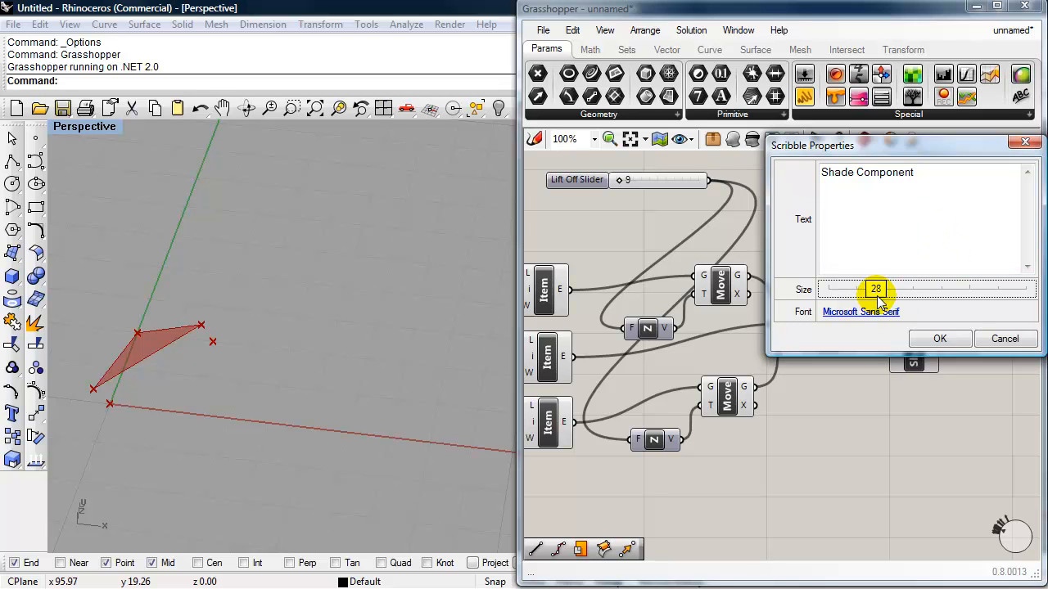
click(940, 337)
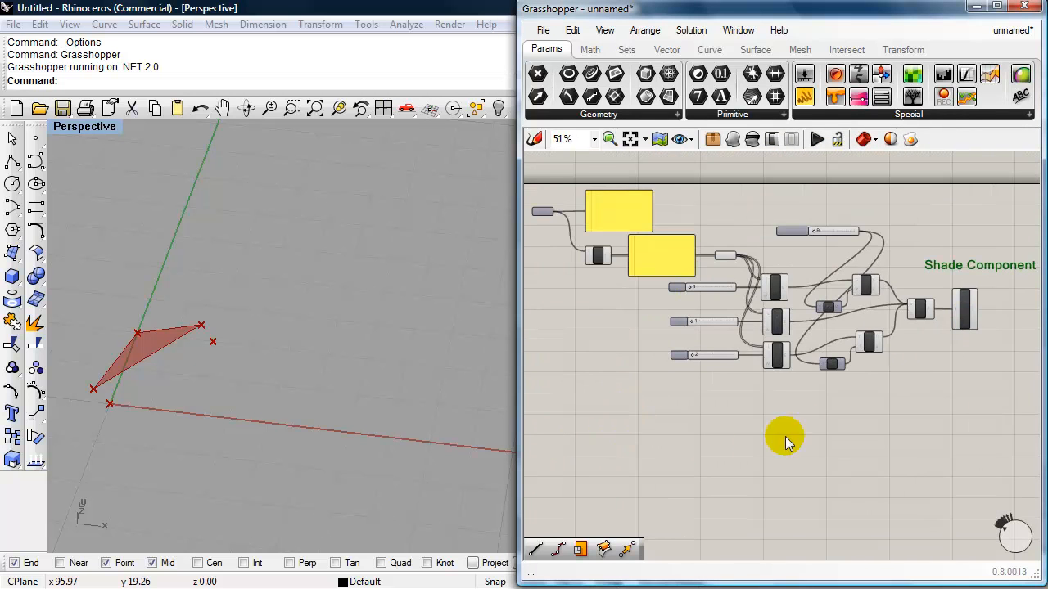
mouse_move(868, 442)
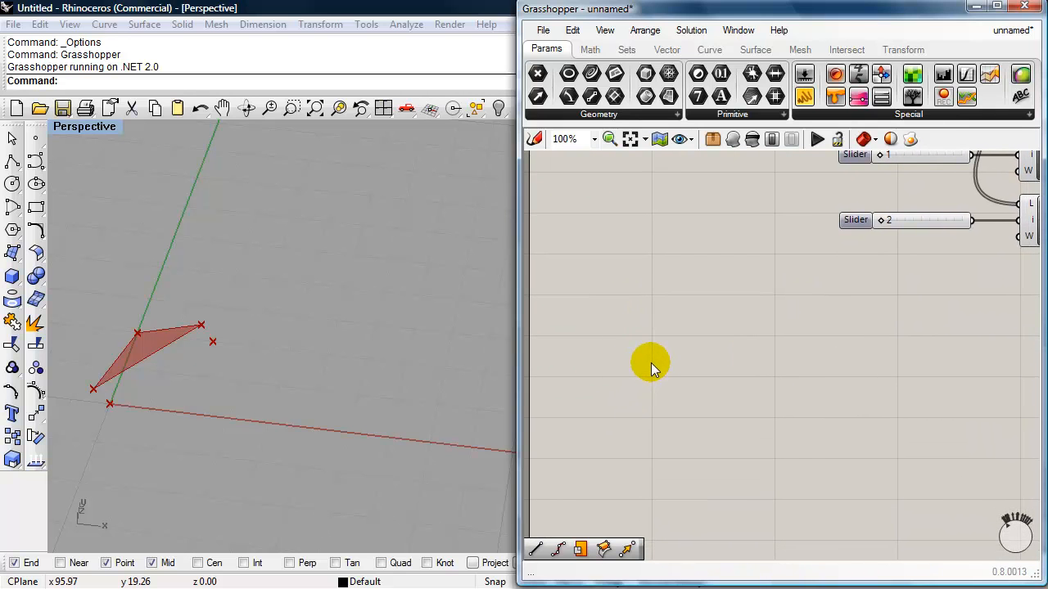
Search 'plan' and place a Plane Srf component on the canvas.
double_click(652, 364)
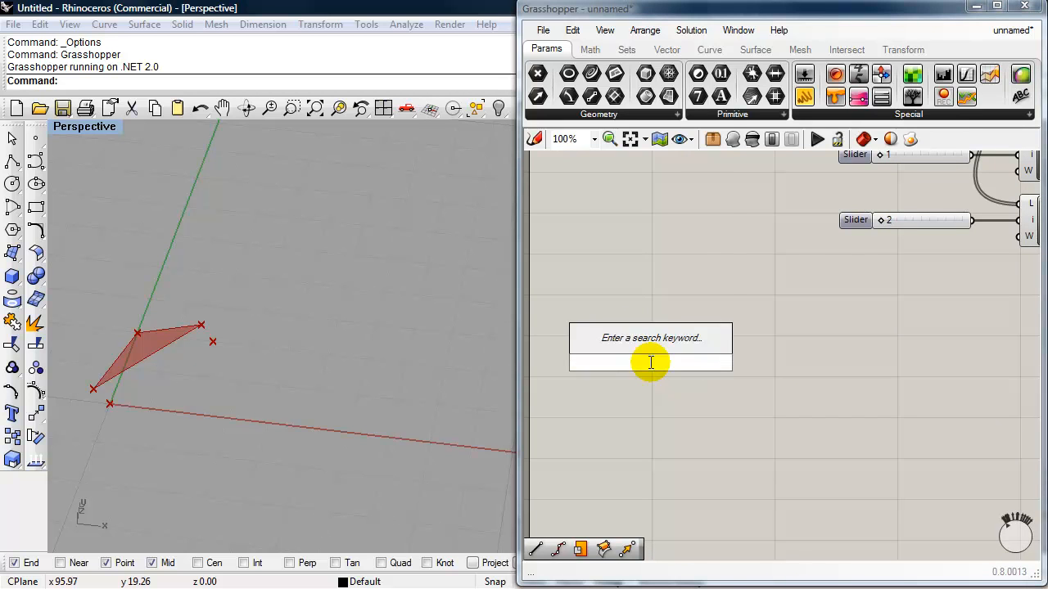
text(plan)
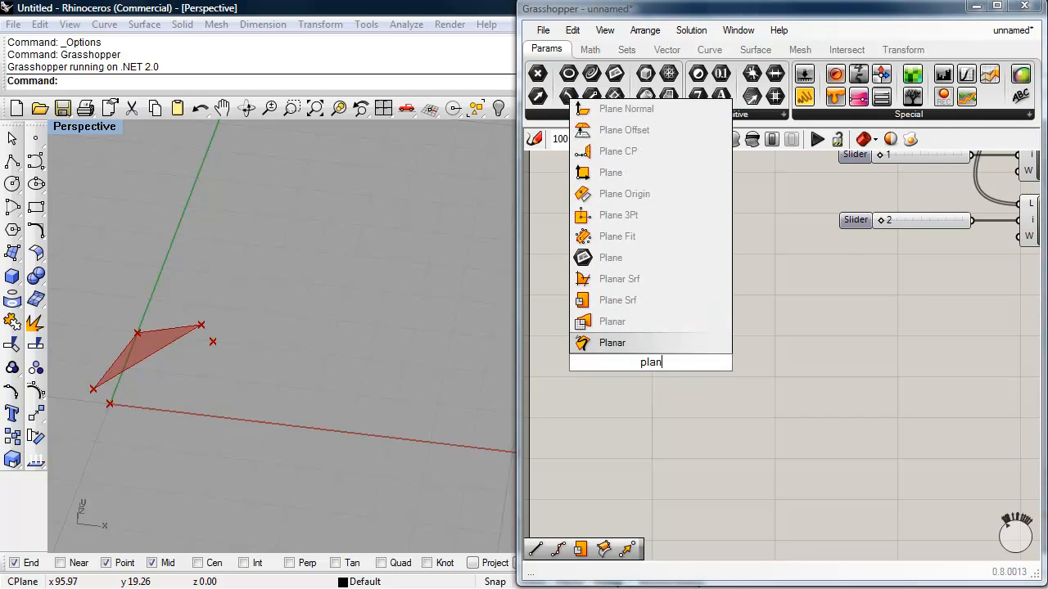
mouse_move(619, 300)
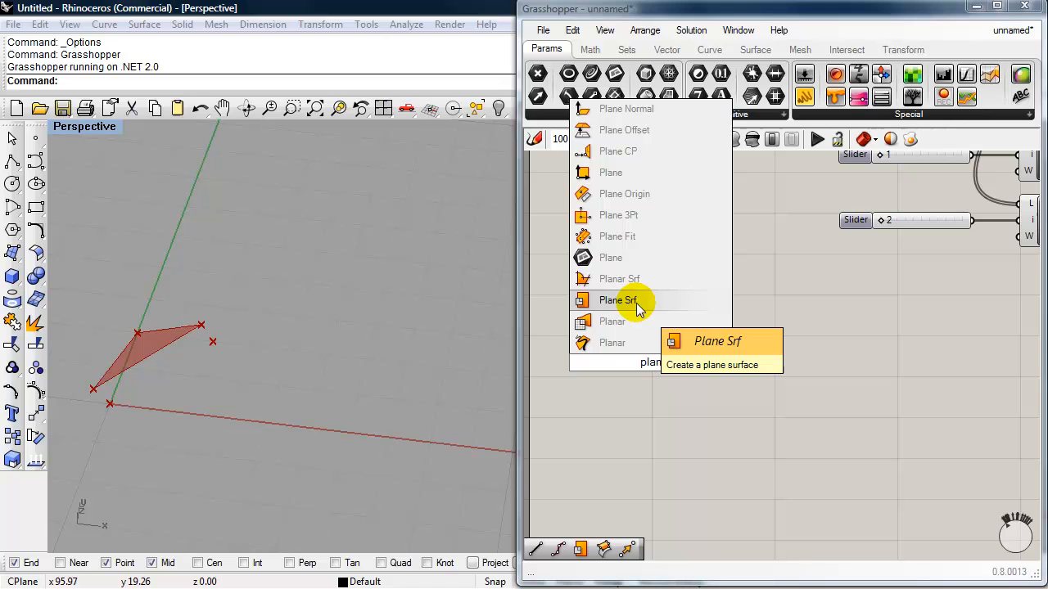
click(619, 301)
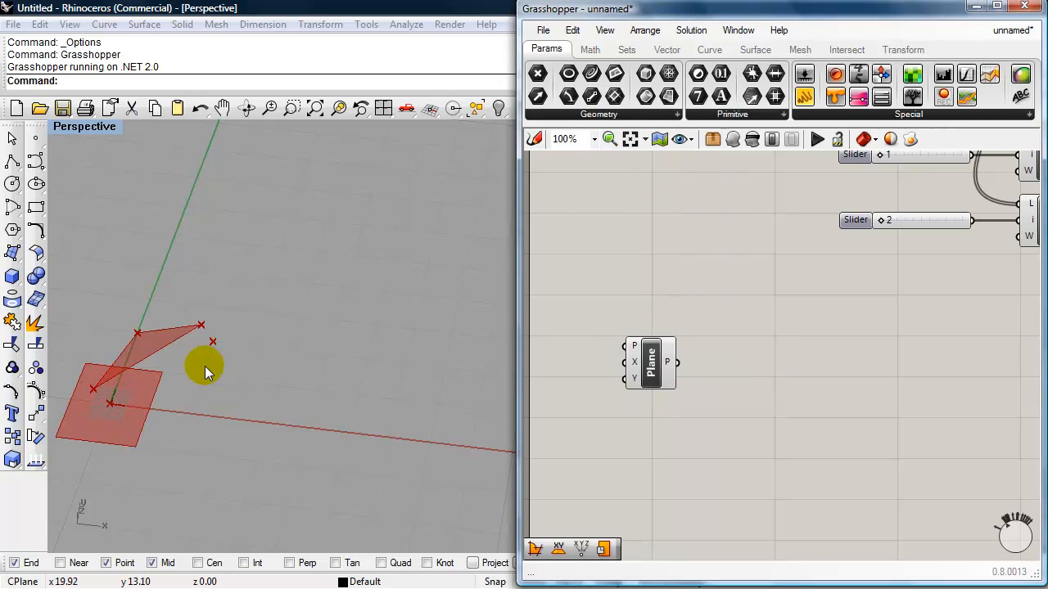
click(650, 363)
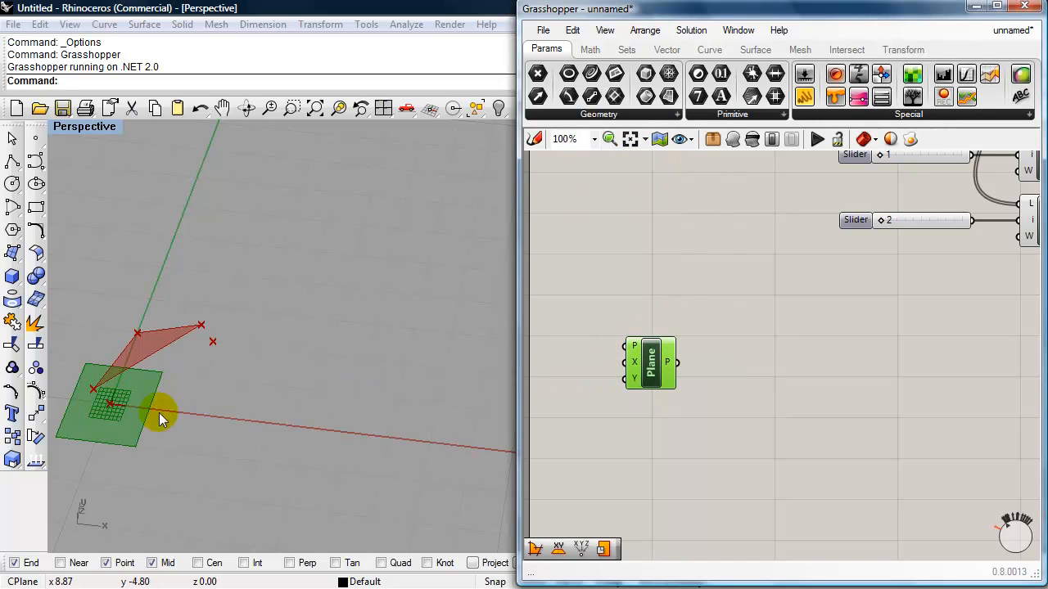
mouse_move(128, 410)
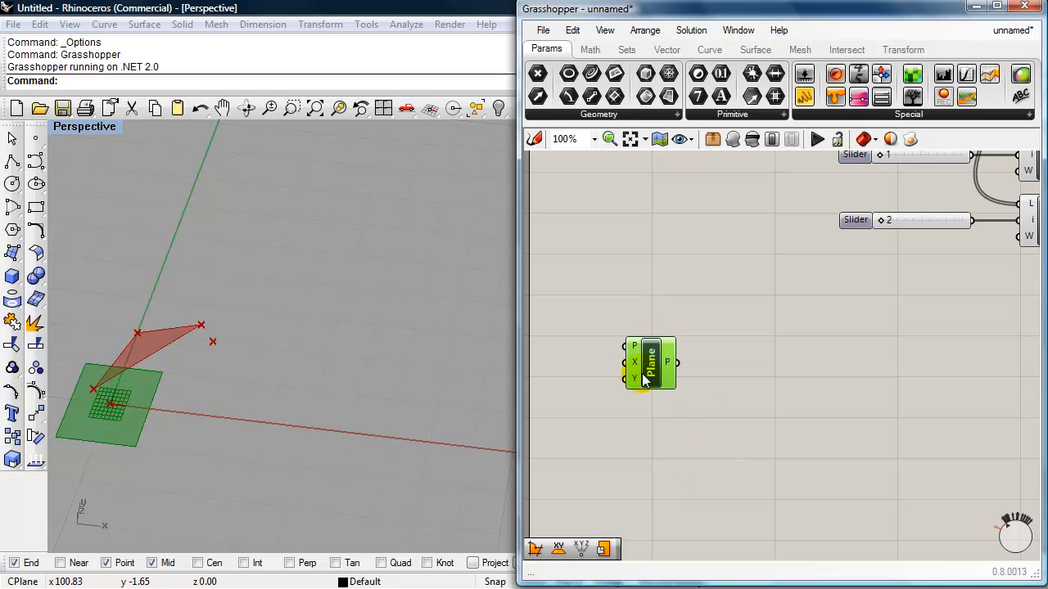
mouse_move(635, 364)
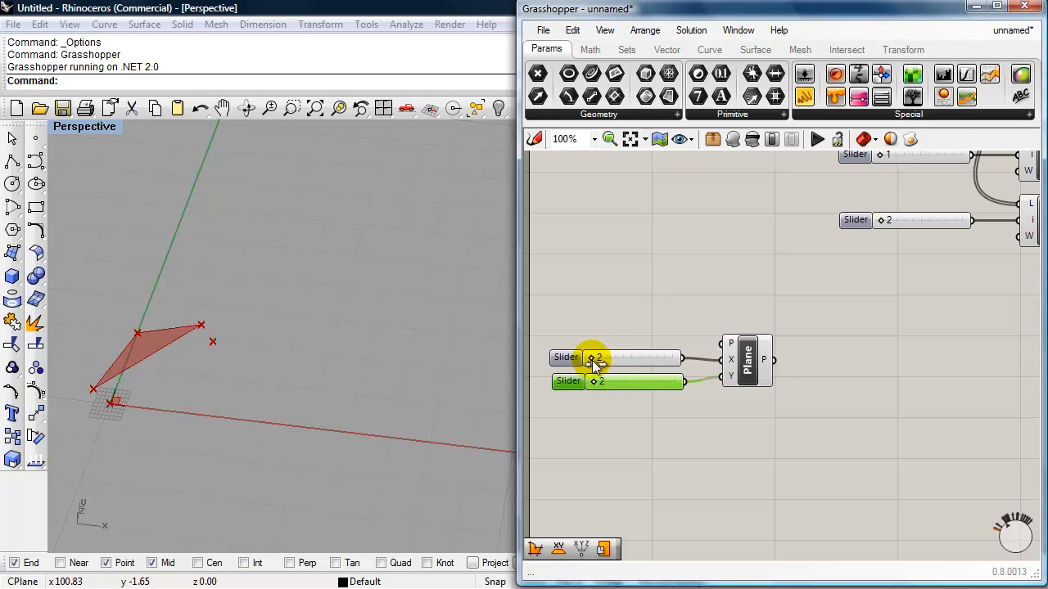
Drag the X slider up to 200 to stretch the plane surface.
drag(590, 357, 609, 357)
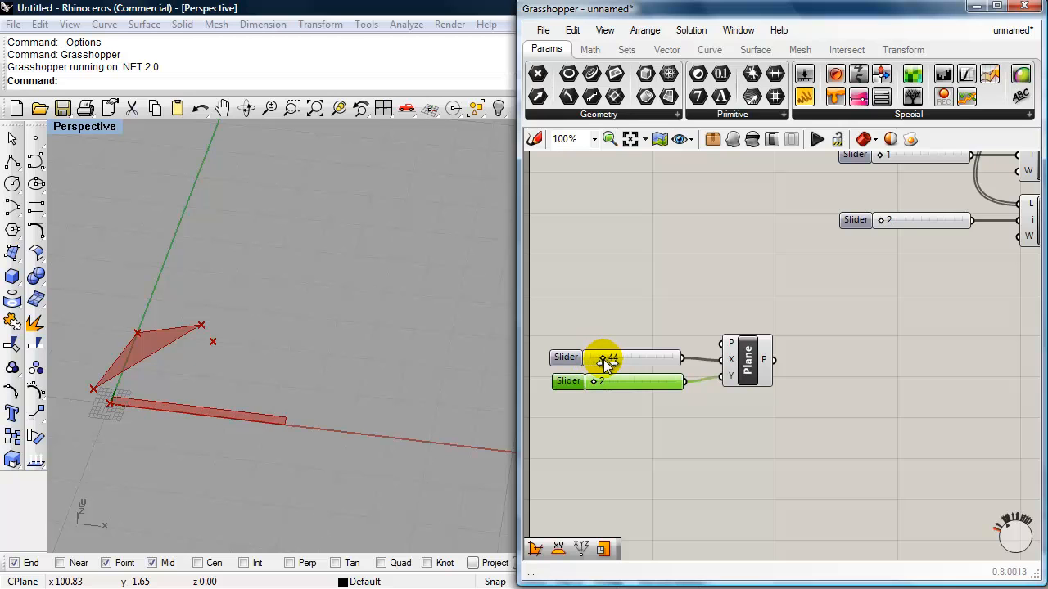
drag(602, 356, 619, 356)
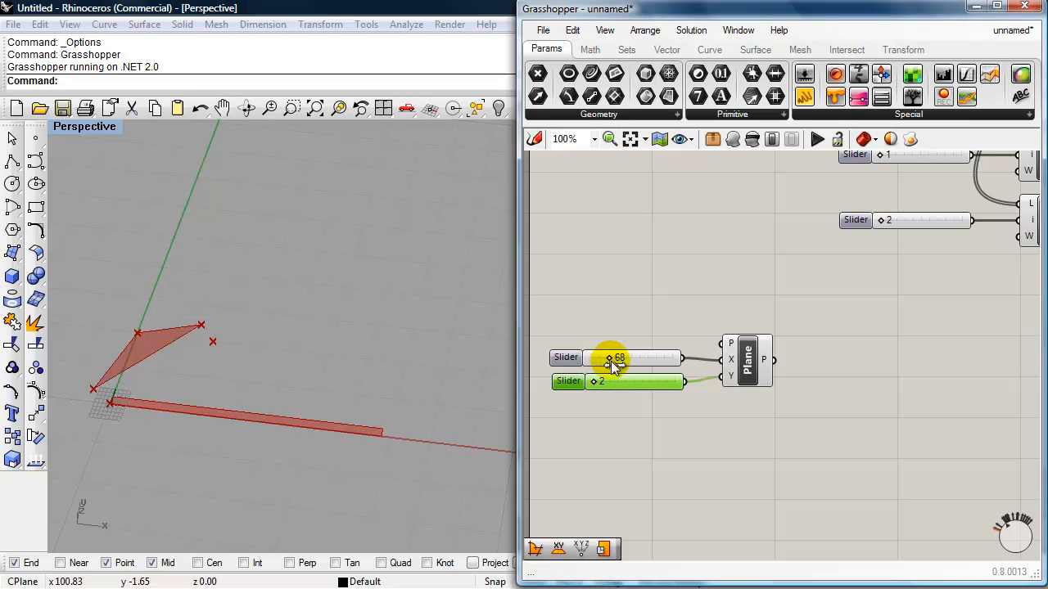
drag(609, 357, 625, 357)
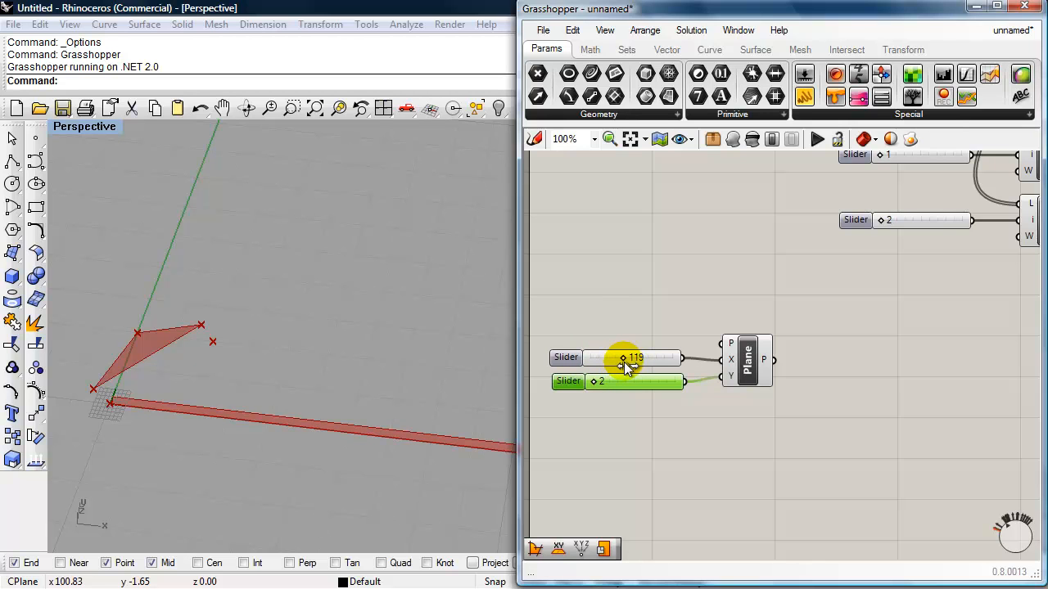
drag(622, 357, 635, 357)
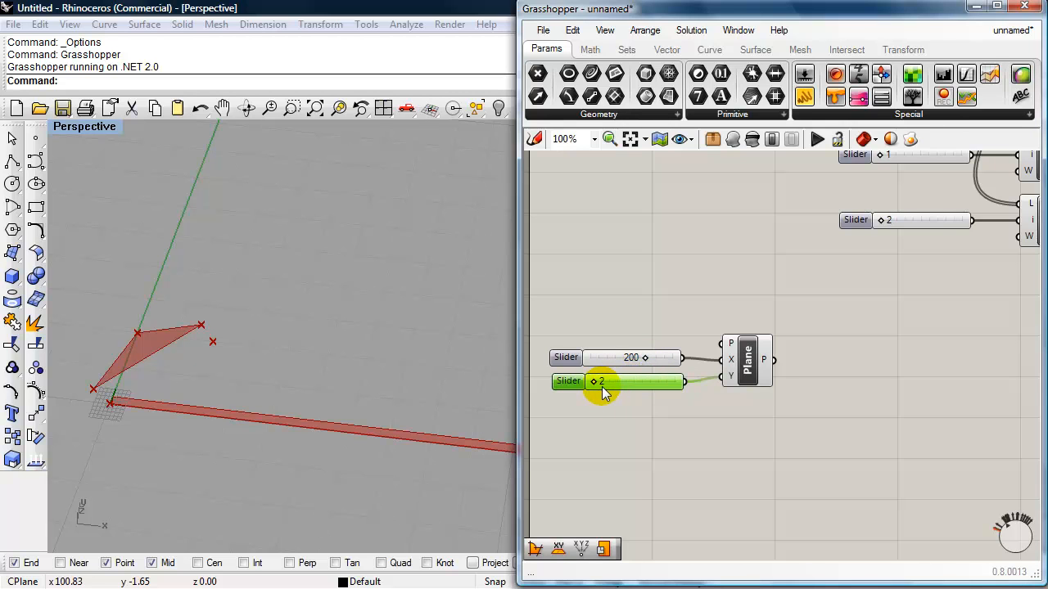
Raise the Y slider and set it to exactly 100 in its properties.
drag(594, 383, 605, 383)
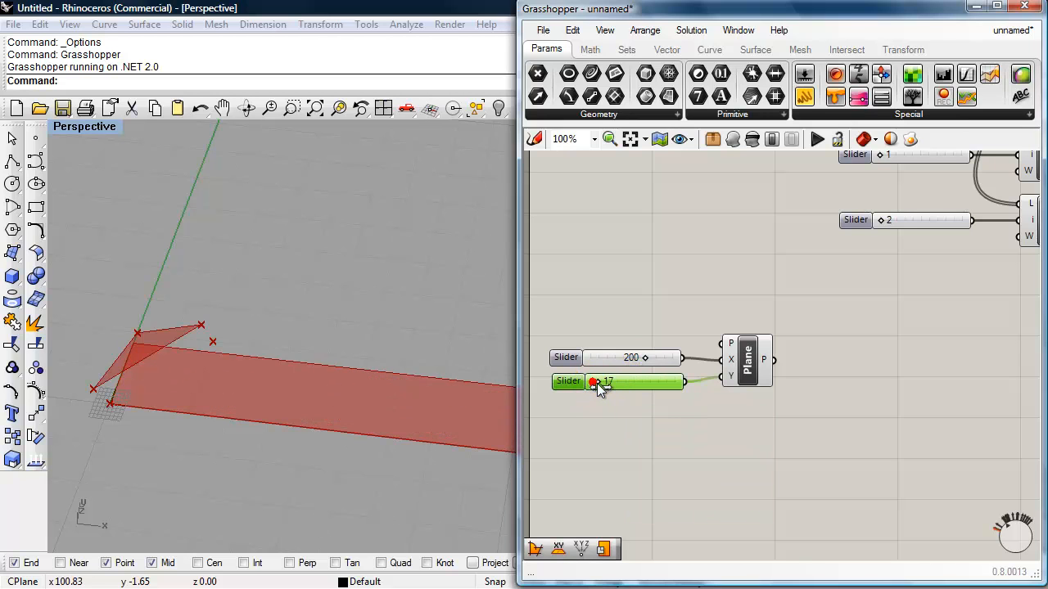
drag(596, 384, 625, 383)
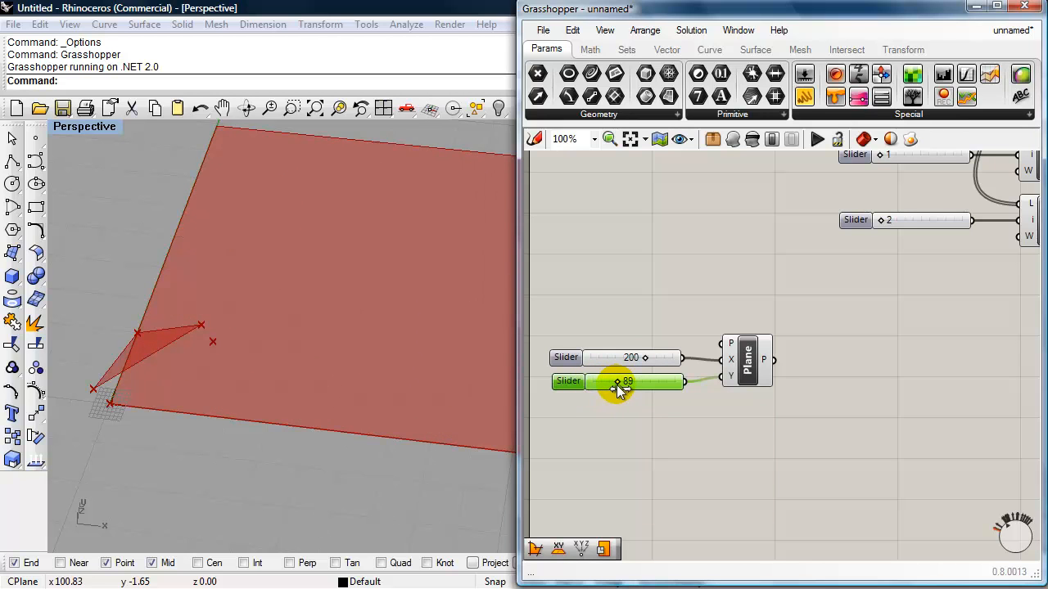
drag(619, 381, 630, 382)
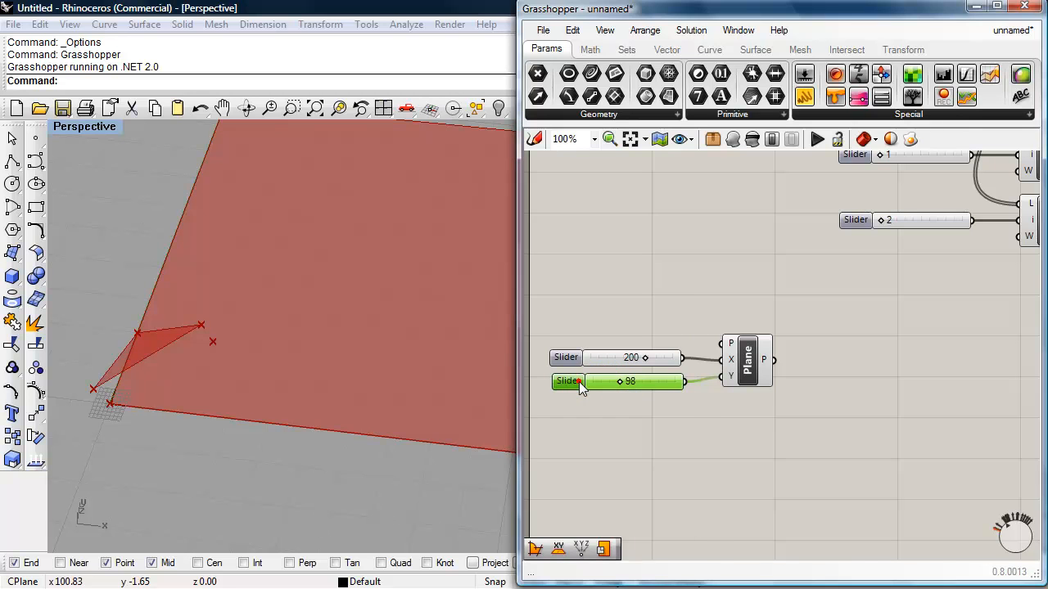
double_click(566, 382)
text(100)
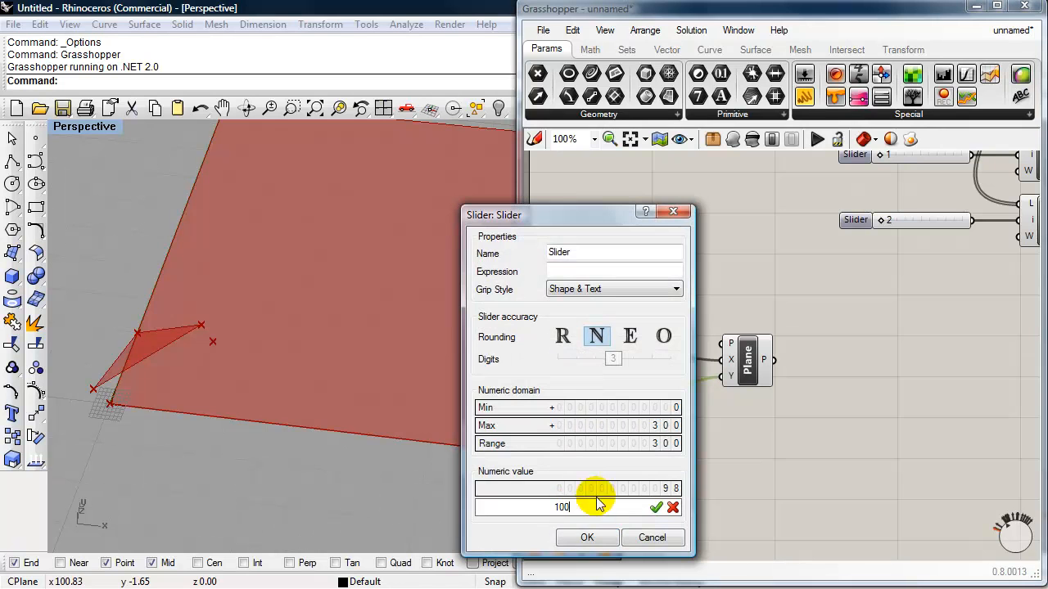
click(587, 537)
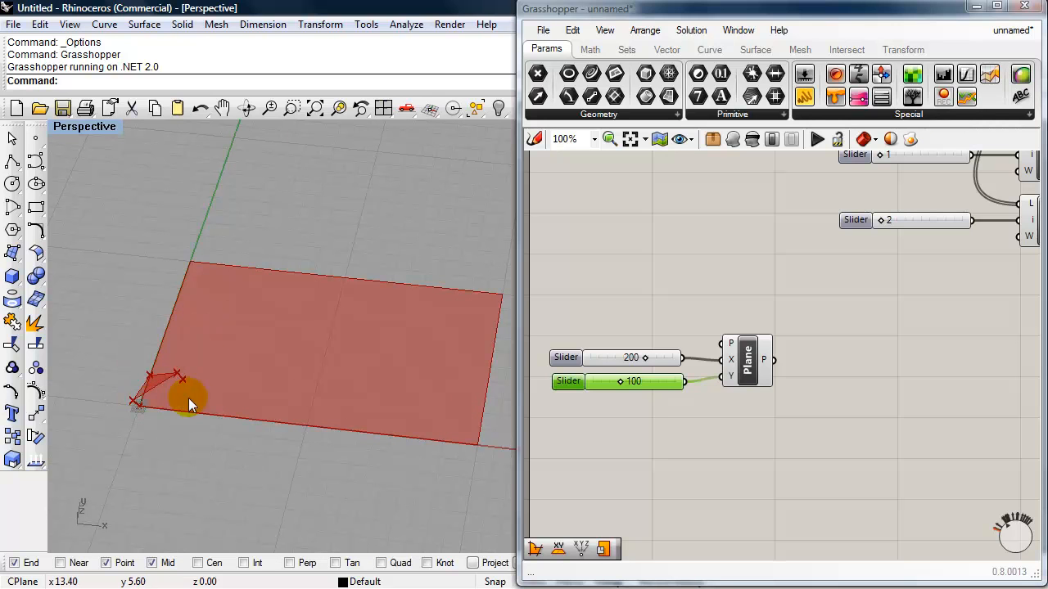
mouse_move(701, 376)
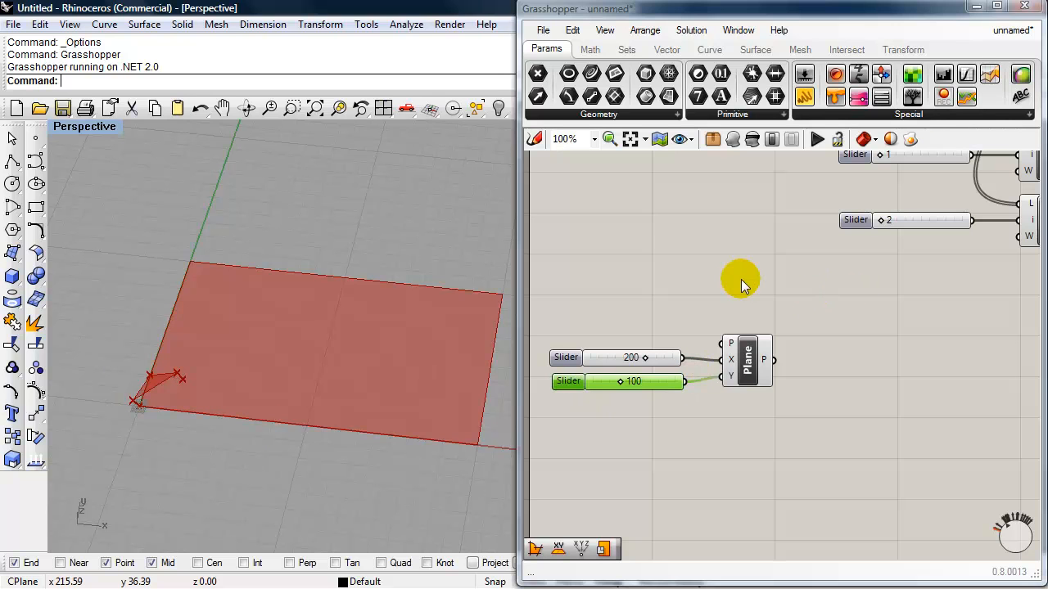
Place a Point XYZ component as the plane surface's base point.
double_click(740, 278)
text(xyz)
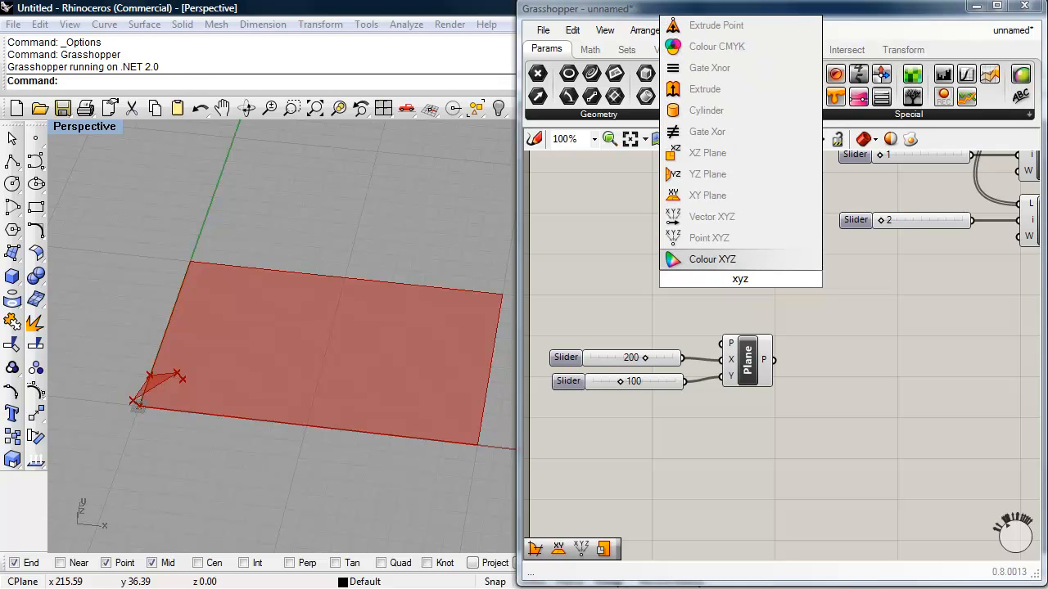
mouse_move(709, 237)
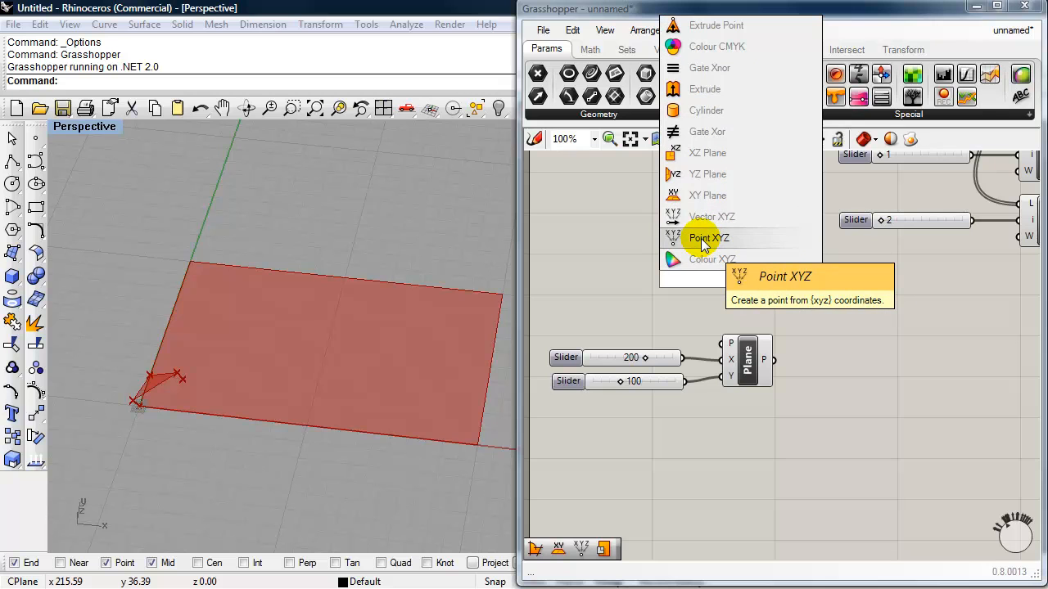
click(708, 237)
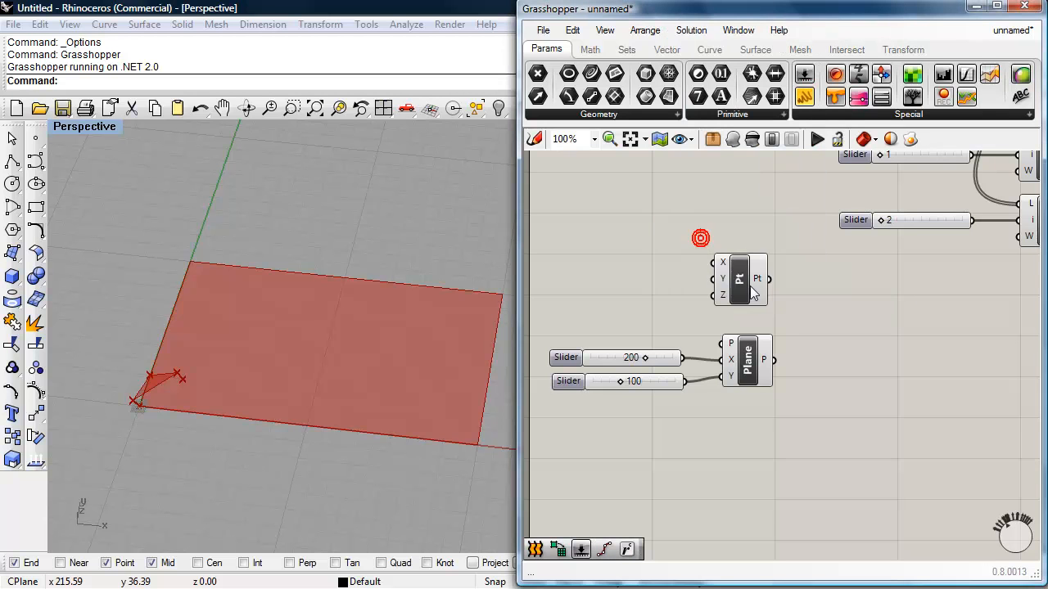
drag(740, 278, 670, 270)
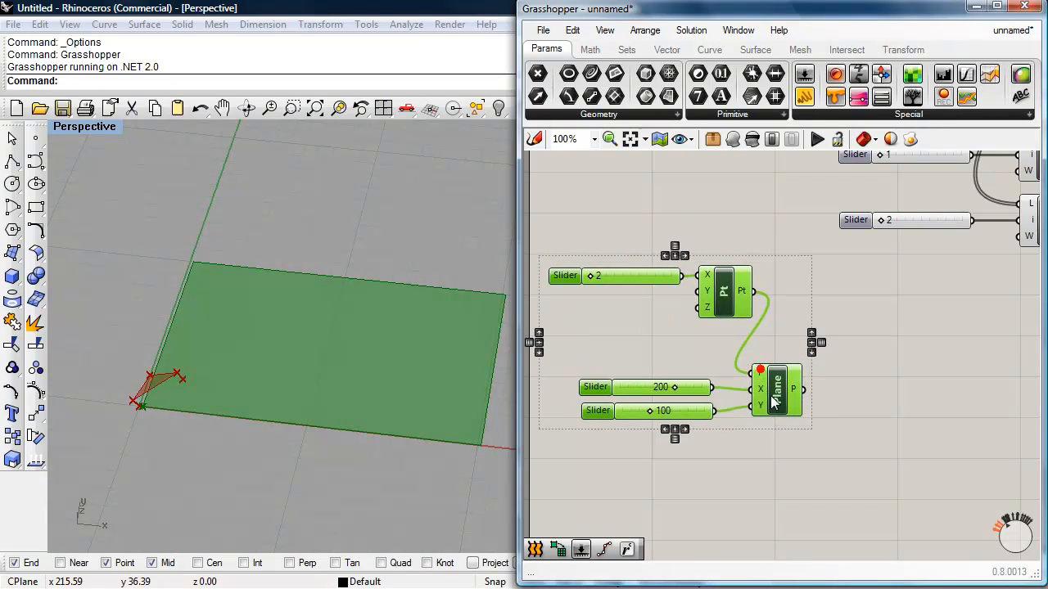
Drag the X slider and confirm an offset of 60 for the base point.
drag(597, 275, 609, 282)
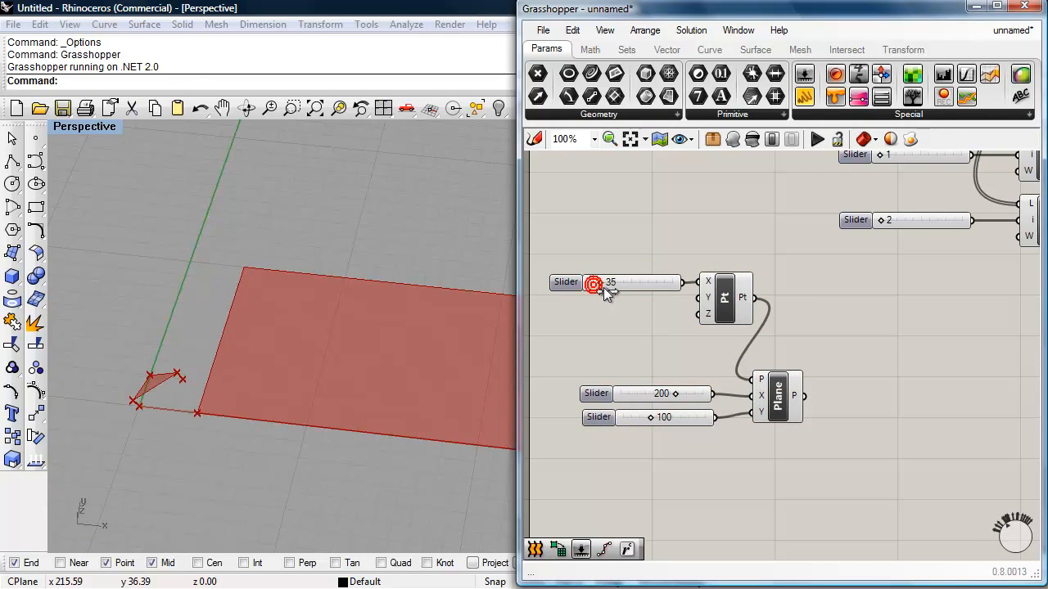
drag(593, 282, 615, 281)
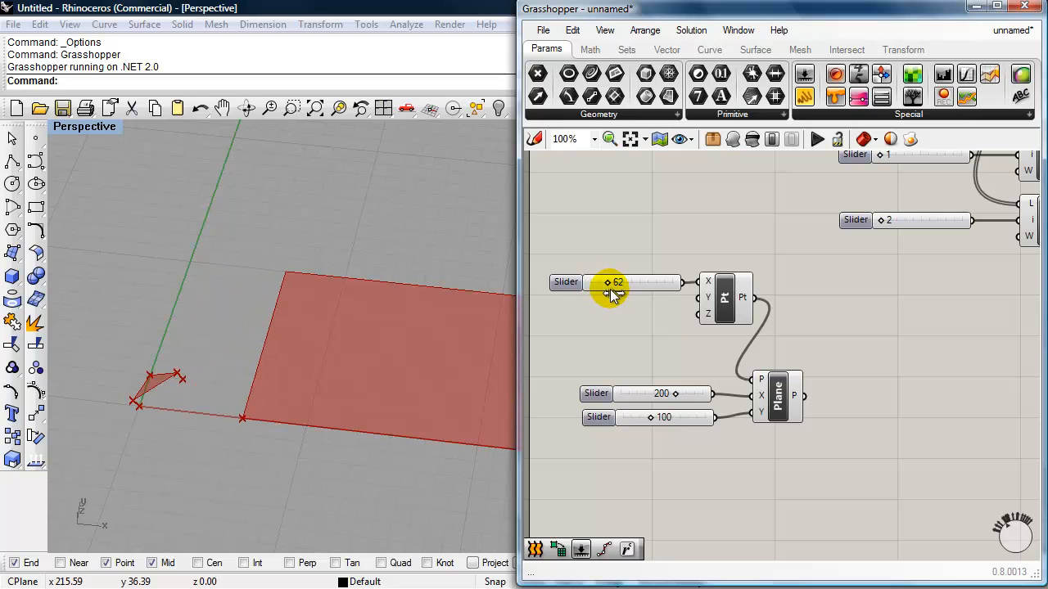
drag(609, 282, 607, 281)
text(60)
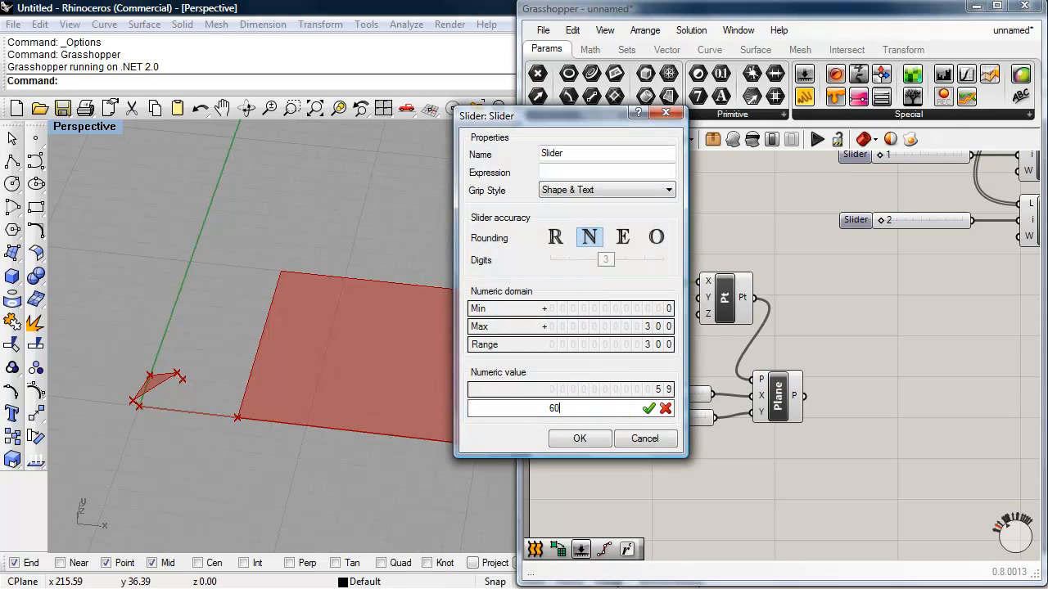
click(579, 439)
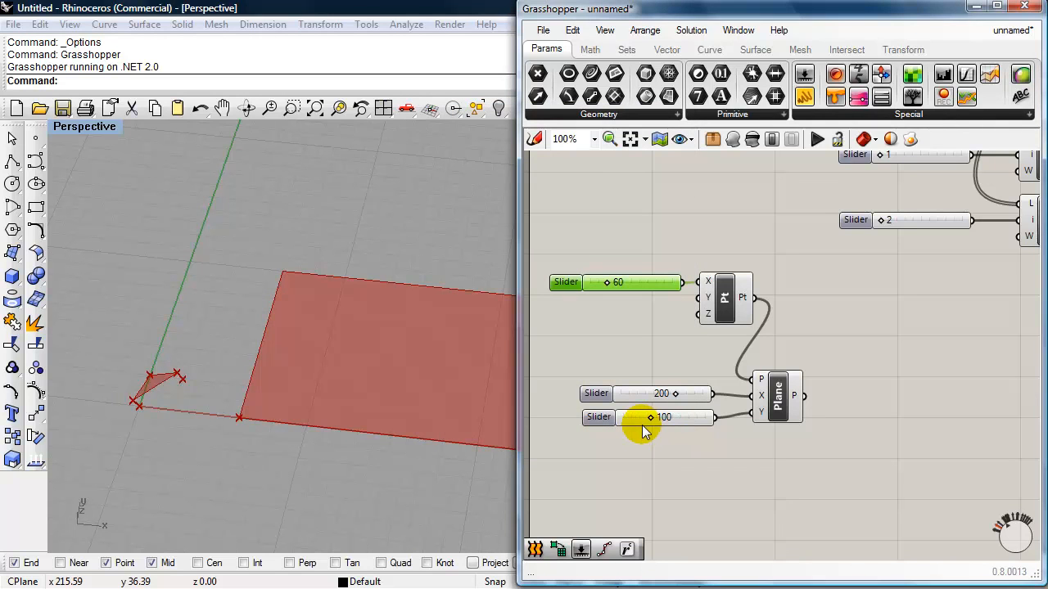
mouse_move(684, 459)
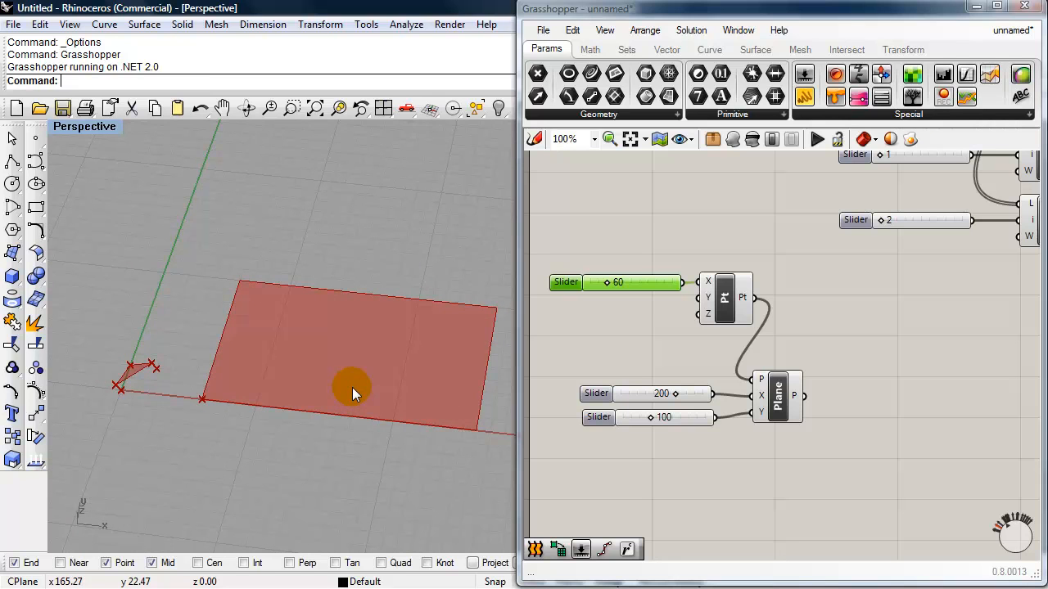
mouse_move(425, 384)
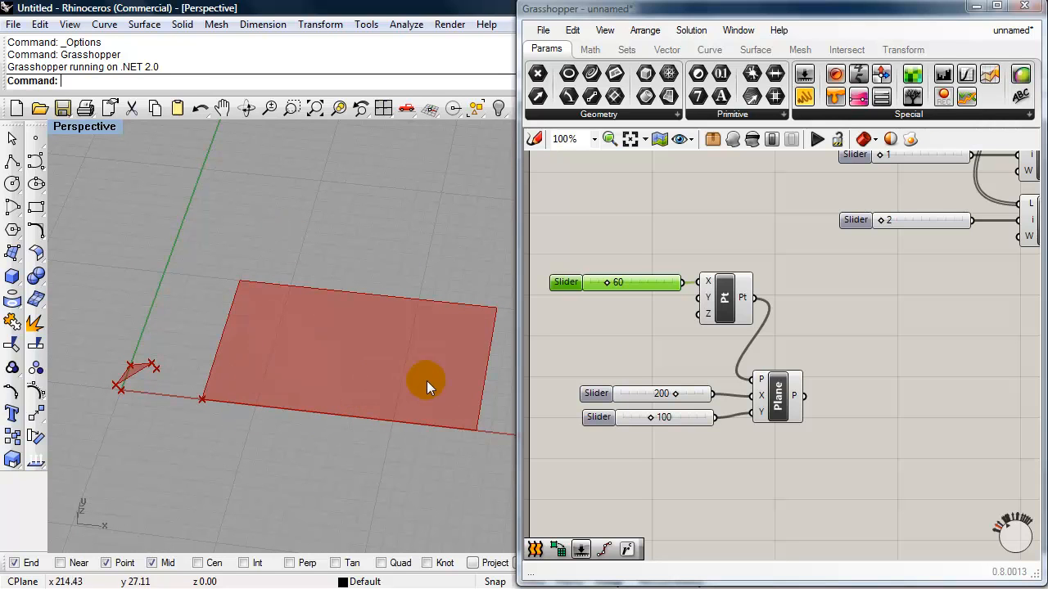
mouse_move(406, 483)
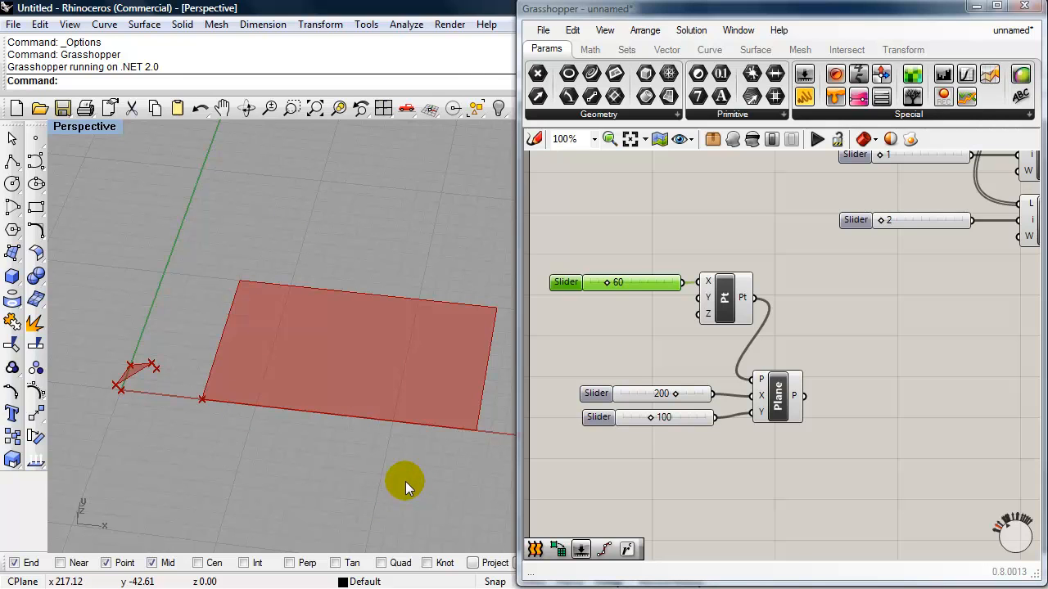
mouse_move(923, 373)
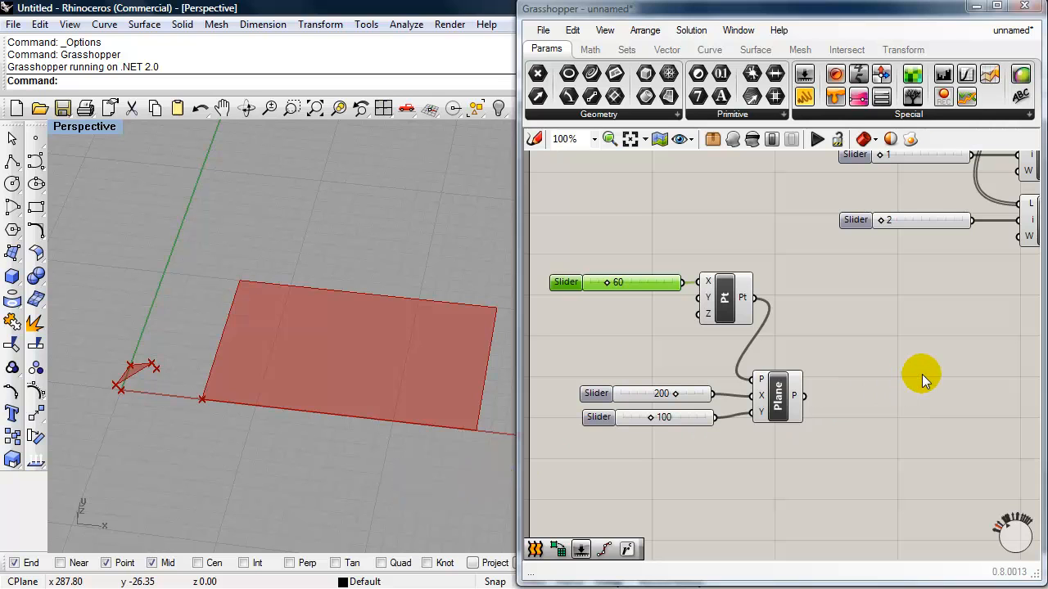
Place Divide Domain² and SubSrf and wire the plane surface into them.
double_click(922, 380)
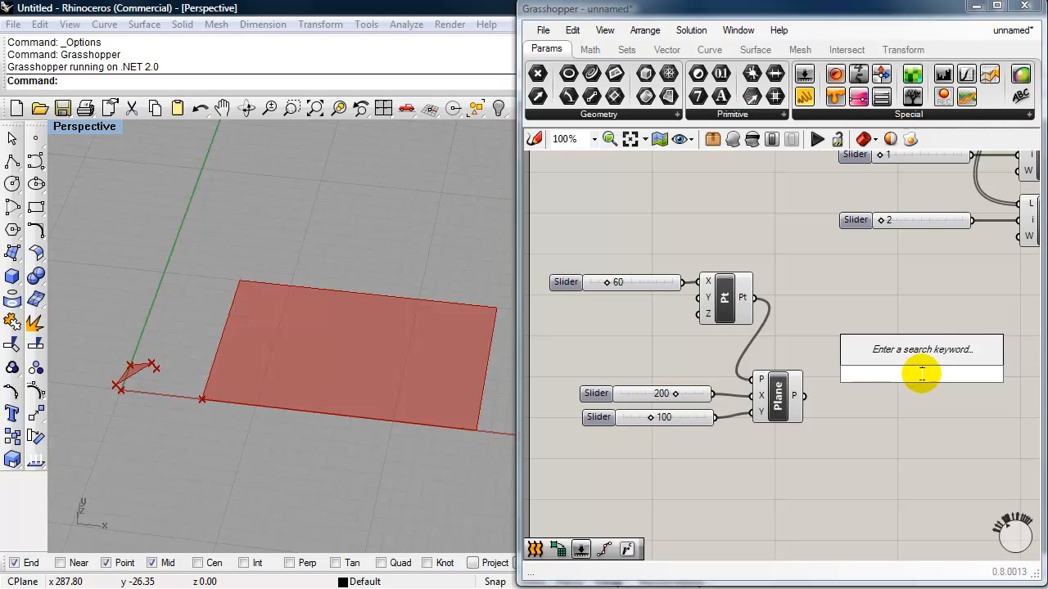
text(divid)
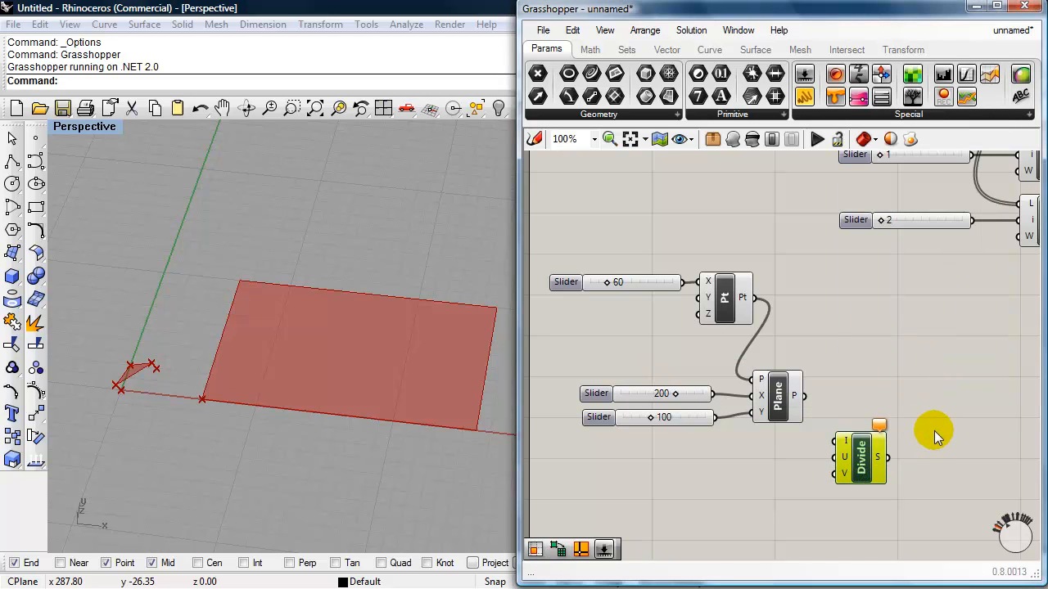
double_click(933, 438)
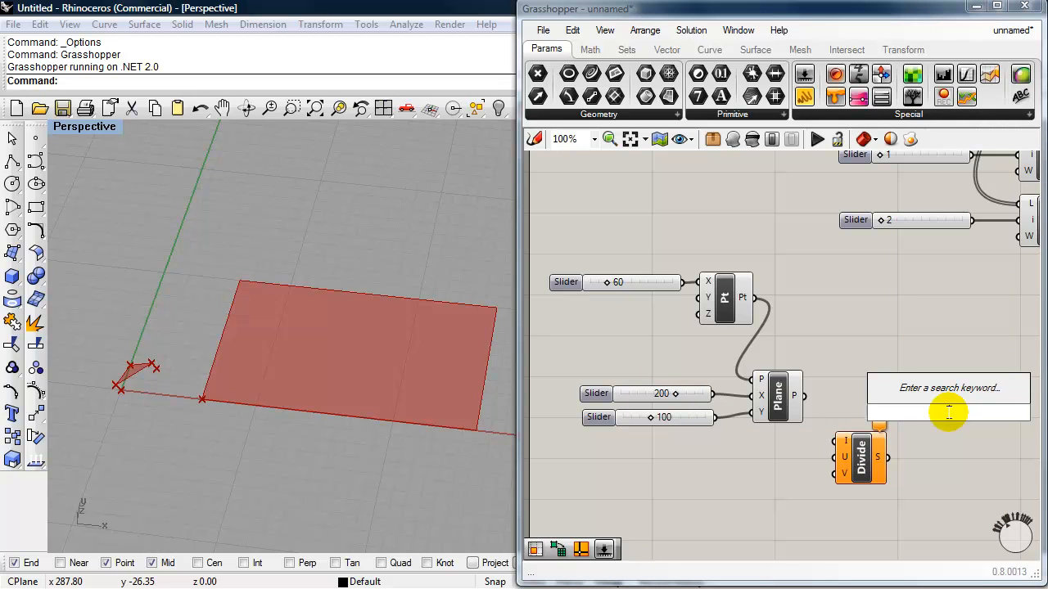
text(is)
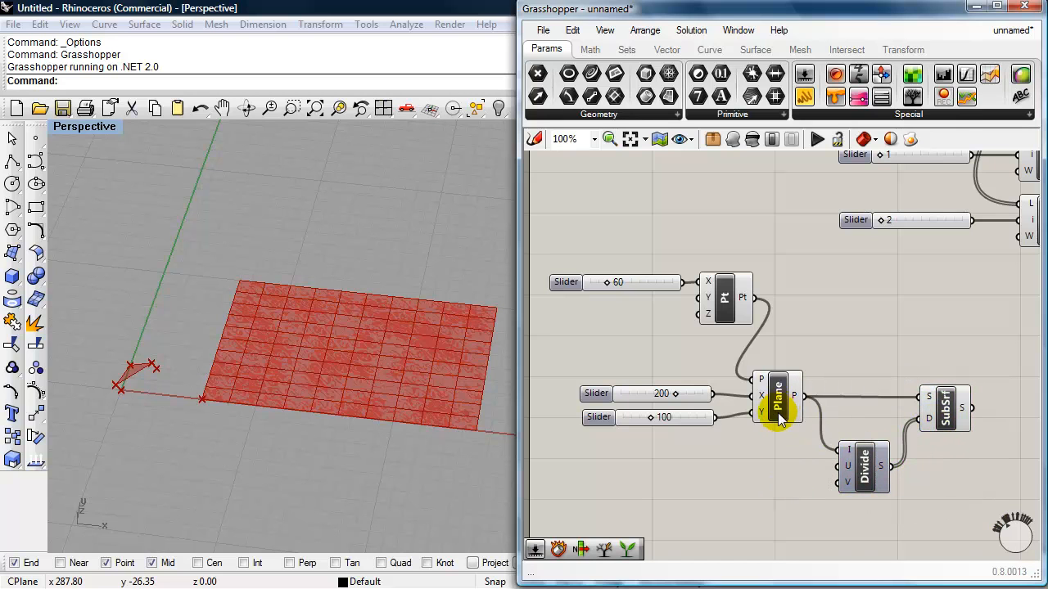
mouse_move(357, 324)
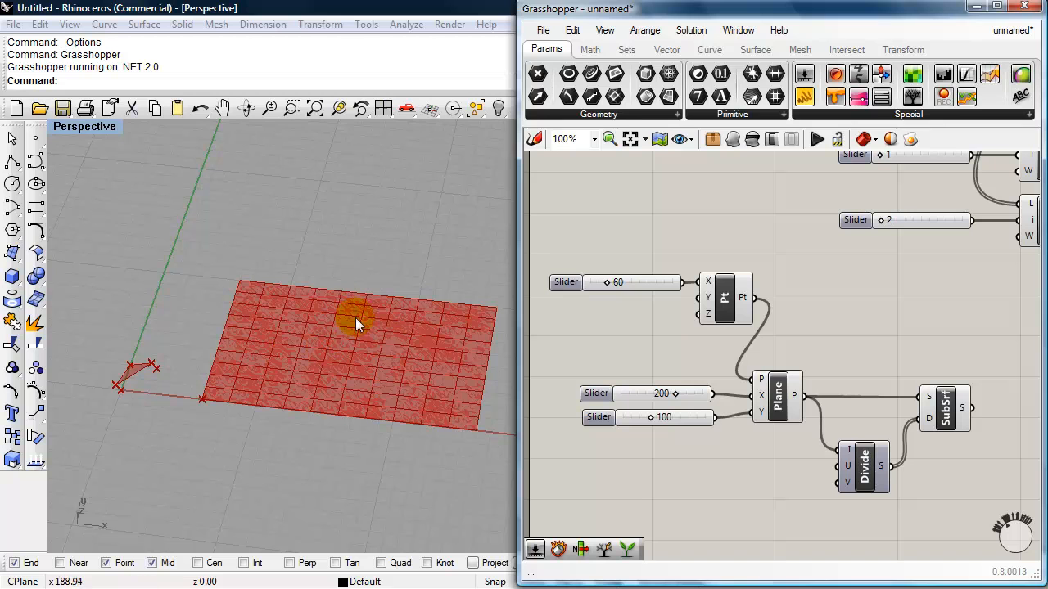
click(776, 398)
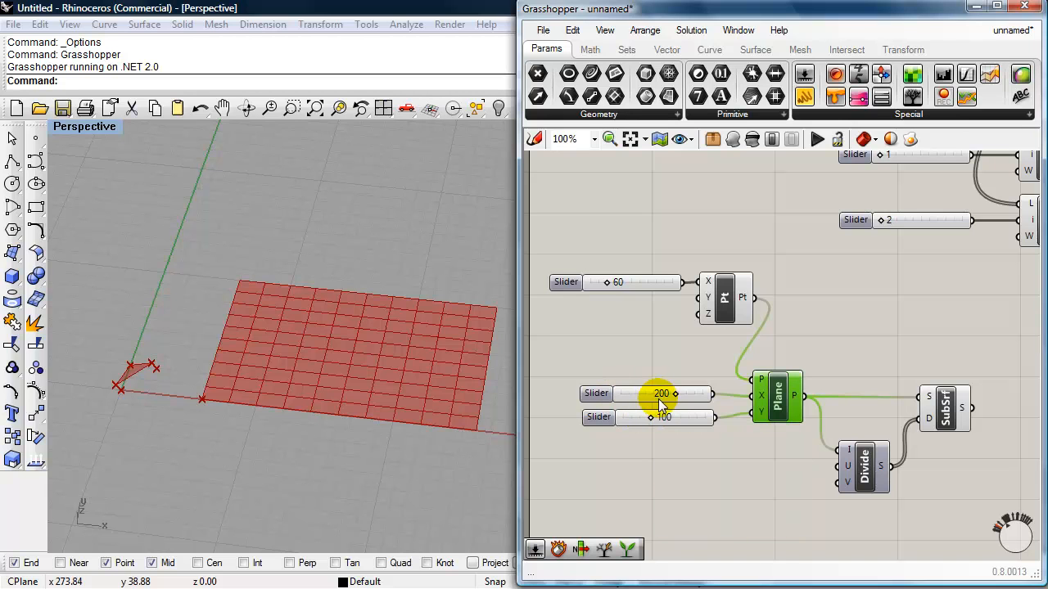
mouse_move(662, 393)
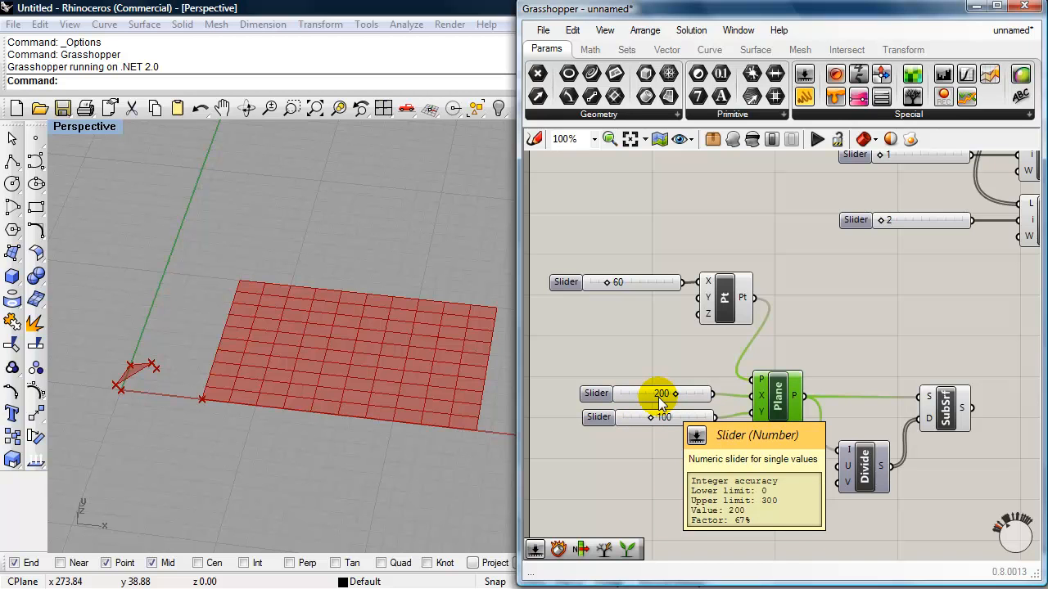
Copy the 200 slider and set the copy to 20 for the U count.
click(639, 393)
text(20)
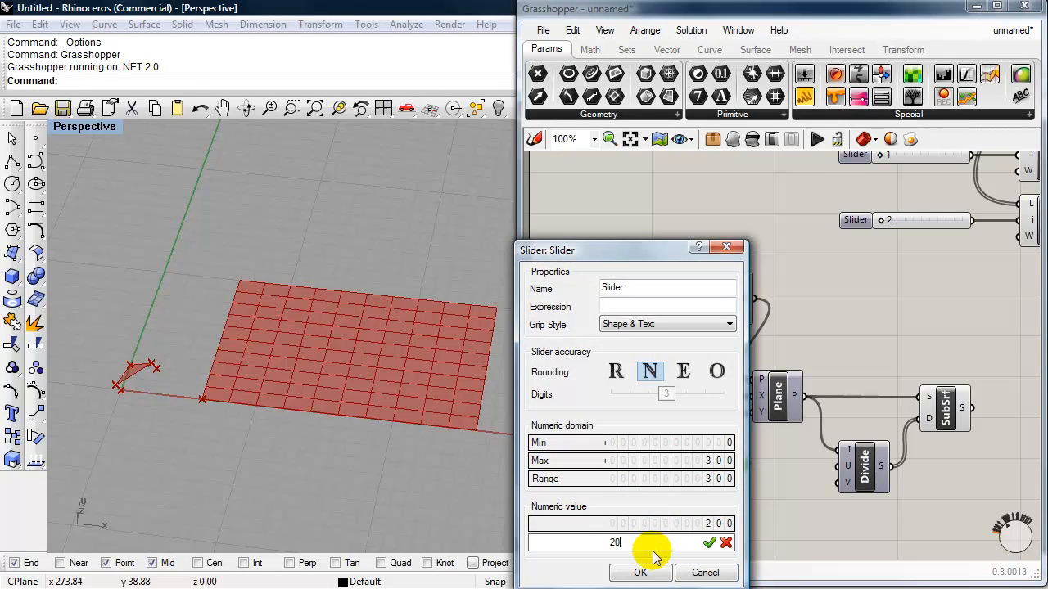
click(640, 573)
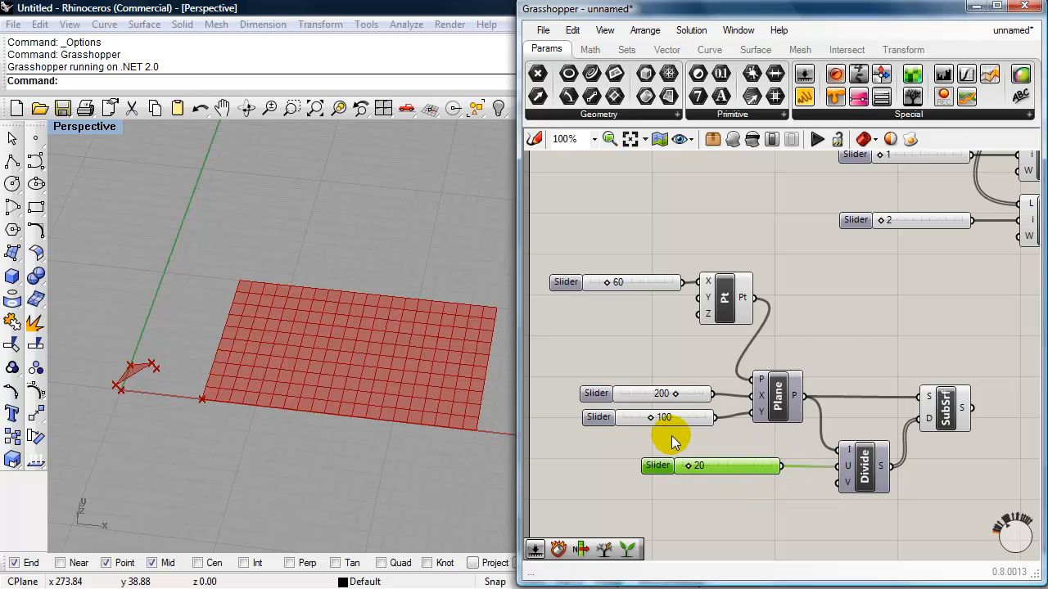
mouse_move(674, 422)
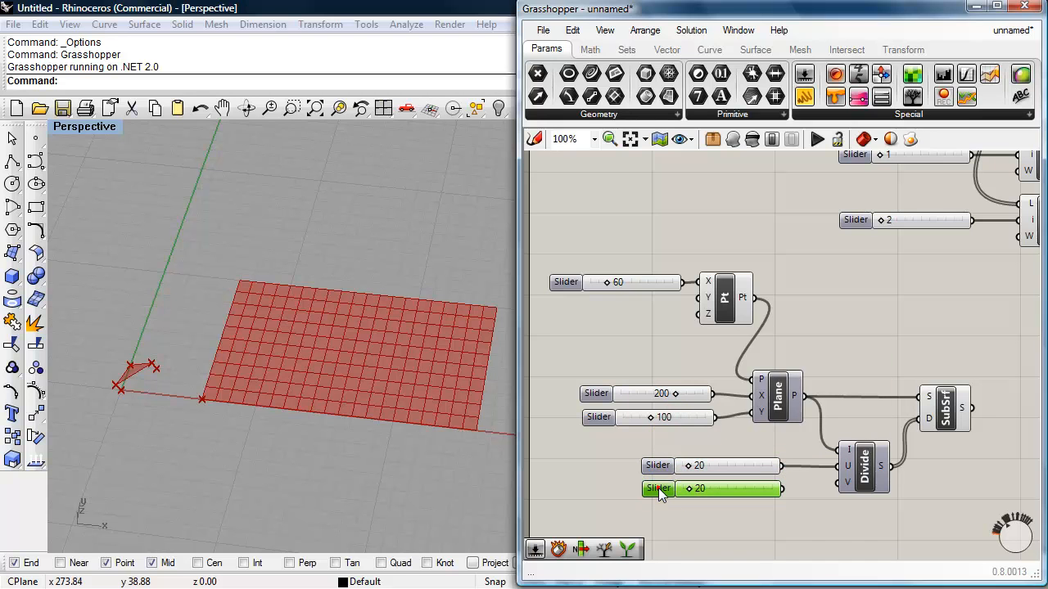
Set the second copied slider to 10 for the V count.
double_click(658, 488)
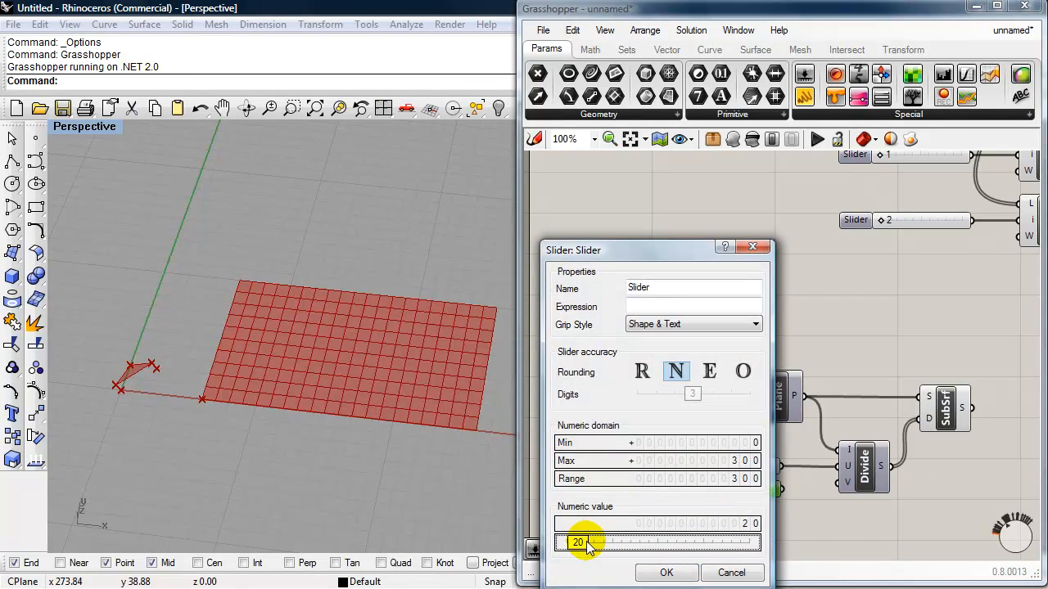
text(10)
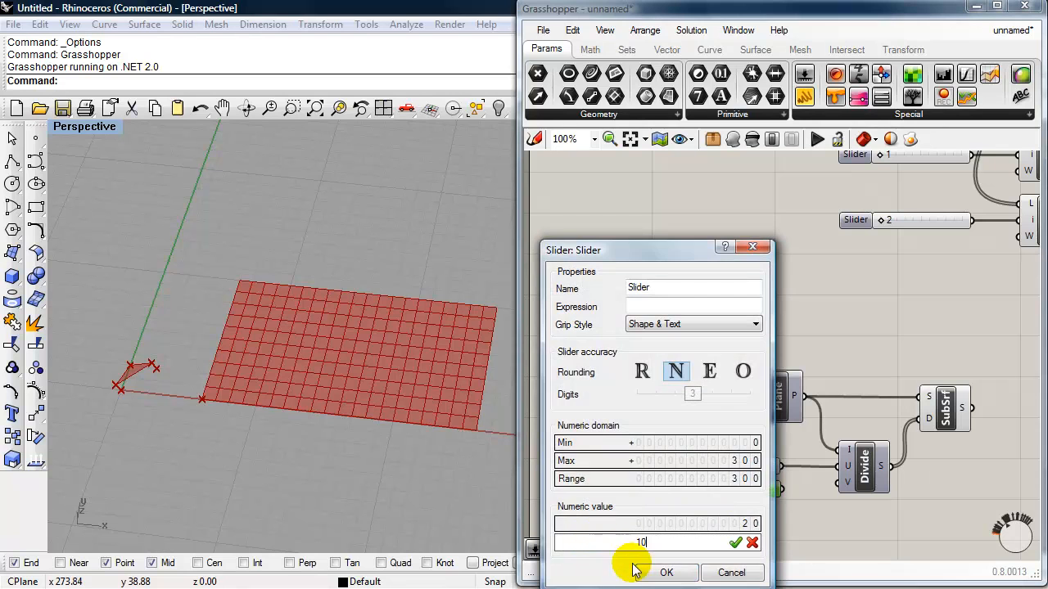
click(666, 573)
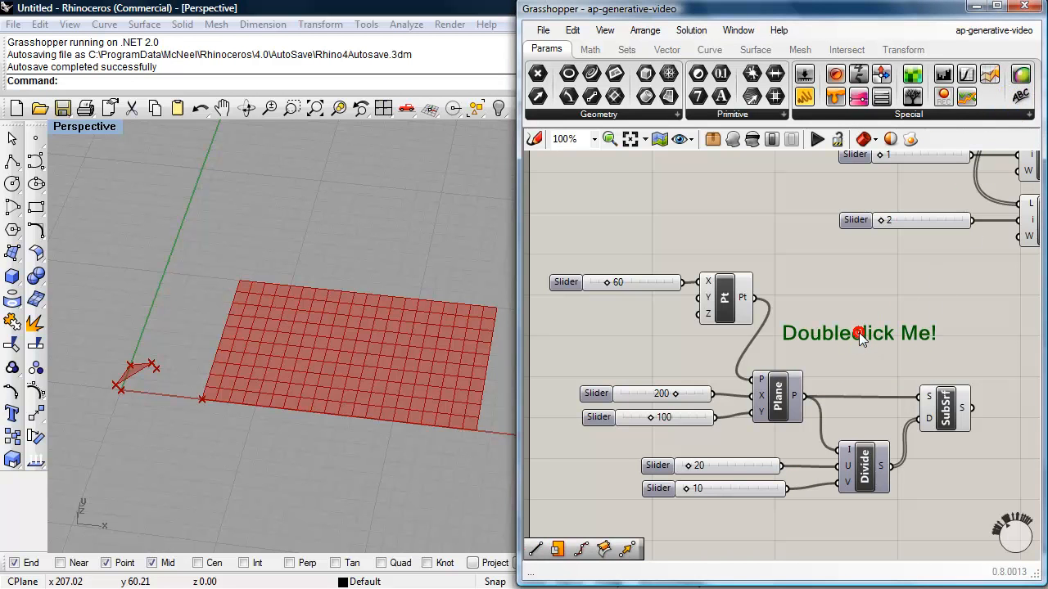
Set the scribble text to 'Divided Surface' at size 35.
double_click(858, 334)
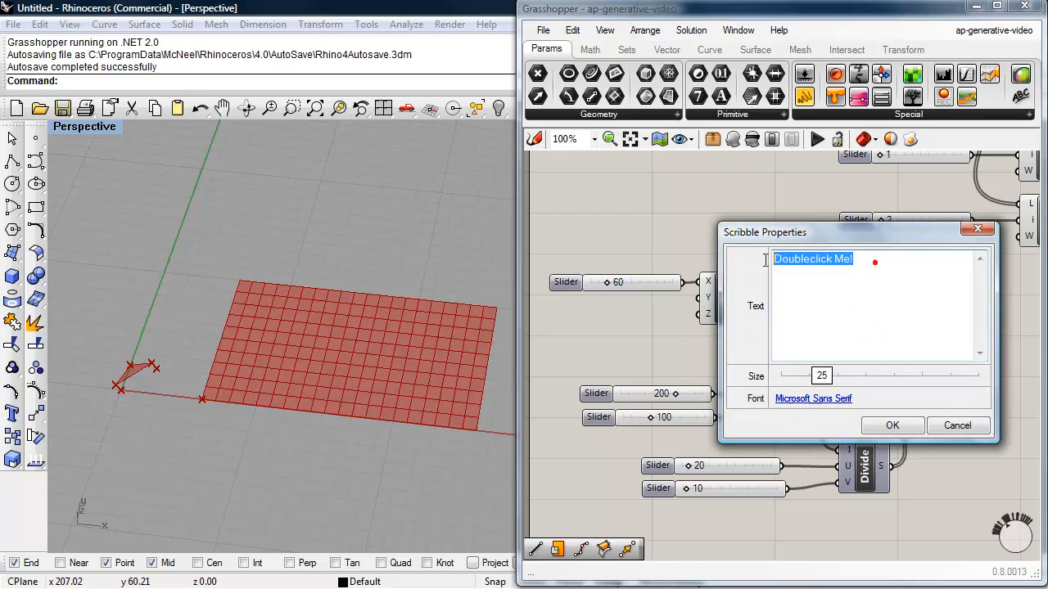
text(Divided Su)
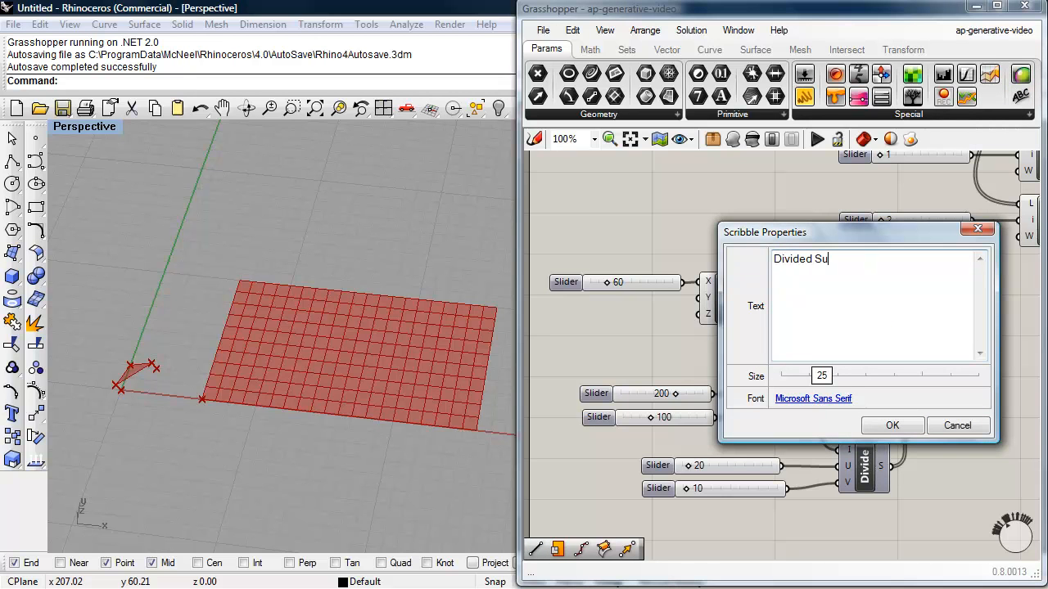
text(rface)
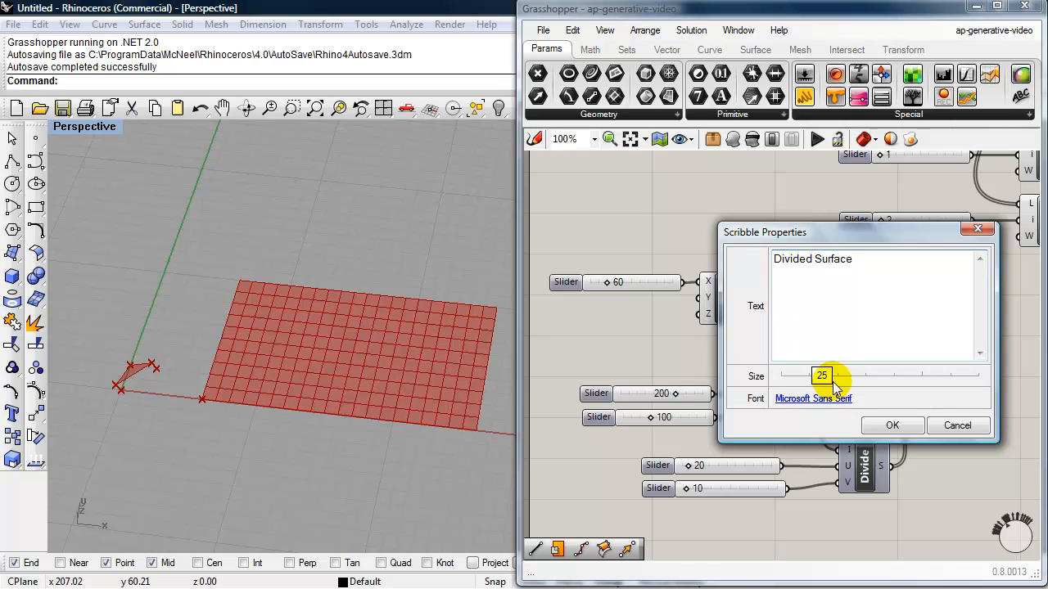
drag(822, 375, 851, 375)
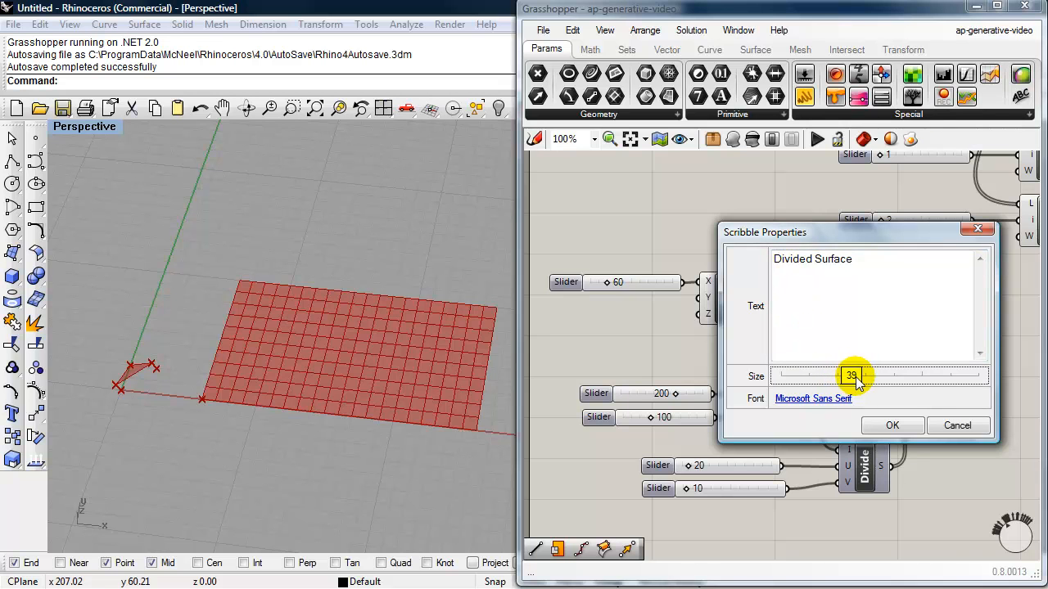
click(891, 425)
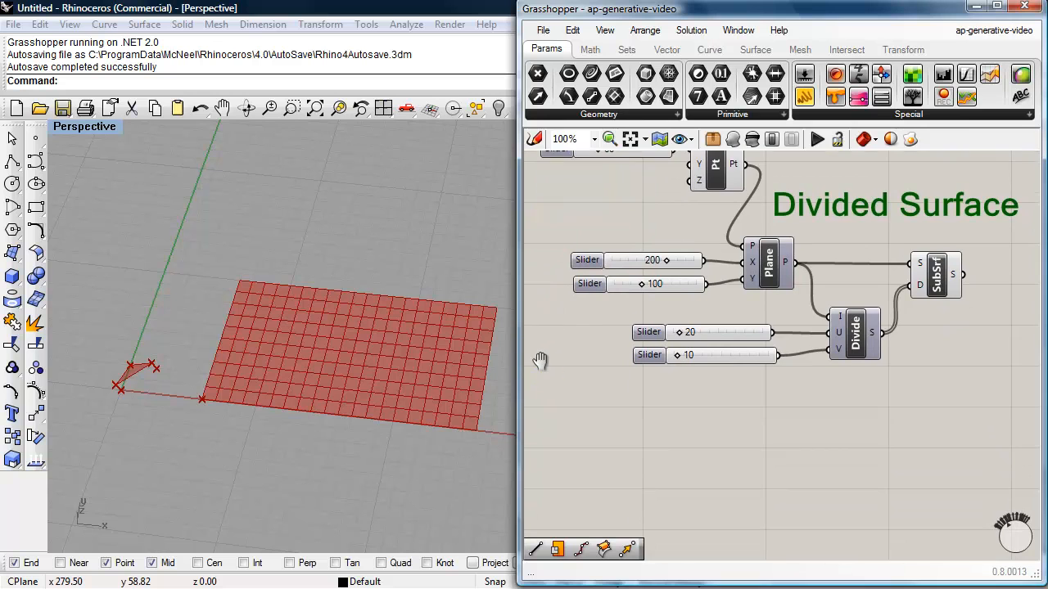
Place a Bounding Box component on empty canvas below the divided-surface group.
drag(541, 359, 543, 310)
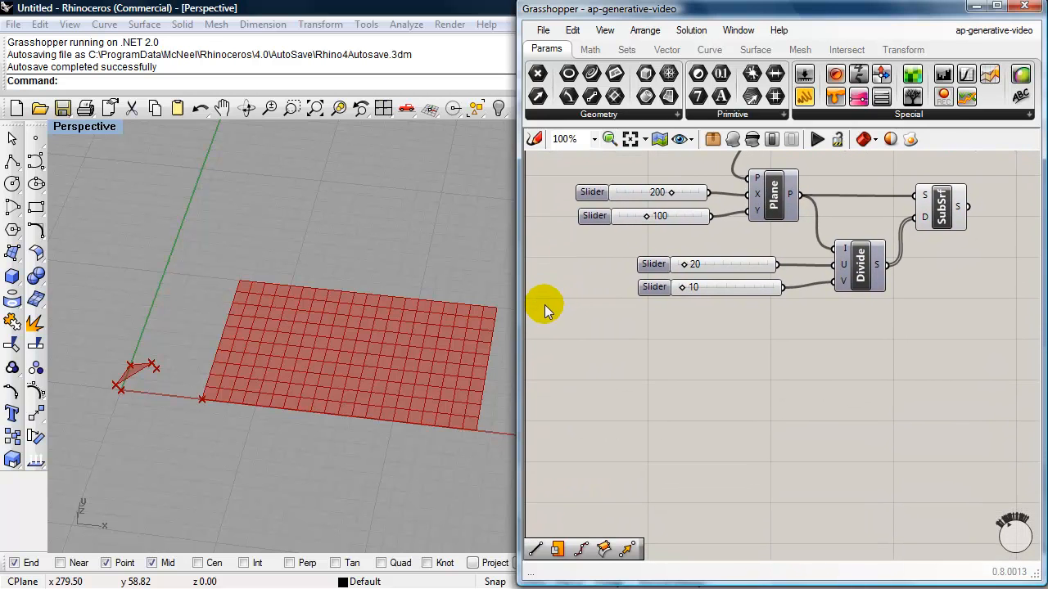
mouse_move(573, 370)
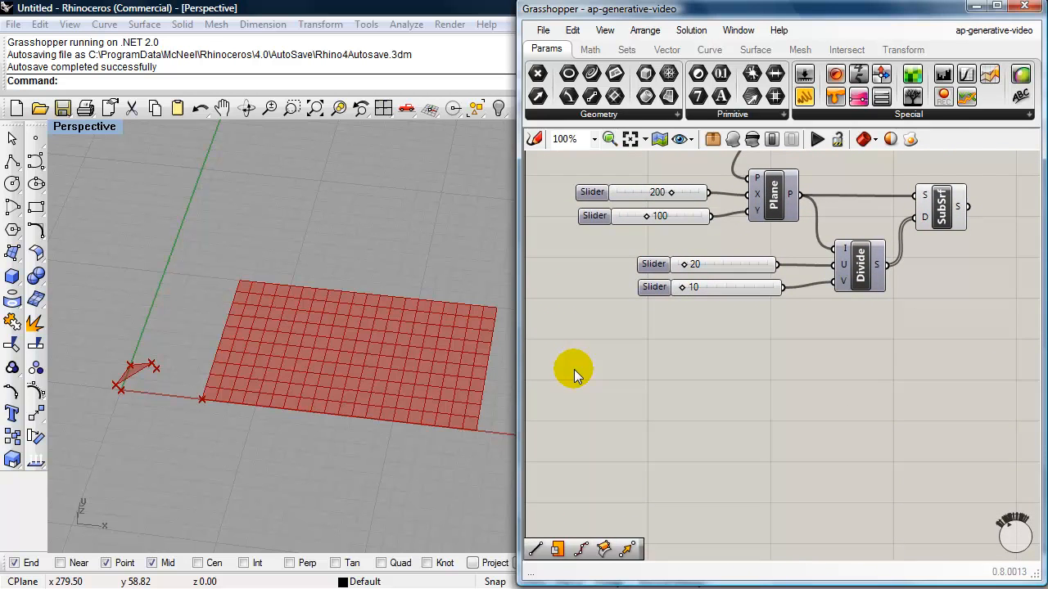
mouse_move(591, 371)
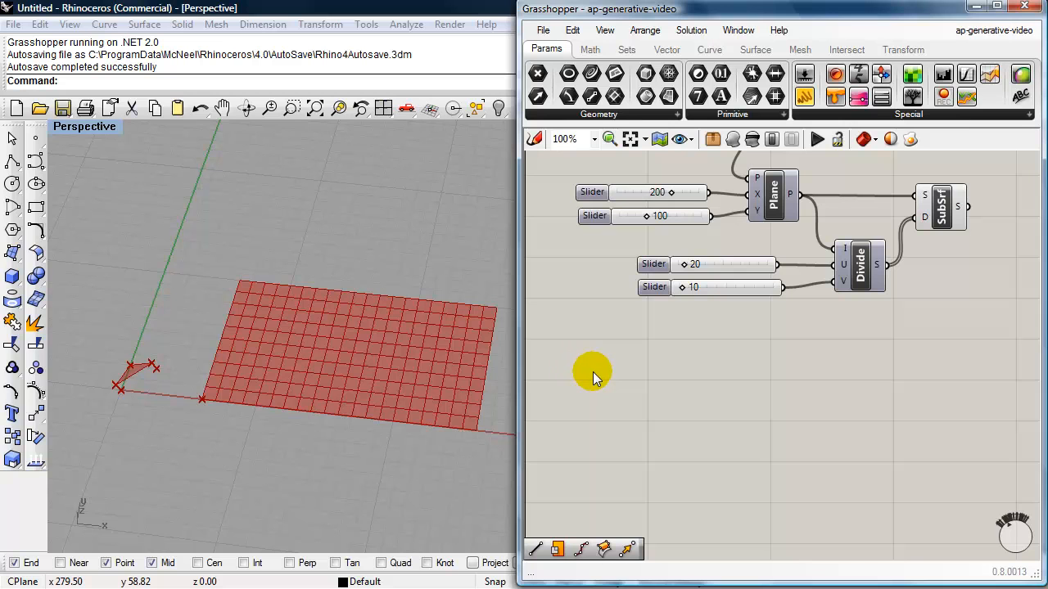
double_click(593, 370)
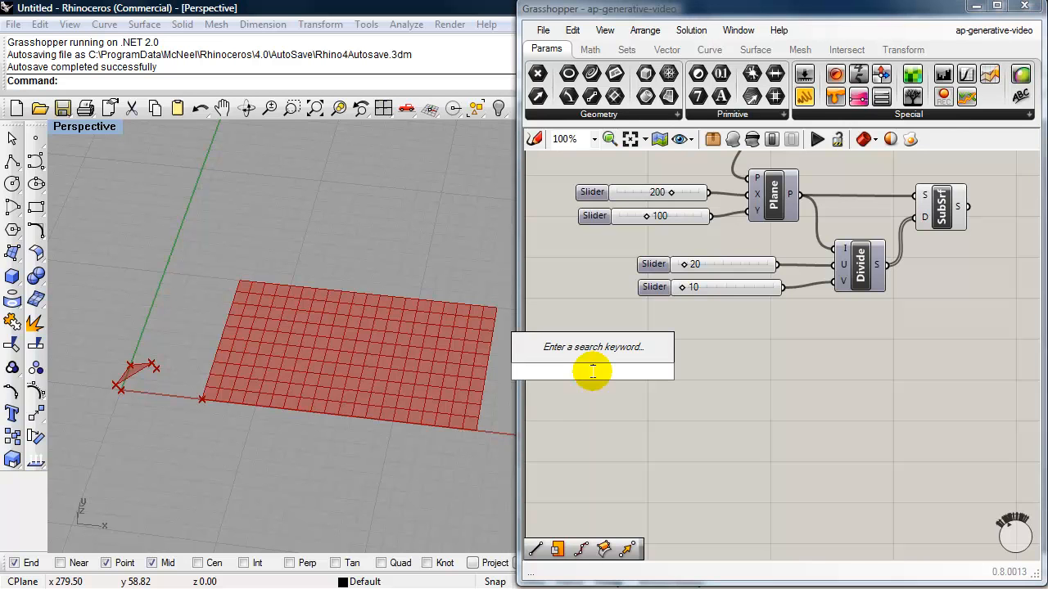
text(boun)
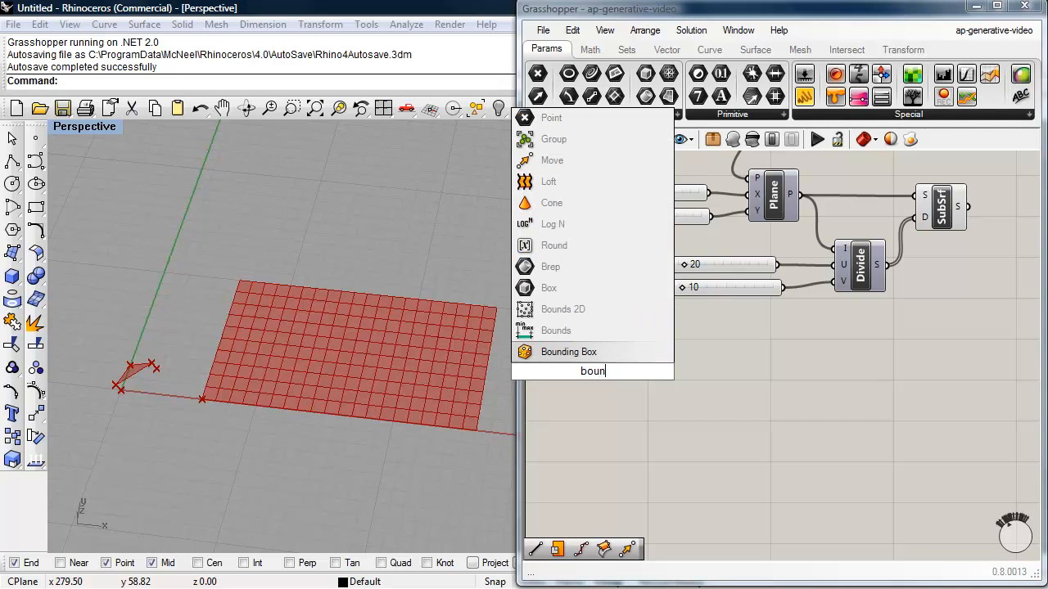
click(568, 351)
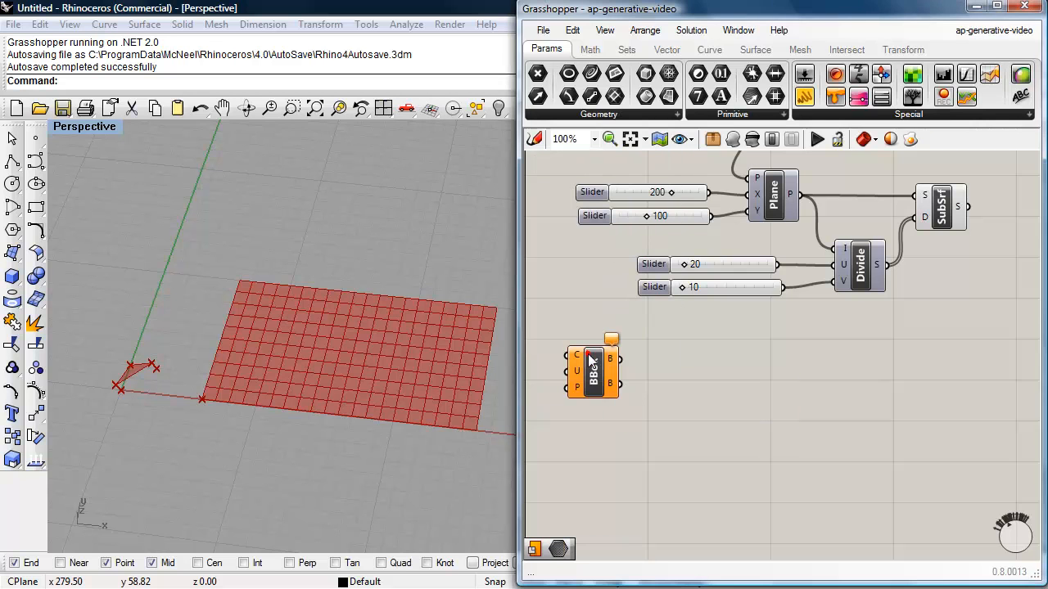
click(593, 370)
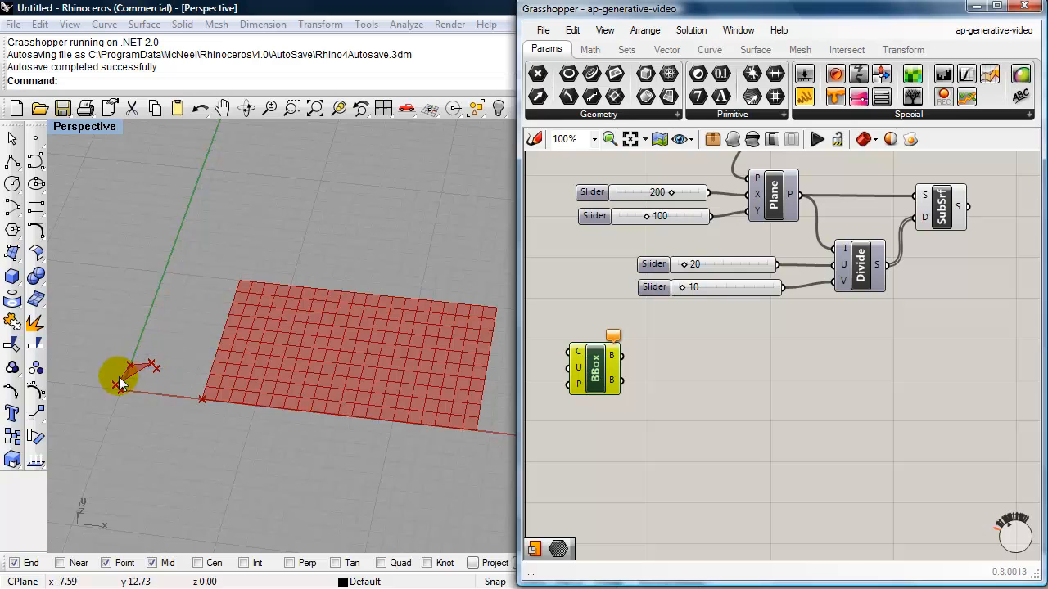
mouse_move(730, 501)
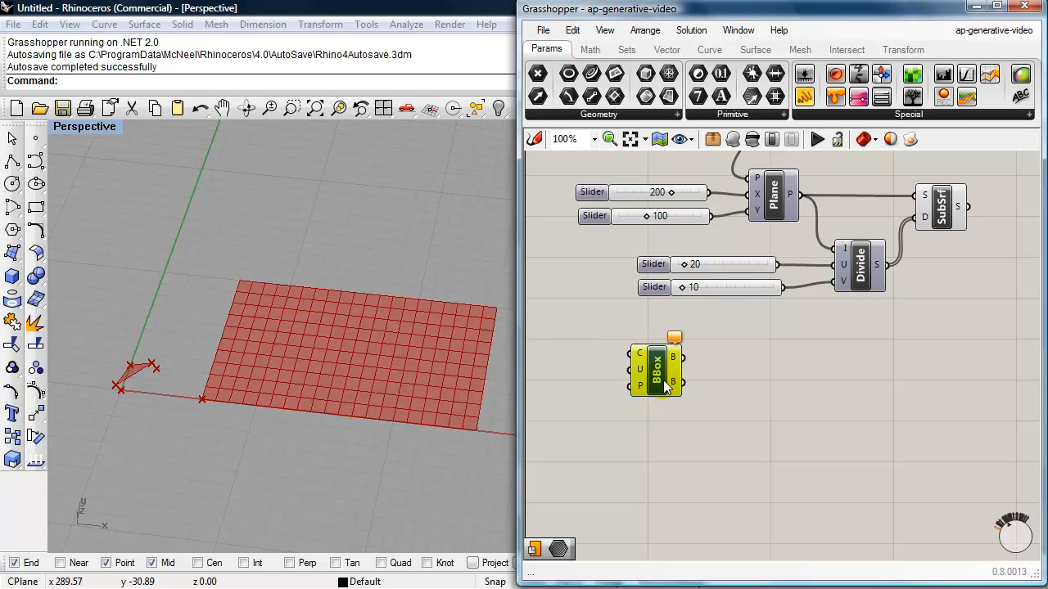
mouse_move(637, 352)
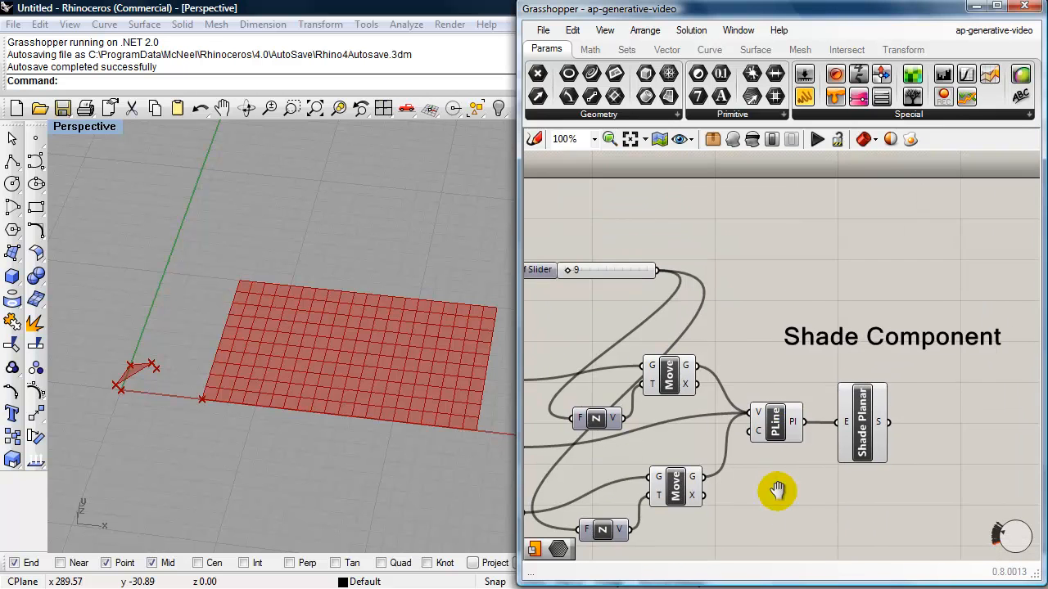
Rename the Data parameter holding the shade surface to 'Shade Component'.
drag(776, 491, 638, 383)
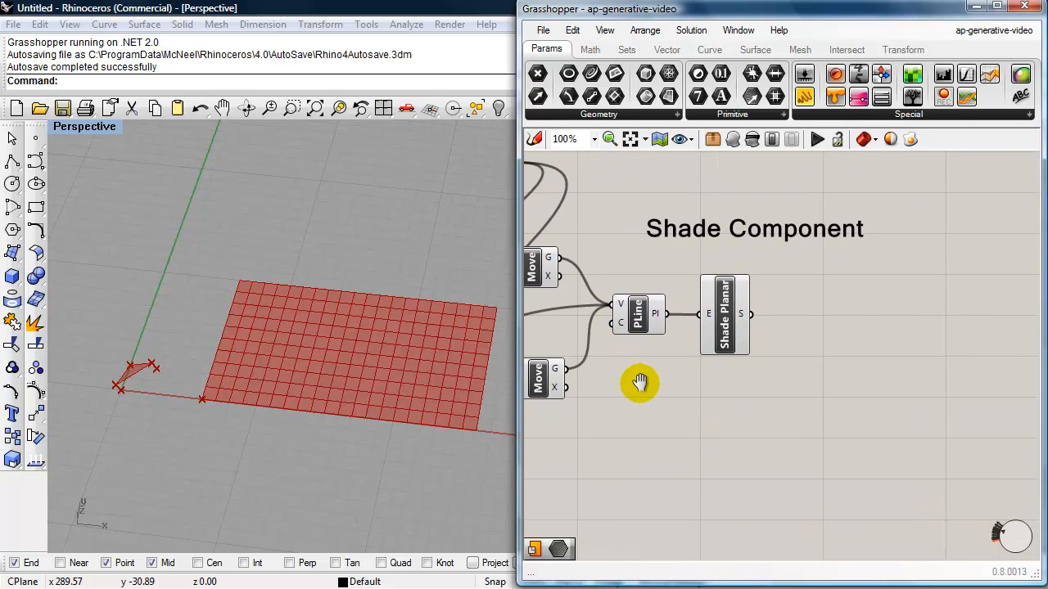
mouse_move(724, 238)
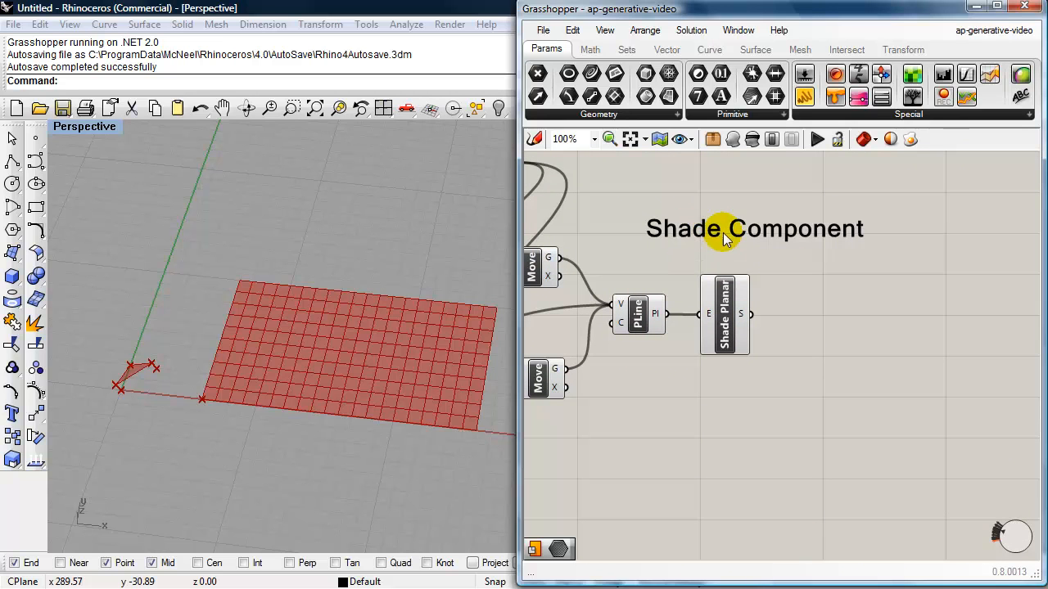
mouse_move(759, 266)
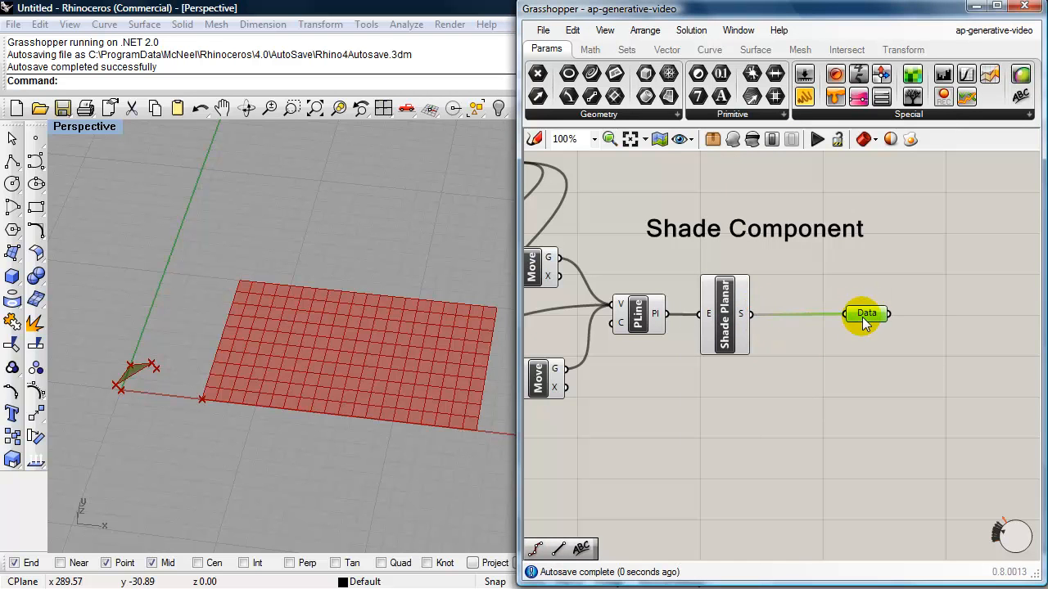
mouse_move(866, 315)
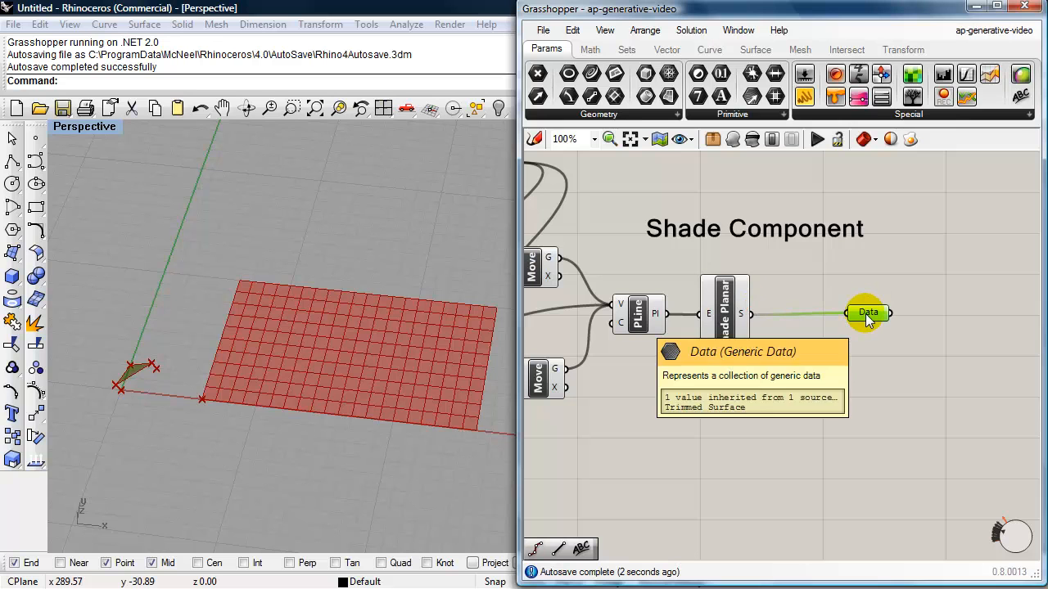
right_click(867, 313)
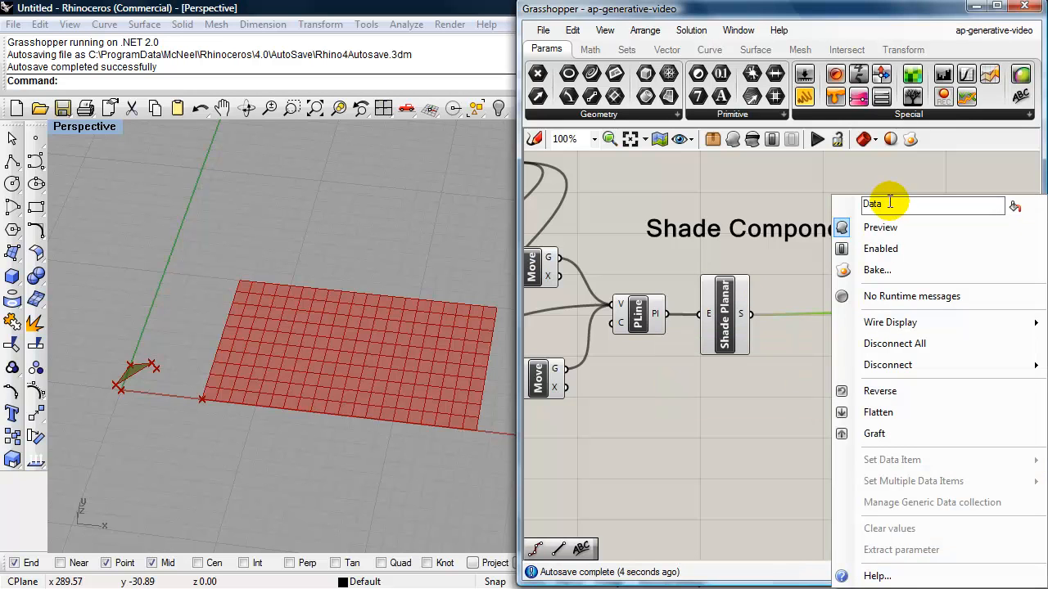
text(S)
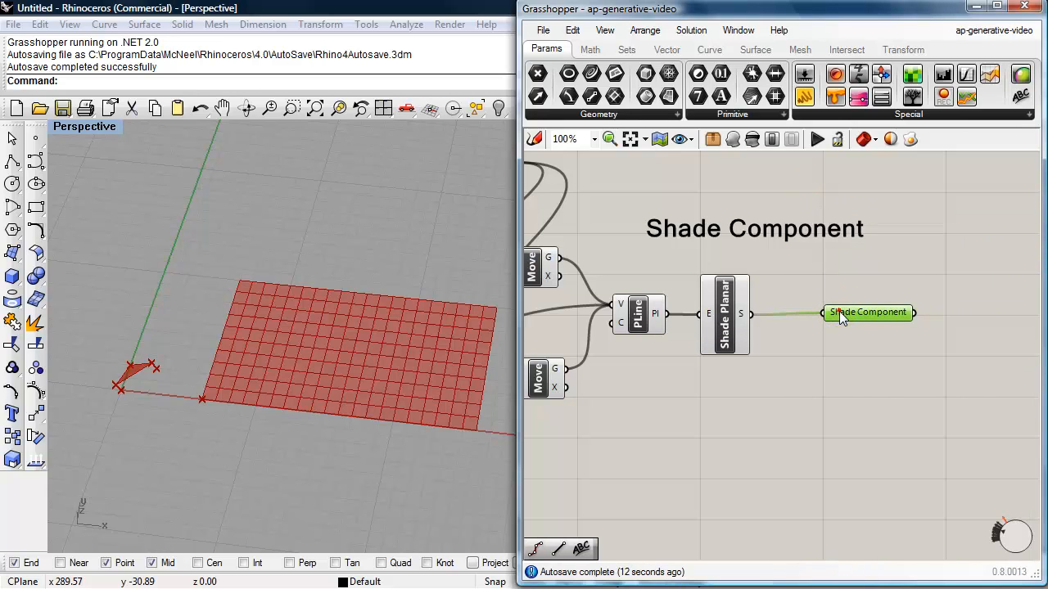
click(871, 313)
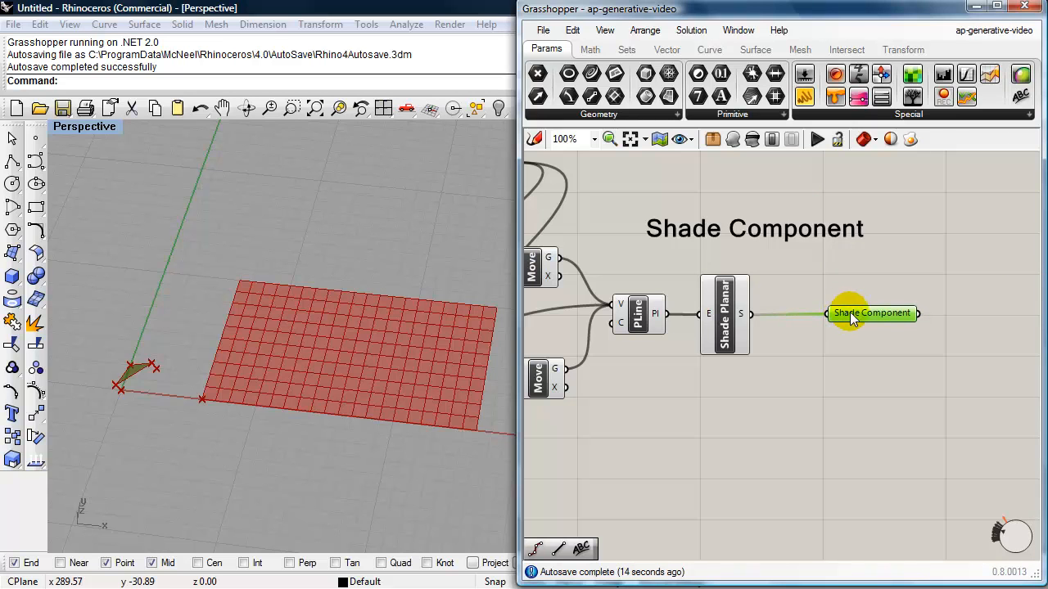
Set the Shade Component parameter's incoming wire display to Hidden.
right_click(871, 313)
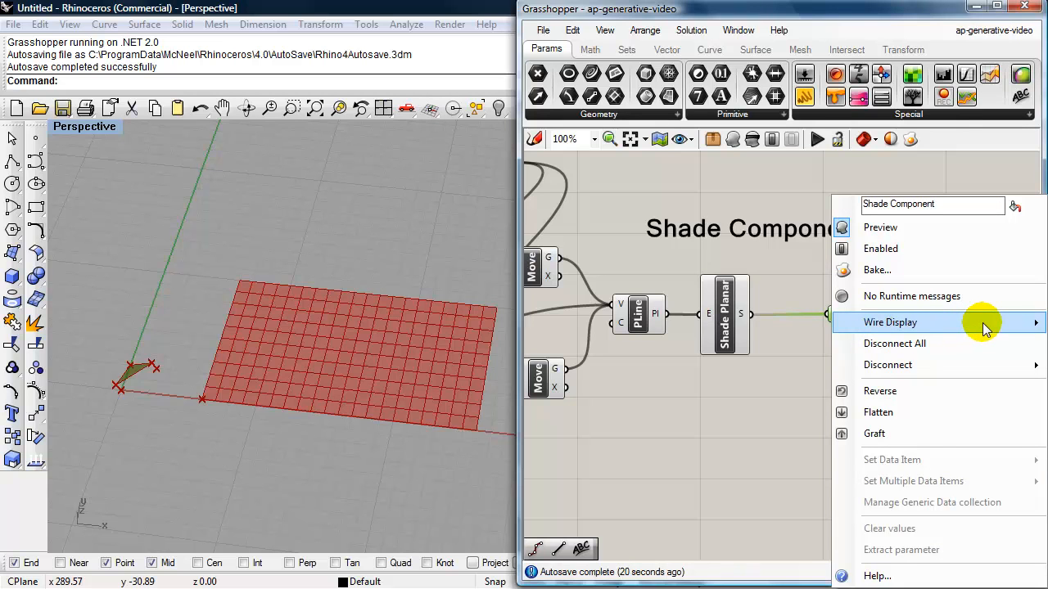
click(835, 176)
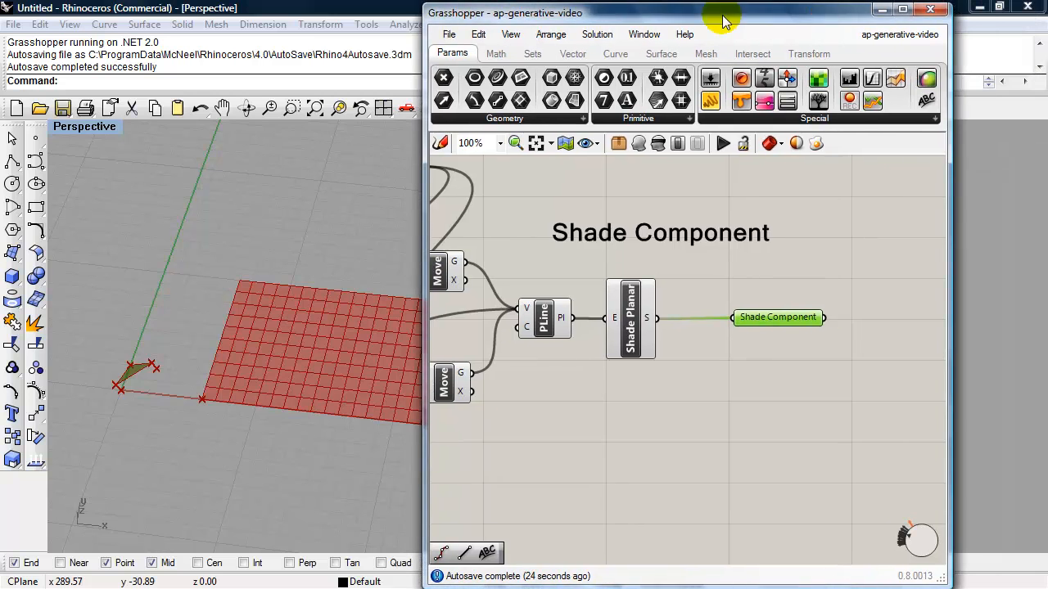
right_click(776, 317)
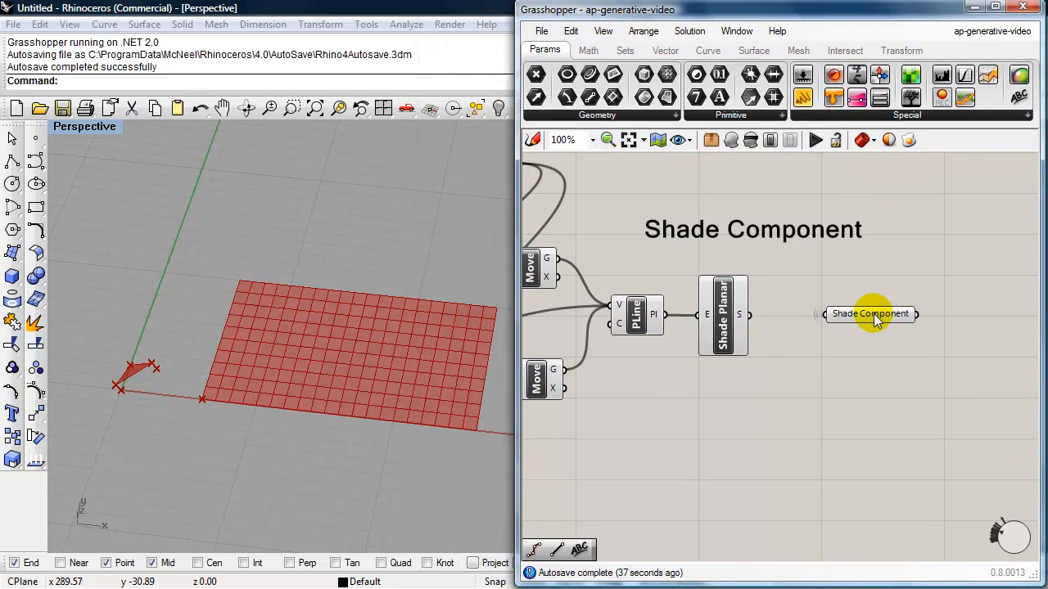
Feed the Shade Component into the Bounding Box so a box wraps the triangle.
scroll(down, 3)
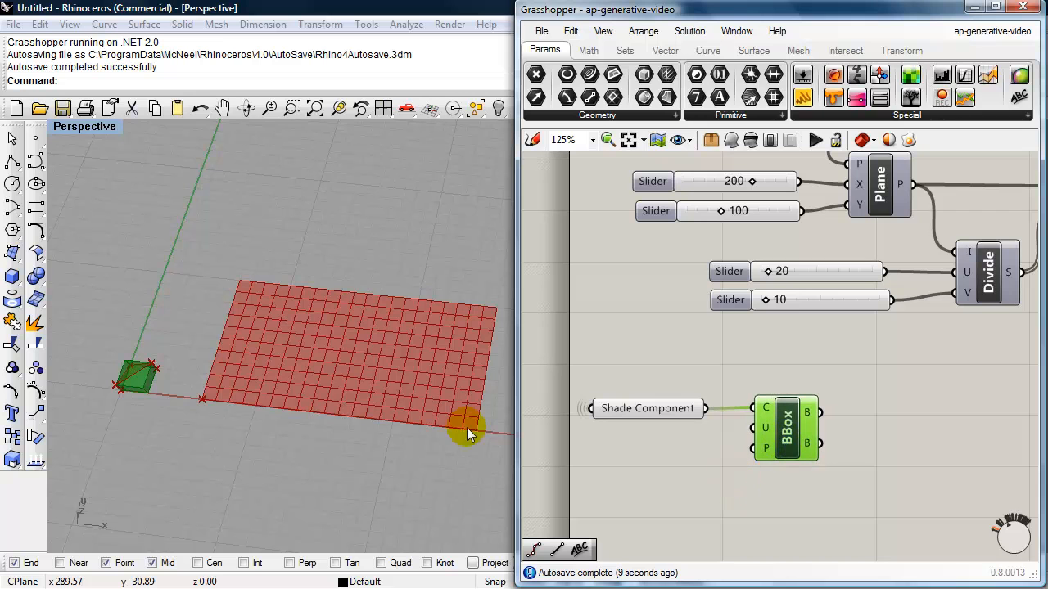
mouse_move(252, 478)
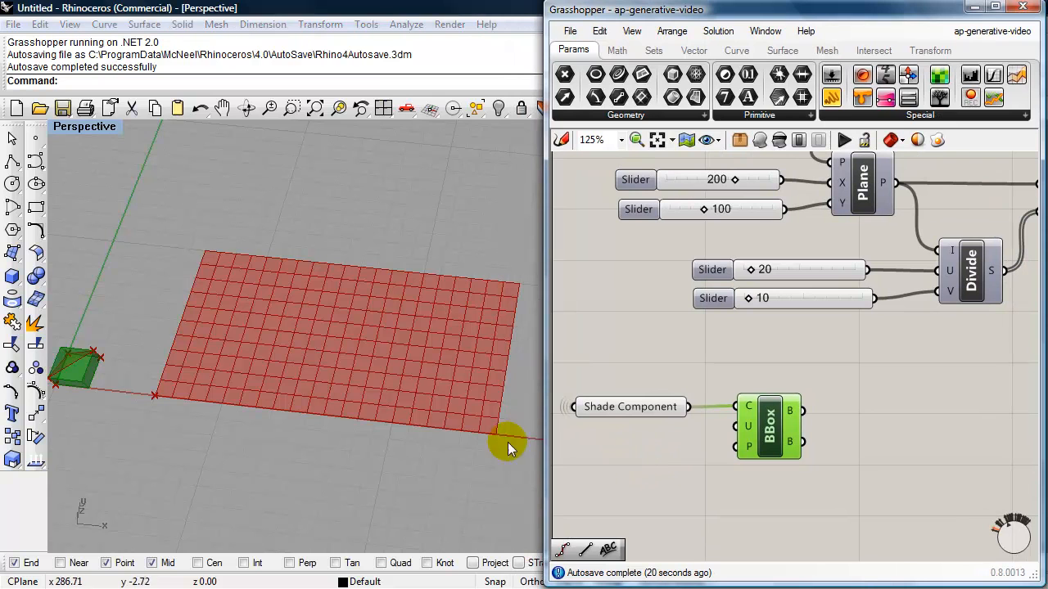
mouse_move(172, 364)
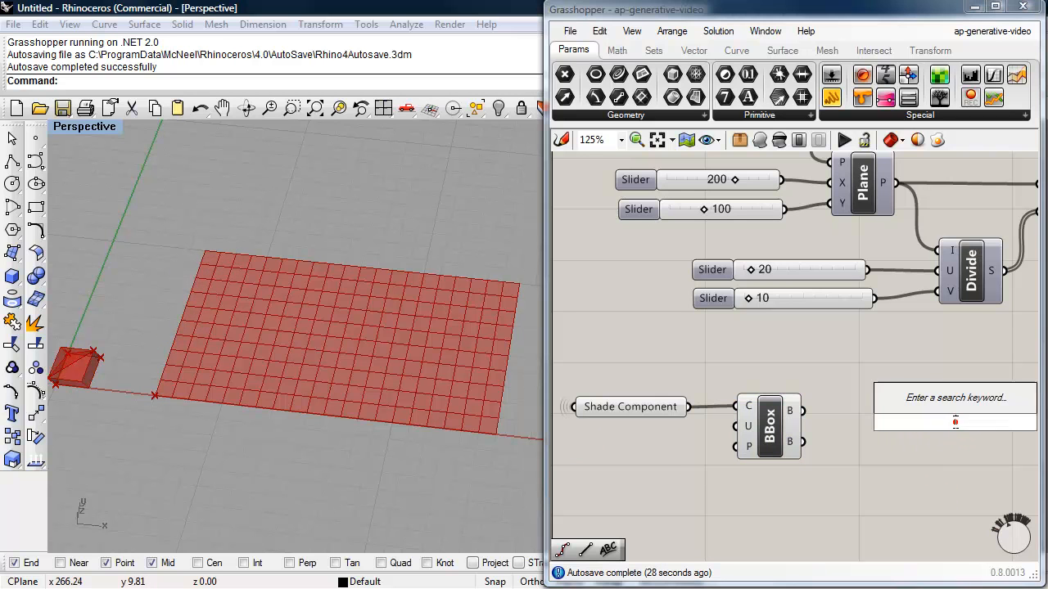
Add a Surface Box component and position it beside the Divide and Bounding Box components.
text(surf)
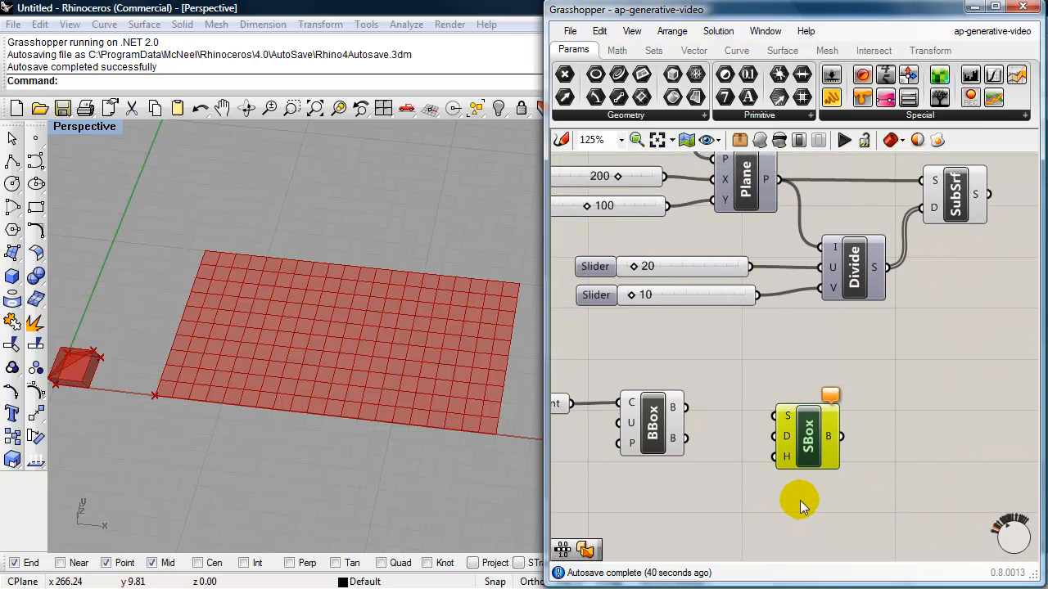
drag(805, 434, 864, 402)
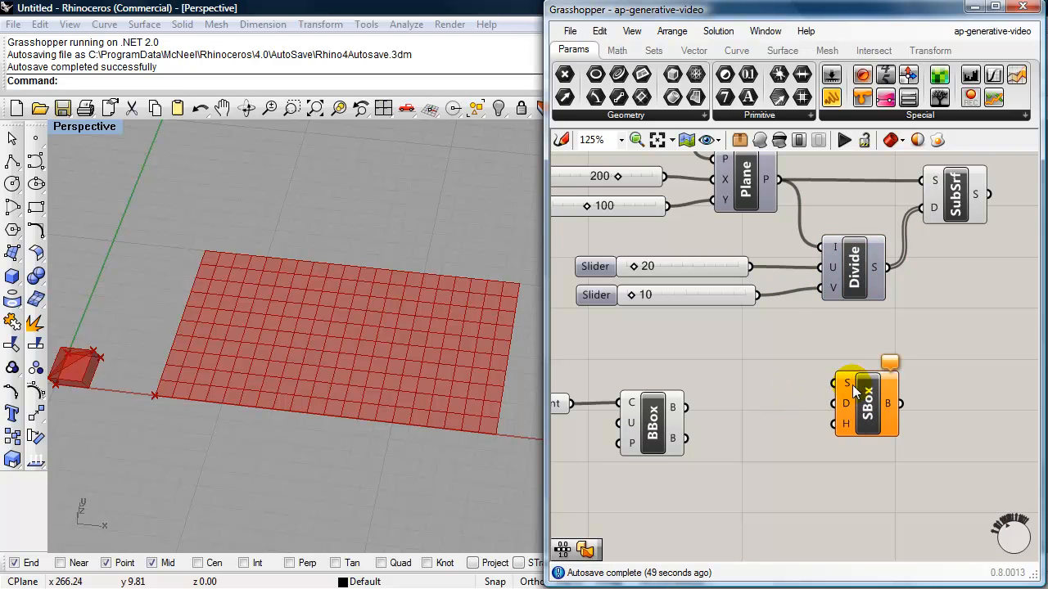
mouse_move(848, 383)
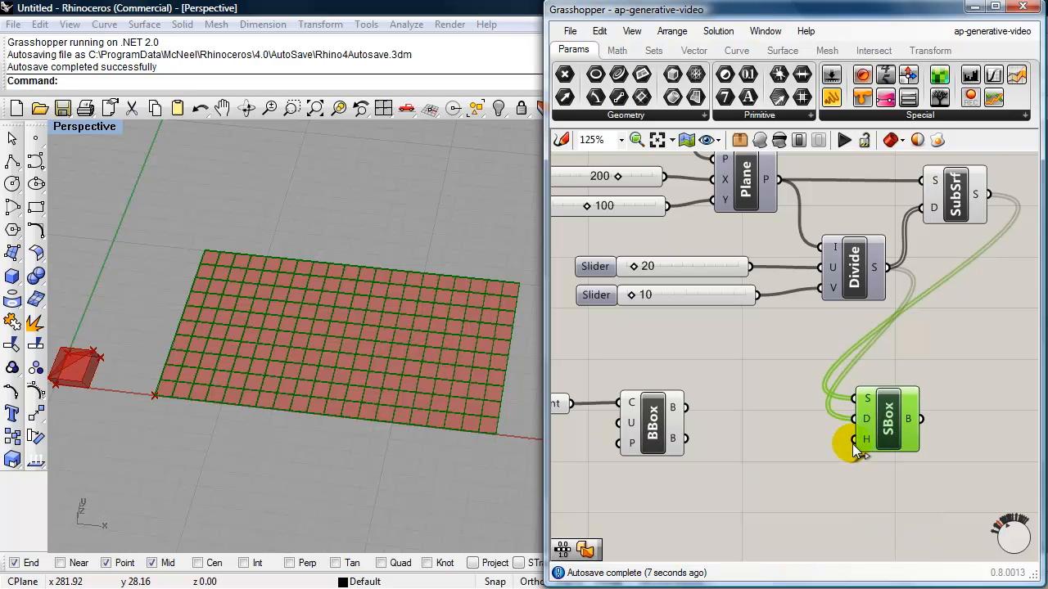
mouse_move(829, 440)
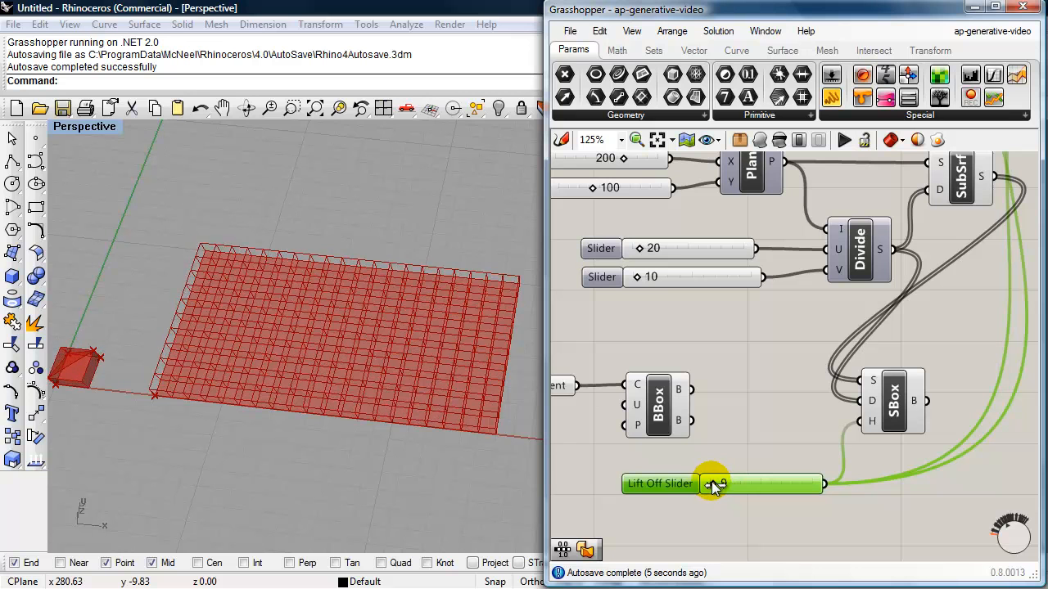
drag(712, 484, 719, 485)
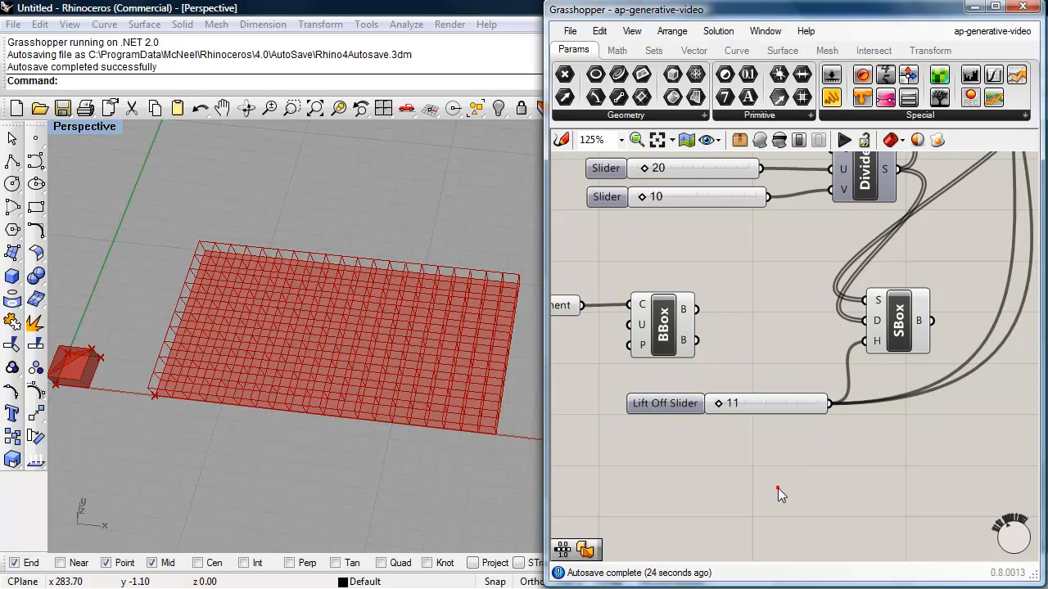
Add Box Morph with the Shade Component as geometry and the Bounding Box as reference.
text(morph)
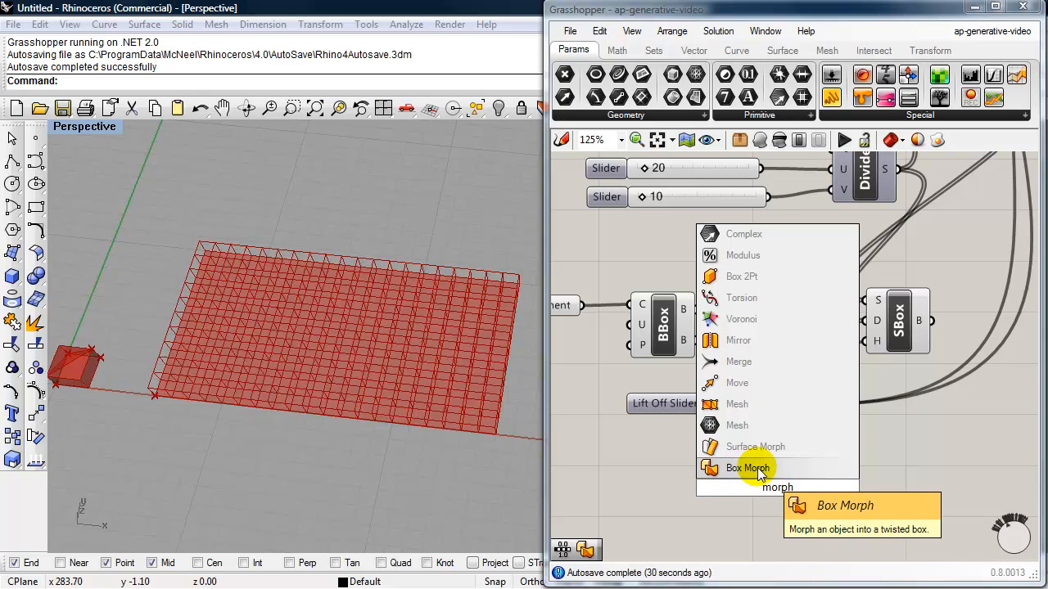
click(747, 468)
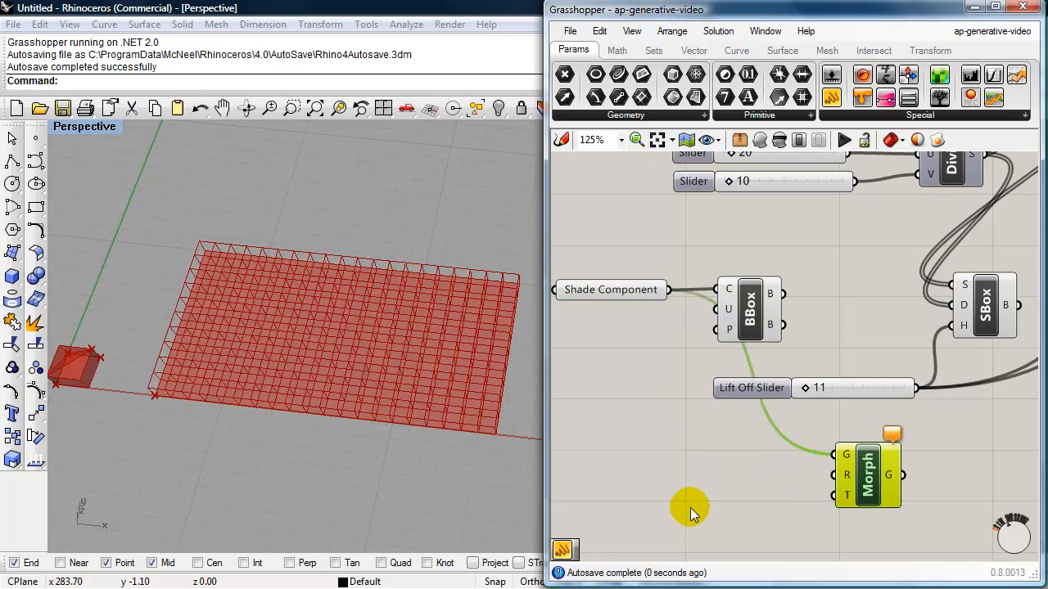
mouse_move(845, 475)
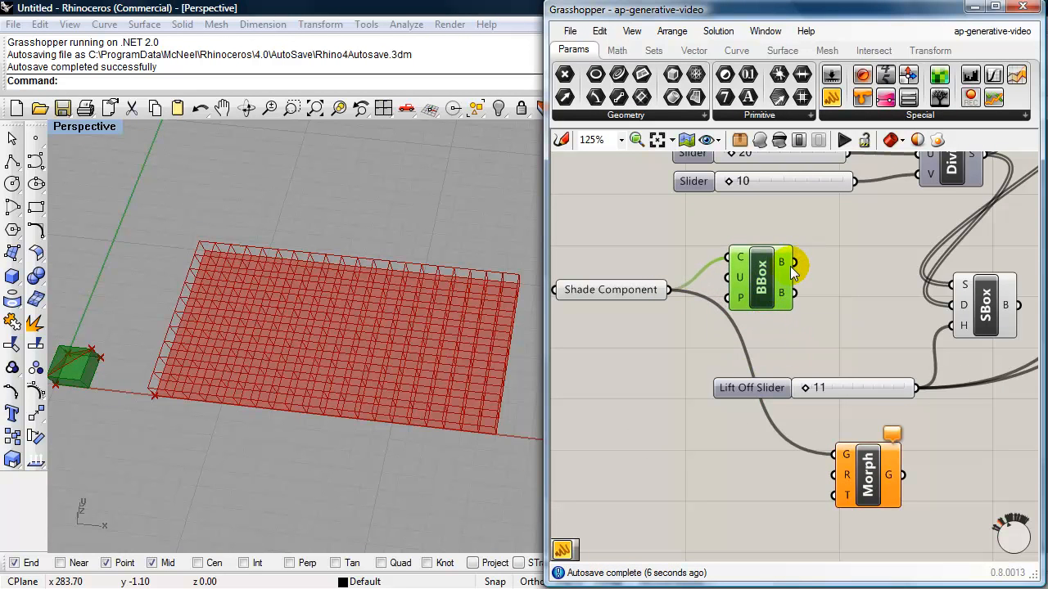
drag(789, 262, 828, 475)
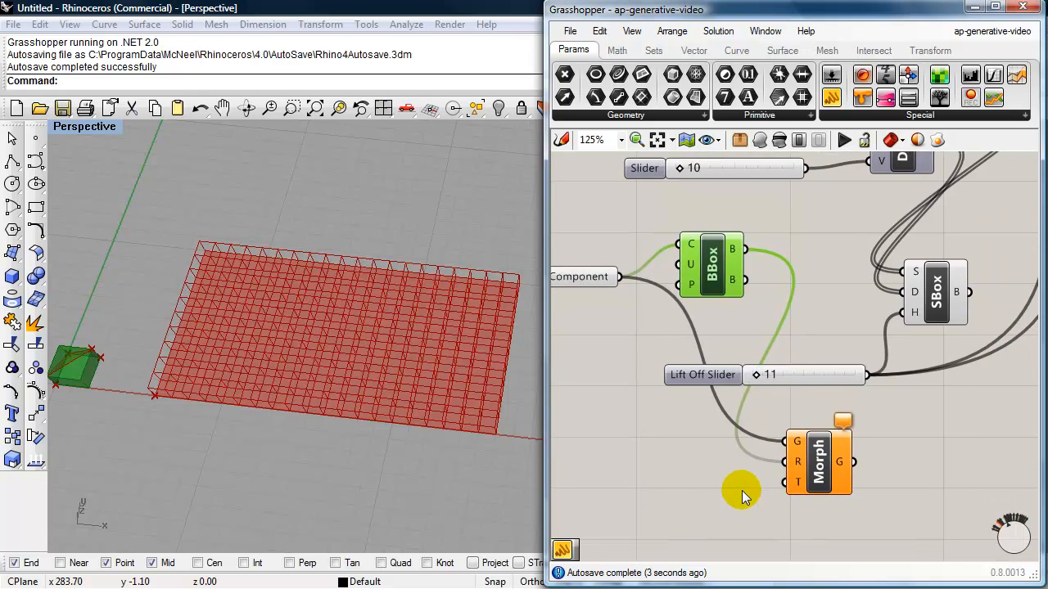
mouse_move(760, 498)
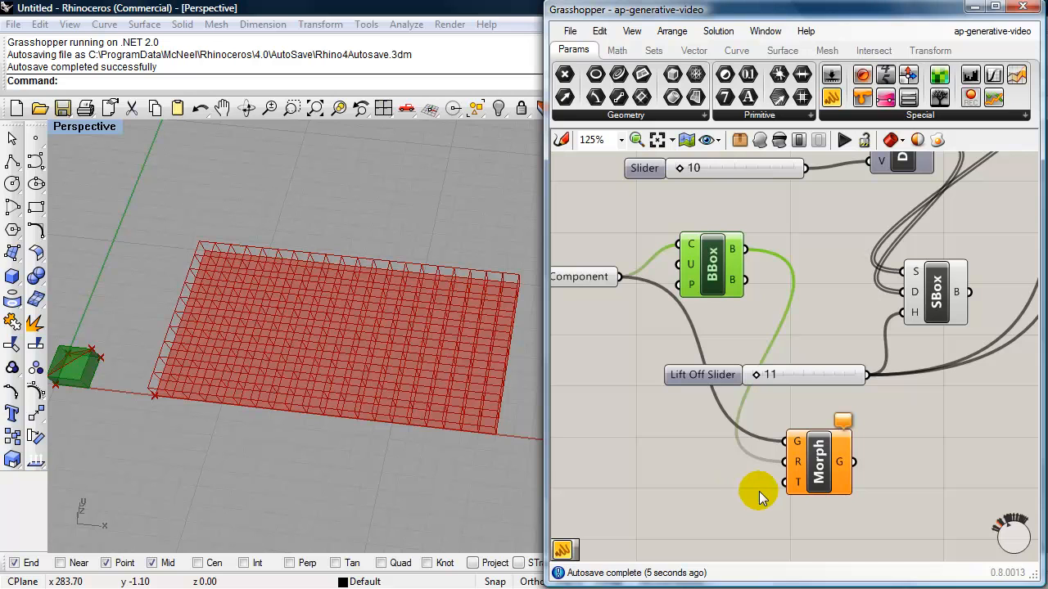
mouse_move(974, 295)
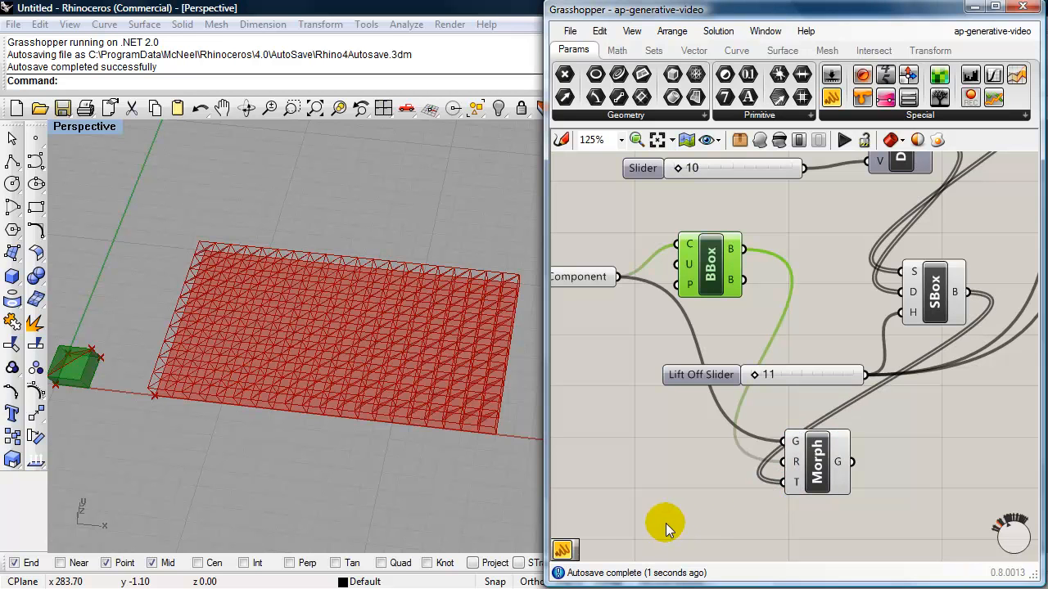
mouse_move(625, 471)
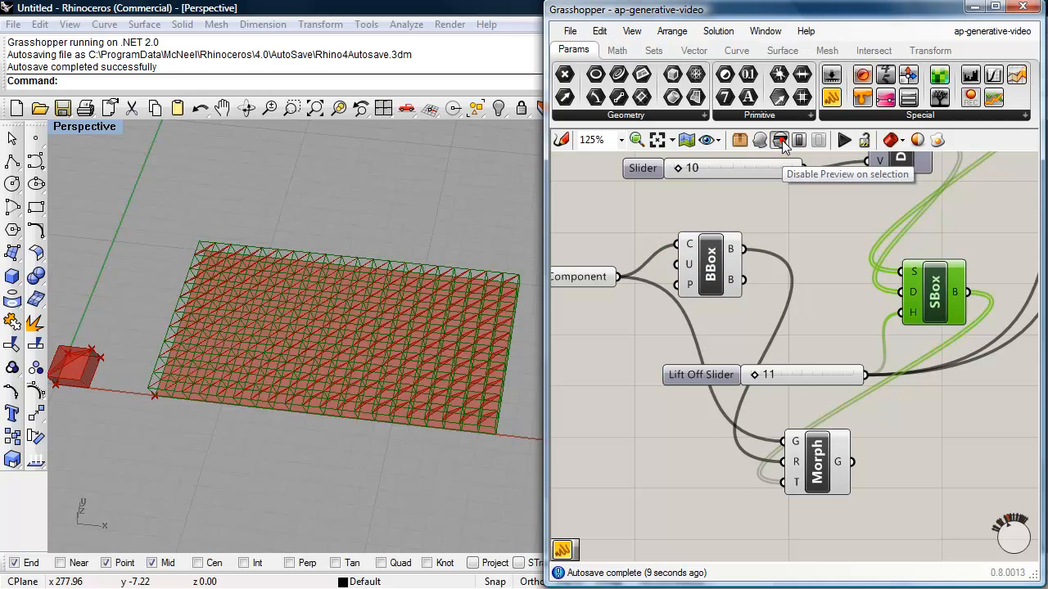
Disable preview on the SBox component so only the morphed shade panels show.
click(779, 139)
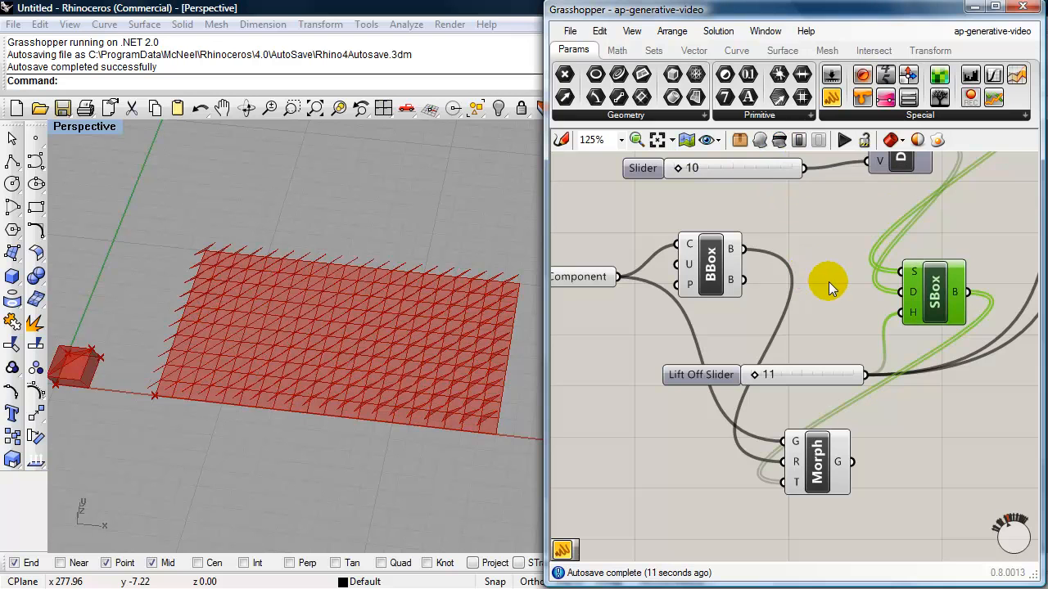
scroll(down, 3)
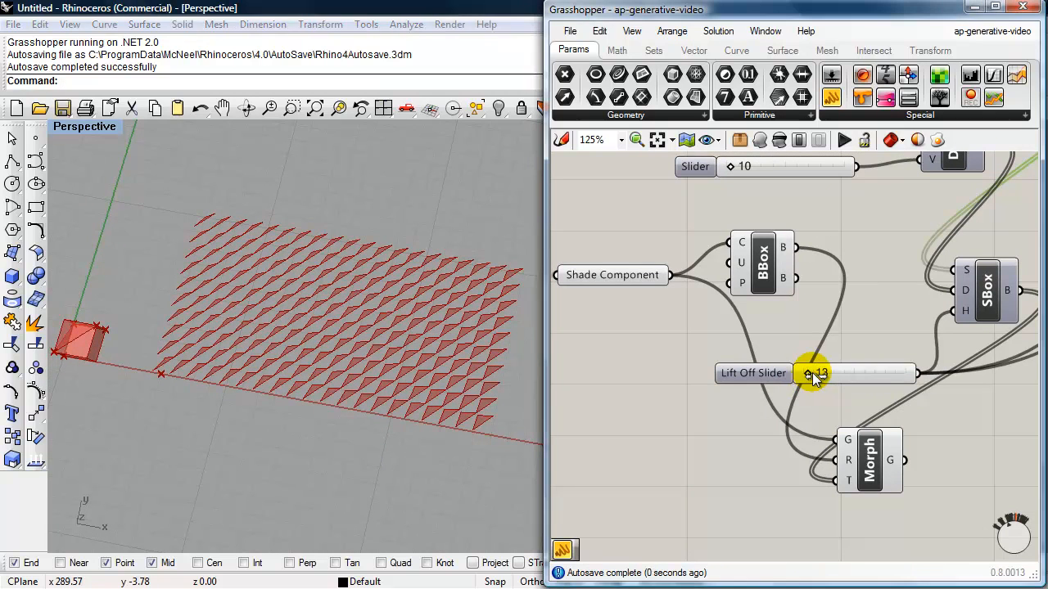
Sweep the Lift Off slider from 0 upward and back, leaving it at 1.
drag(811, 373, 822, 373)
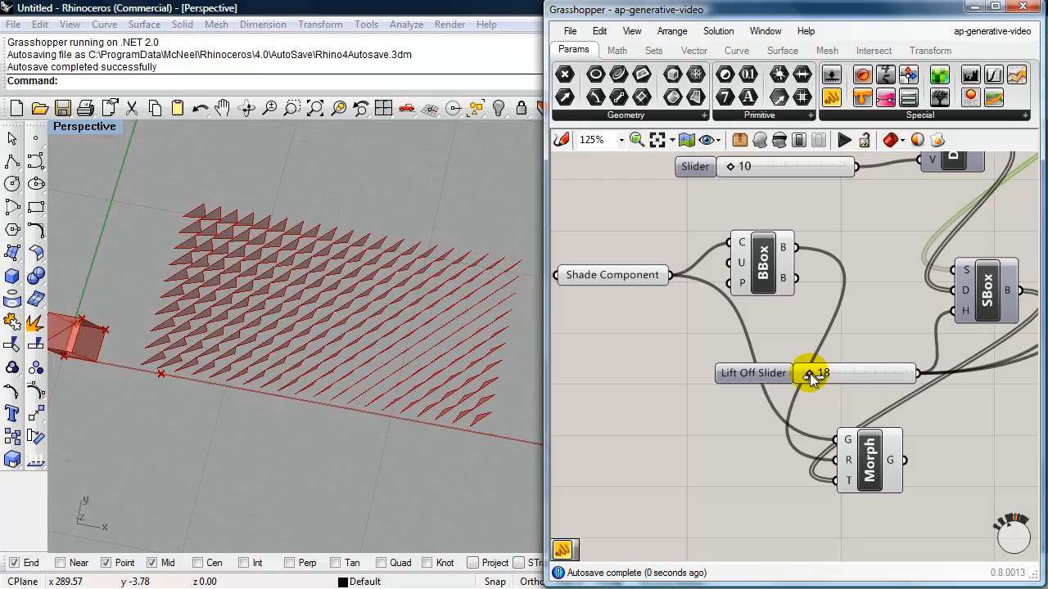
drag(811, 374, 816, 373)
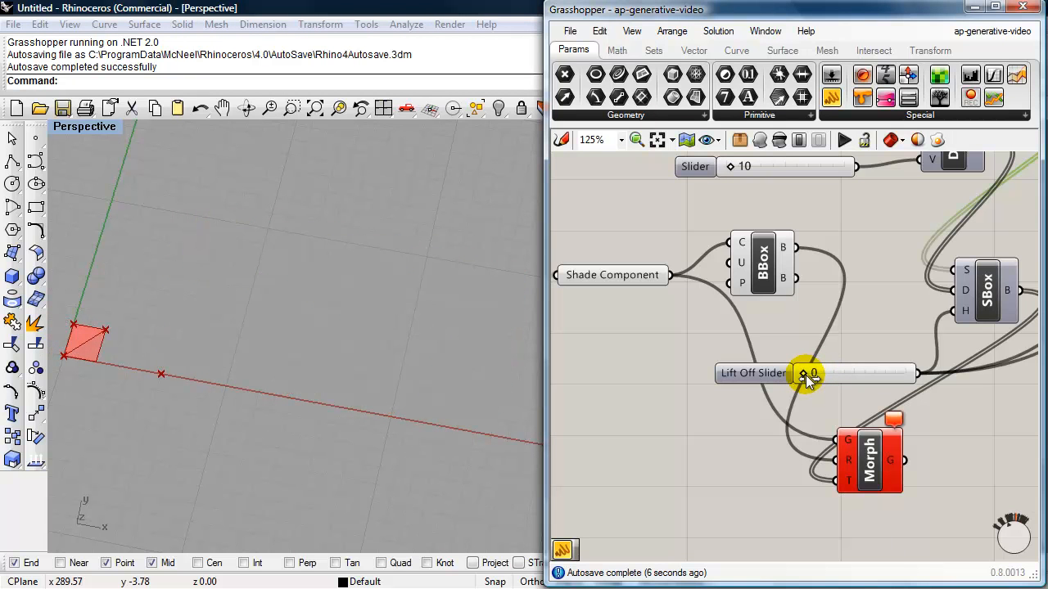
drag(805, 373, 816, 373)
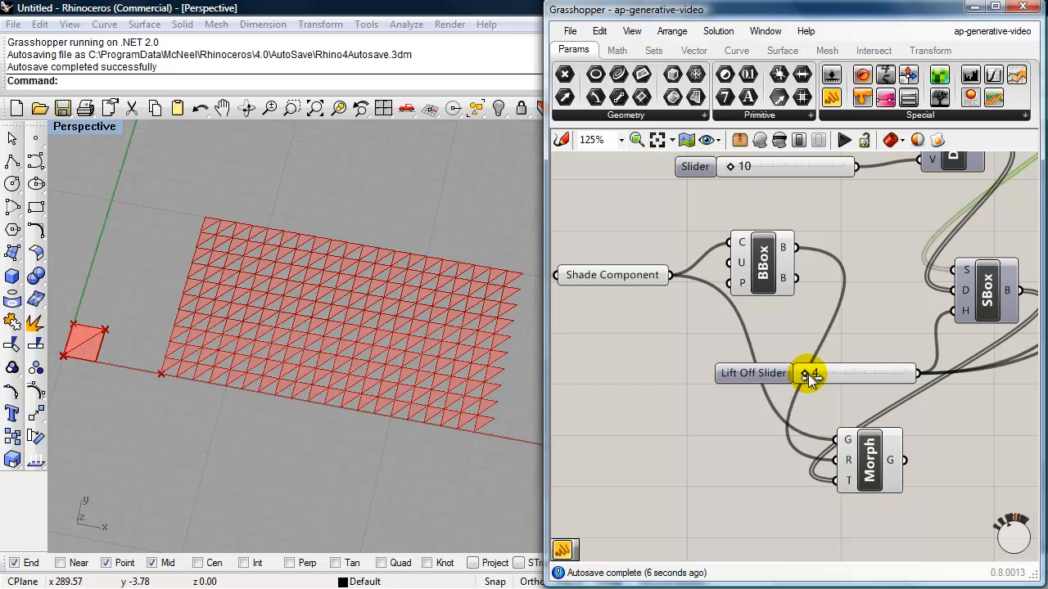
drag(810, 373, 818, 373)
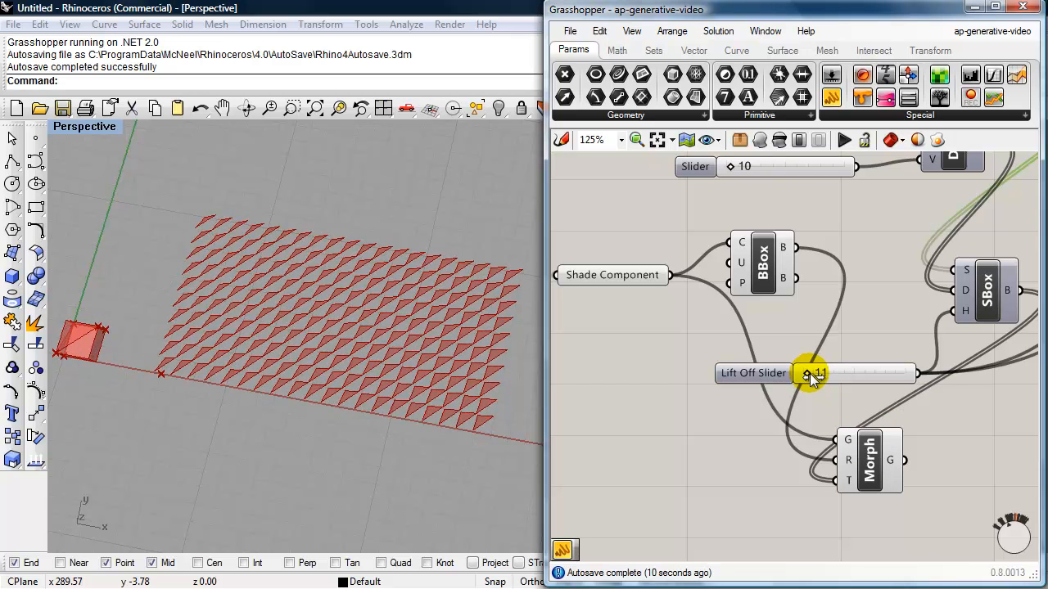
drag(805, 374, 817, 374)
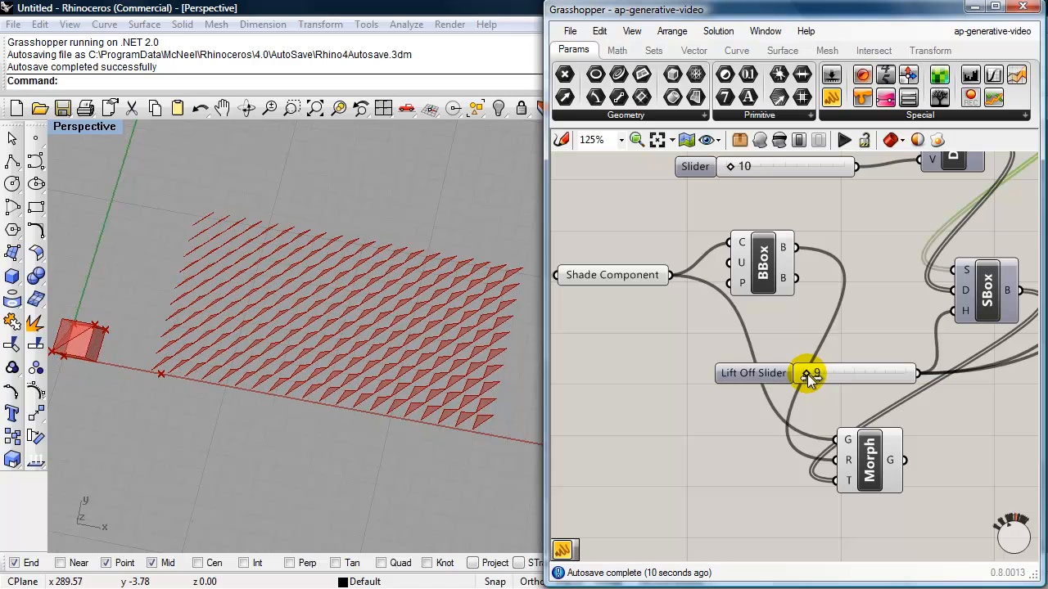
drag(811, 374, 720, 373)
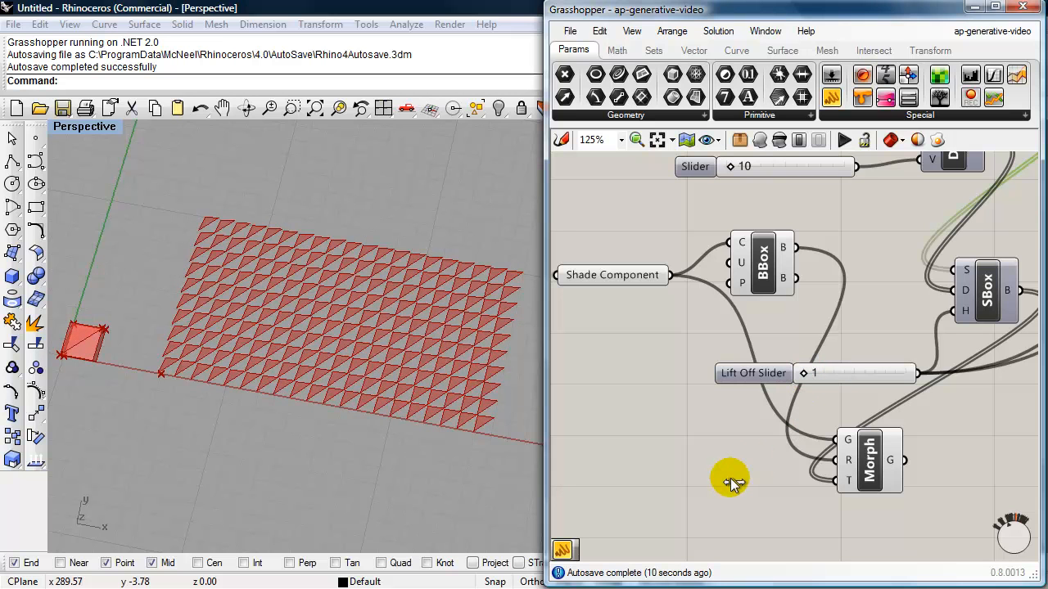